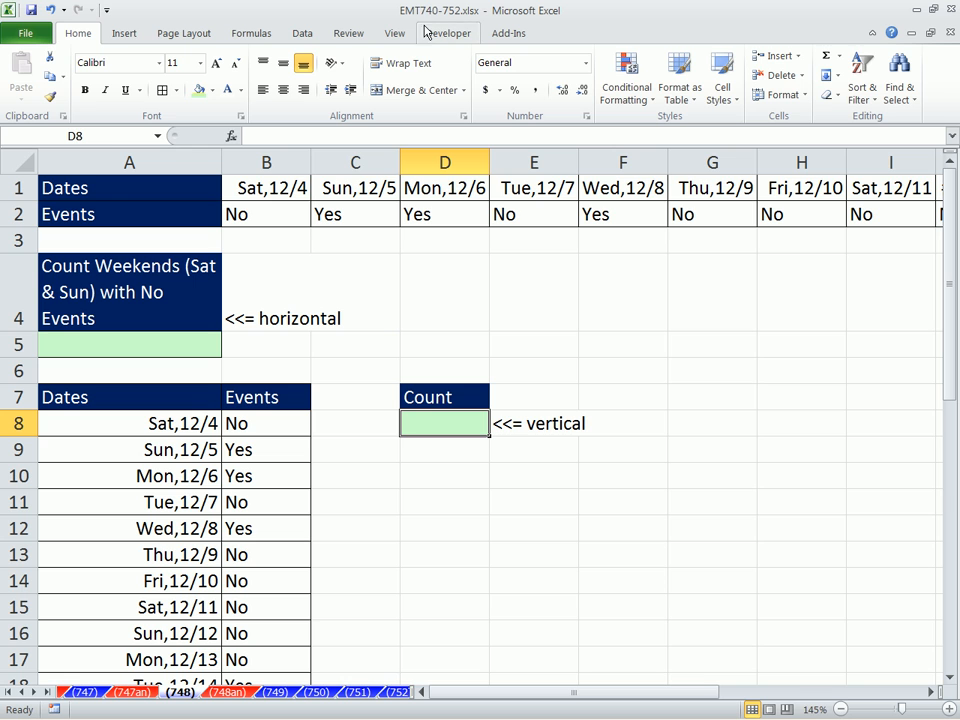
mouse_move(376, 566)
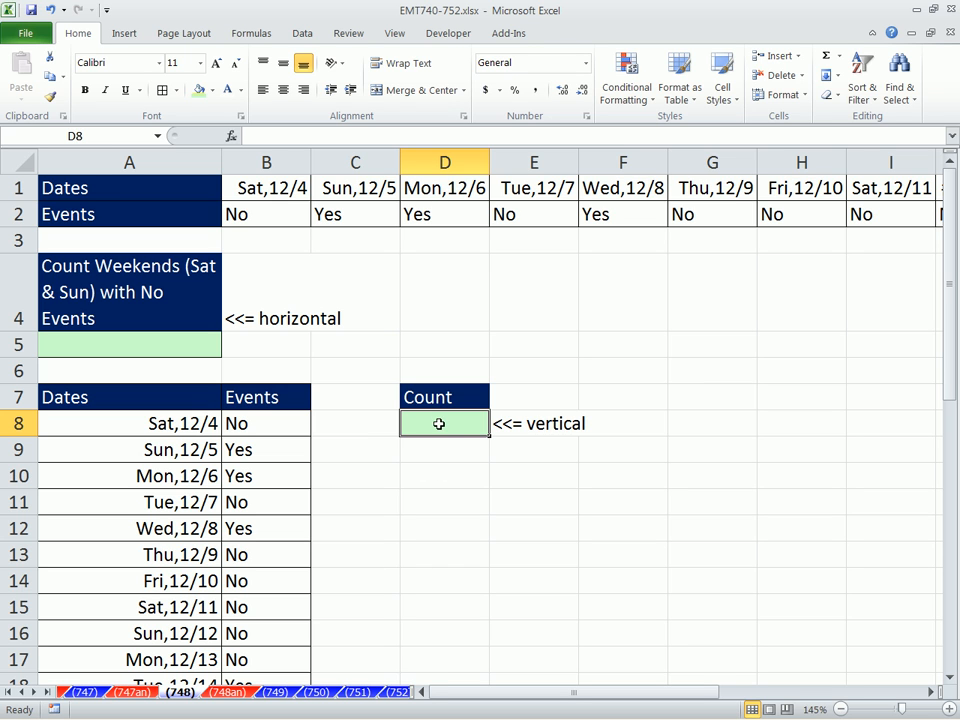
mouse_move(128, 388)
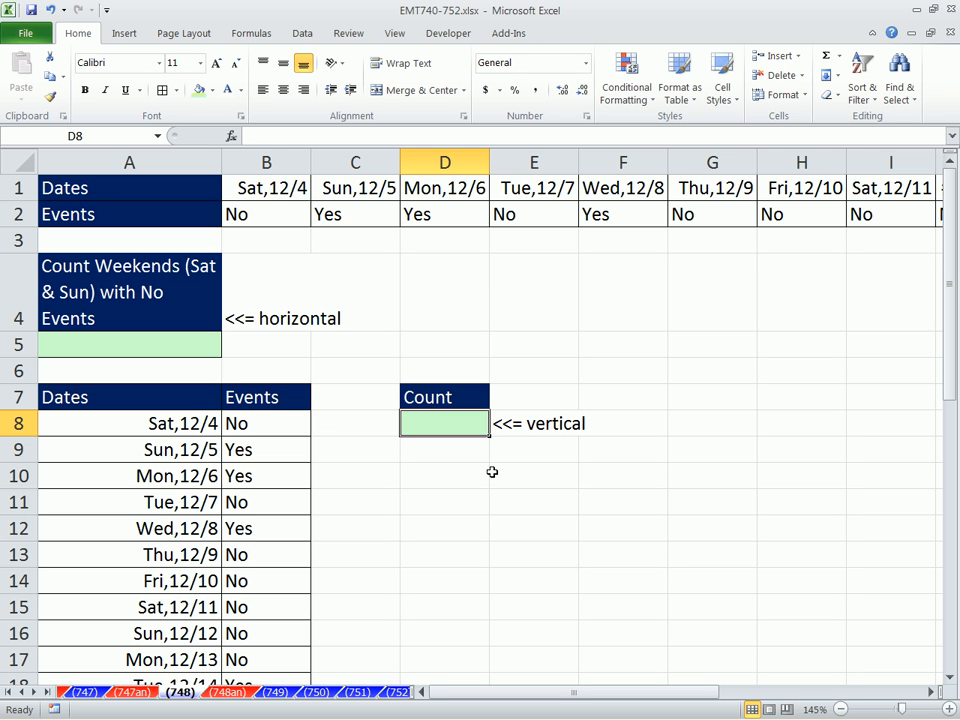
mouse_move(396, 472)
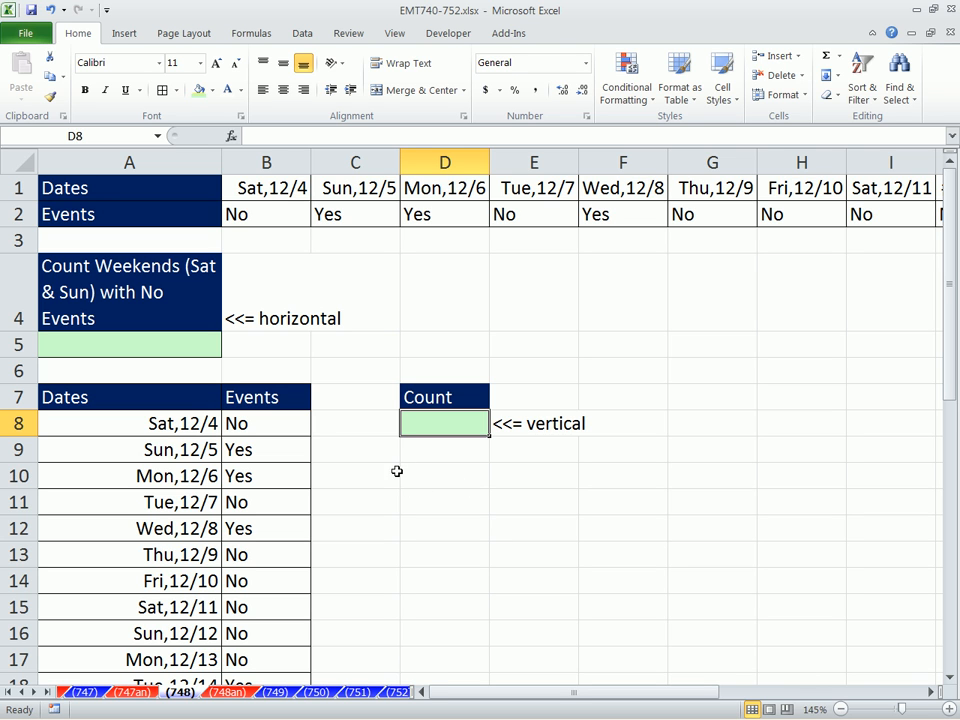
Review the transposed Events column formula, then settle on the vertical Count cell D8.
click(128, 422)
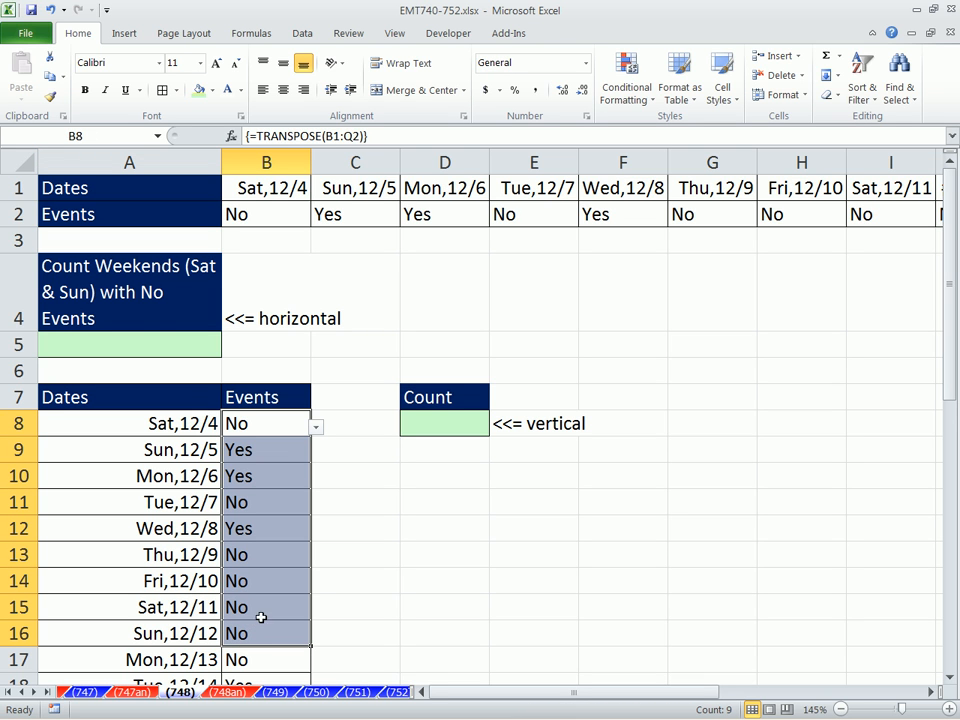
mouse_move(314, 592)
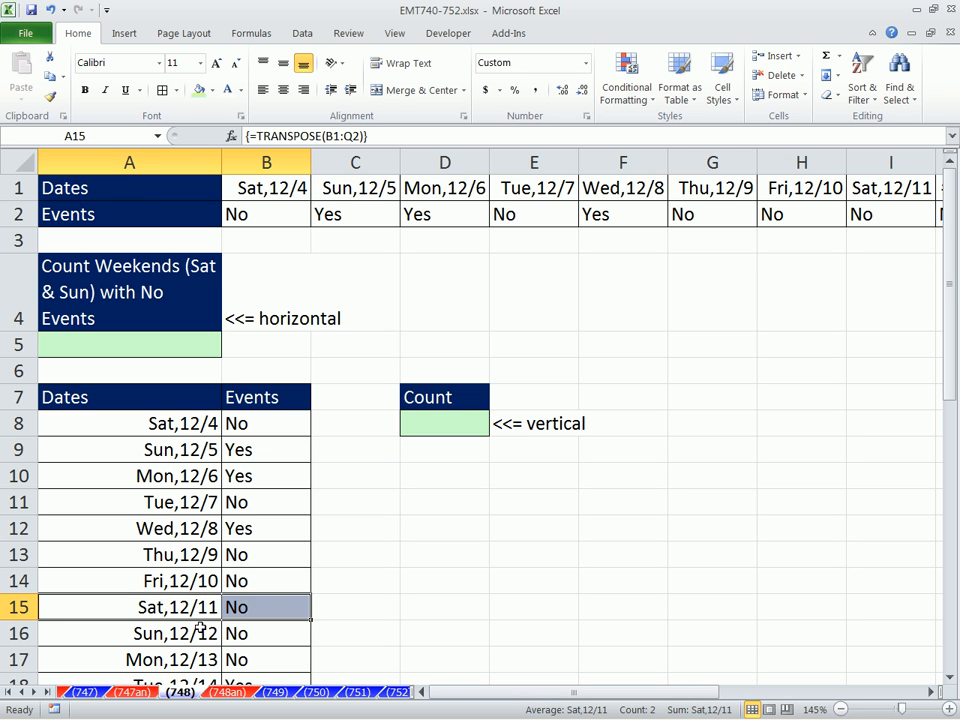
click(444, 580)
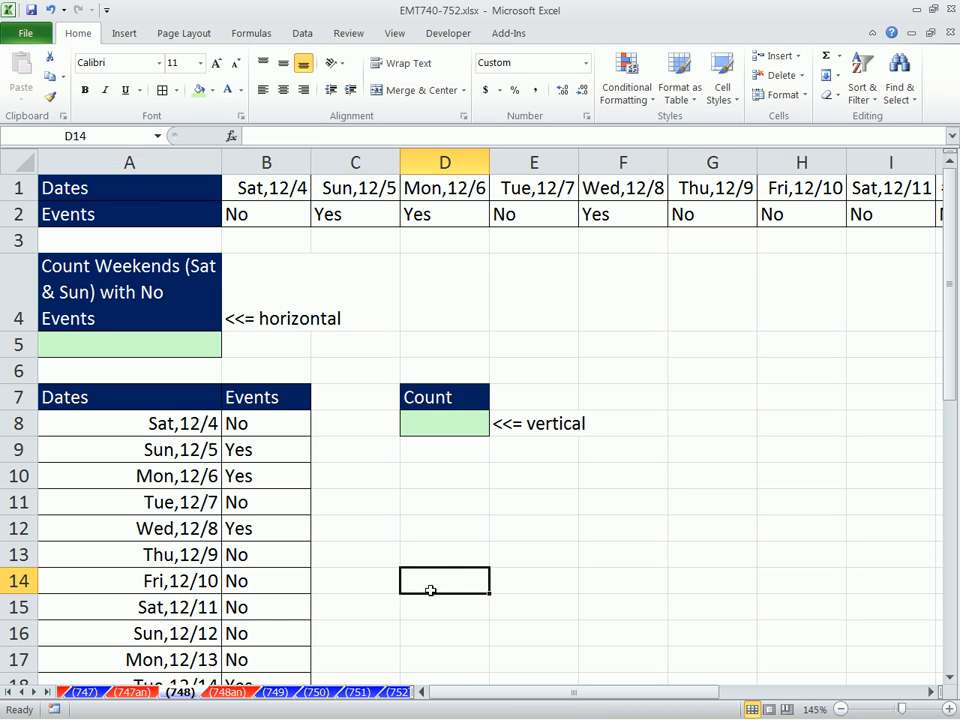
click(444, 424)
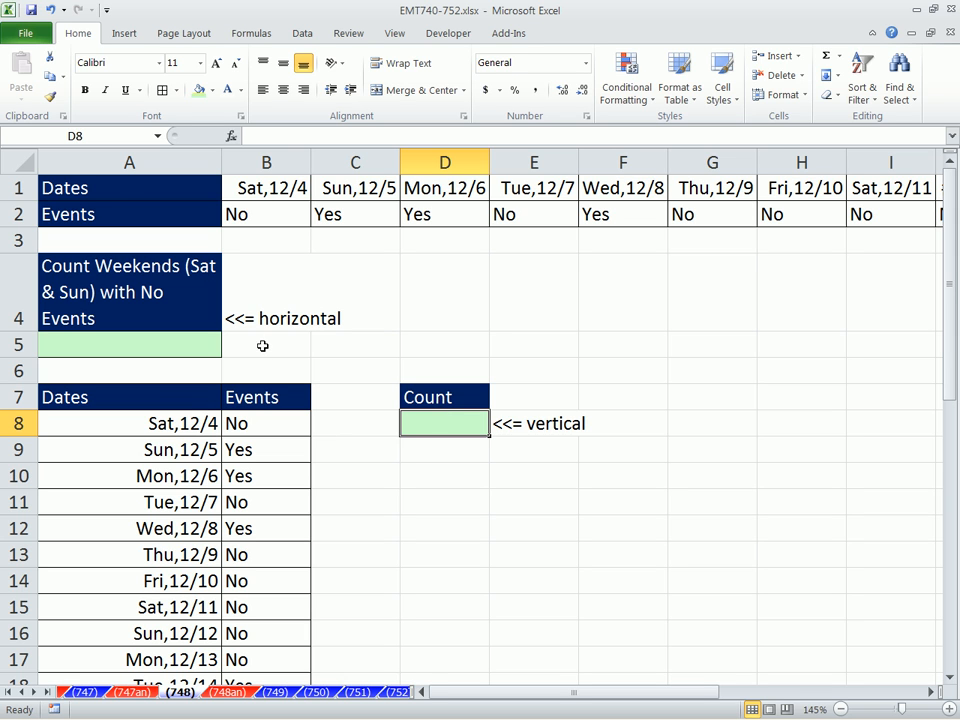
mouse_move(400, 310)
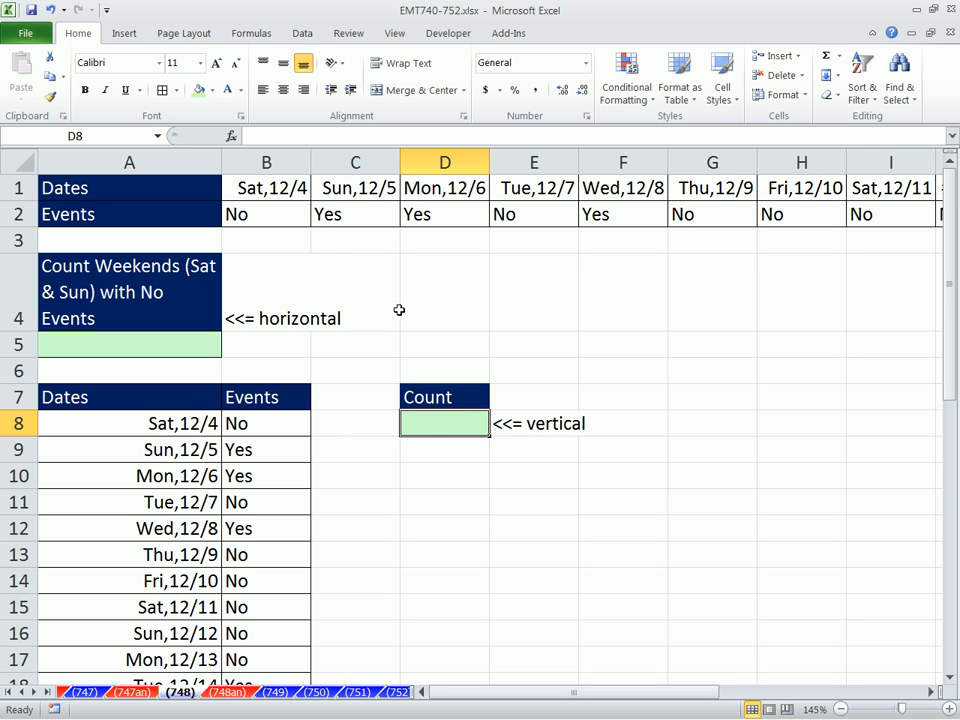
mouse_move(474, 524)
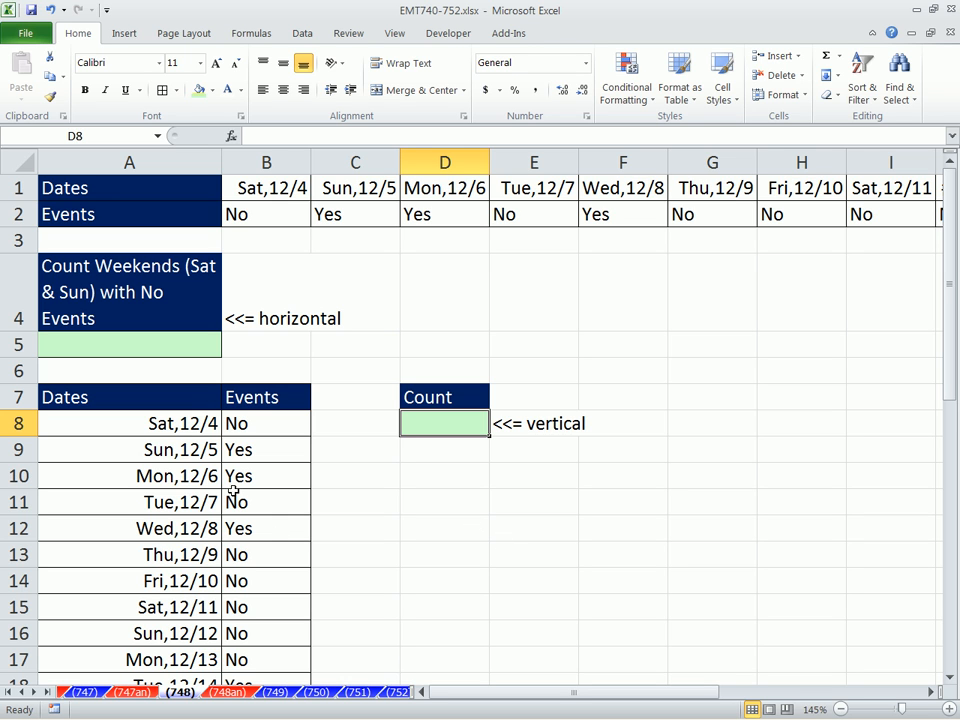
mouse_move(510, 472)
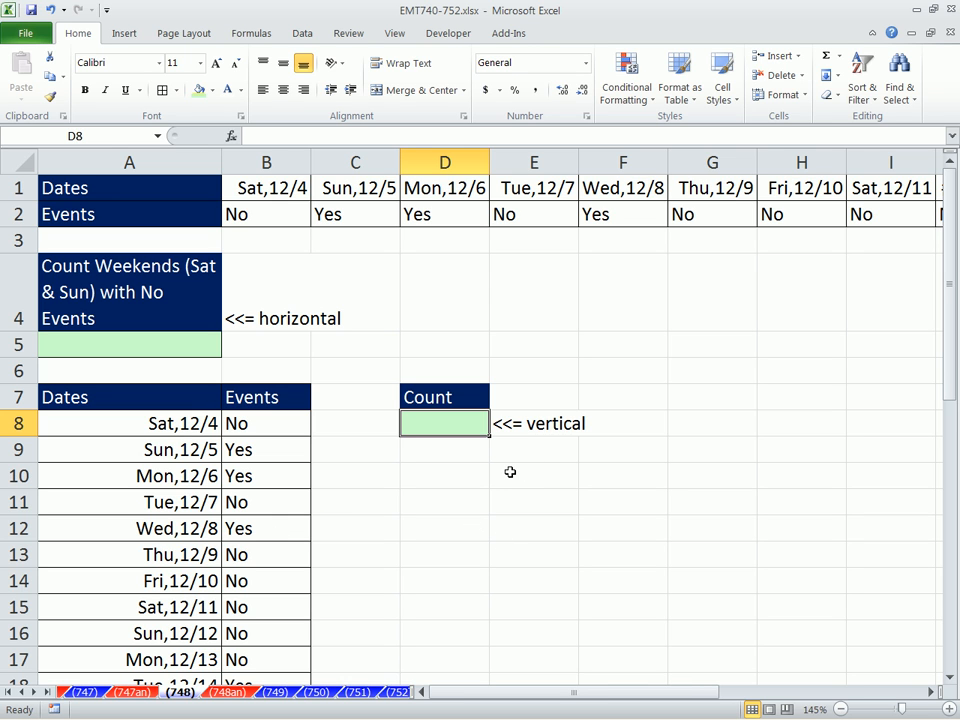
Begin D8's formula as =INDIRECT(A8&":"&A23, joining the first and last dates.
text(=)
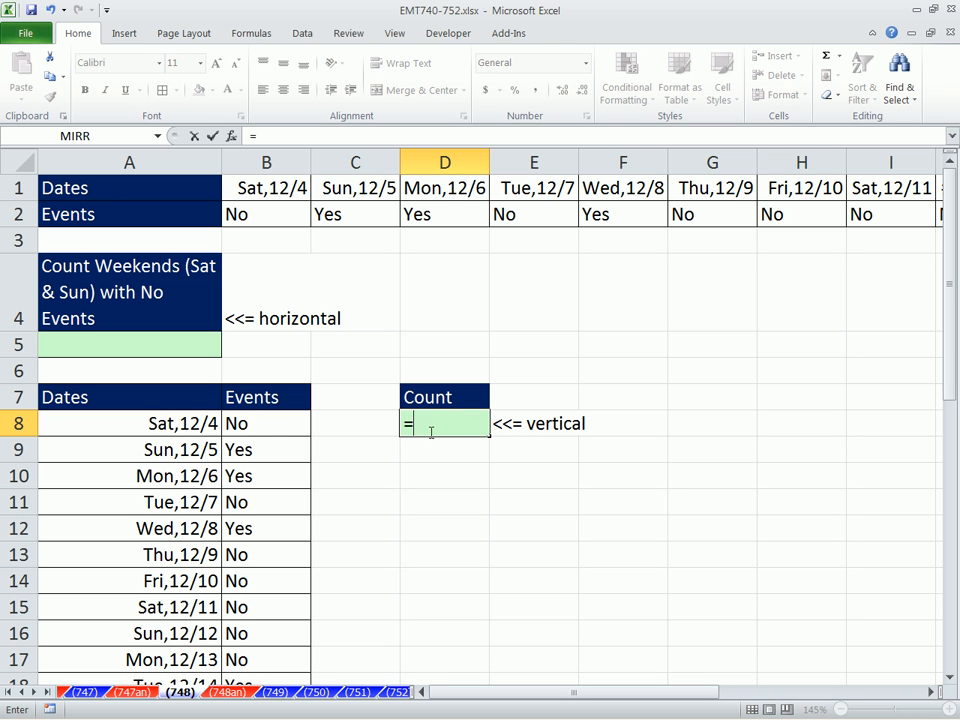
mouse_move(138, 416)
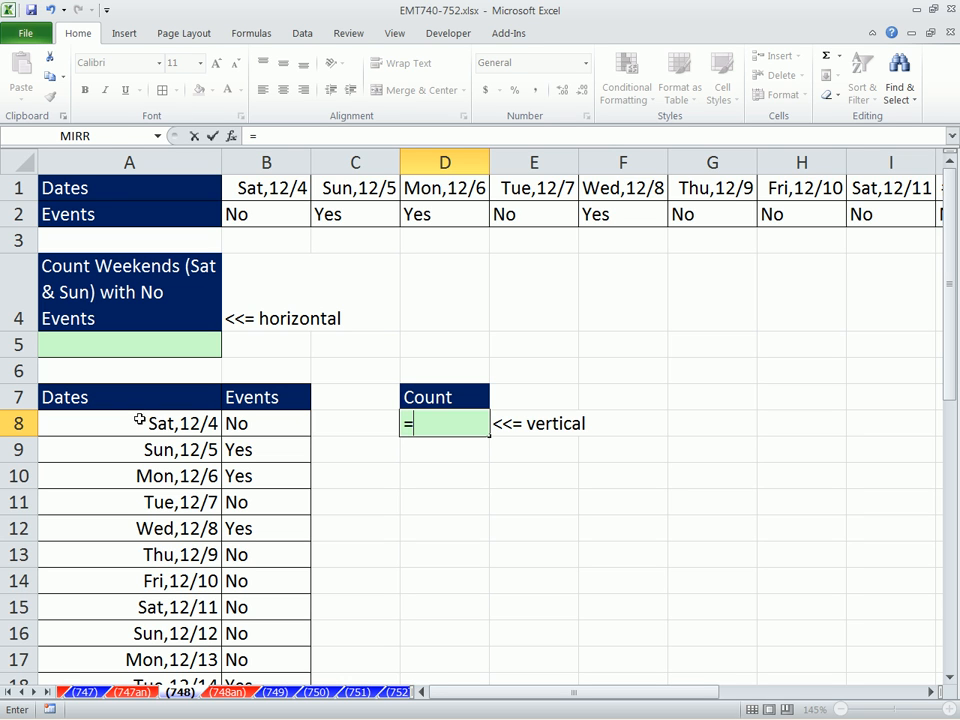
mouse_move(134, 436)
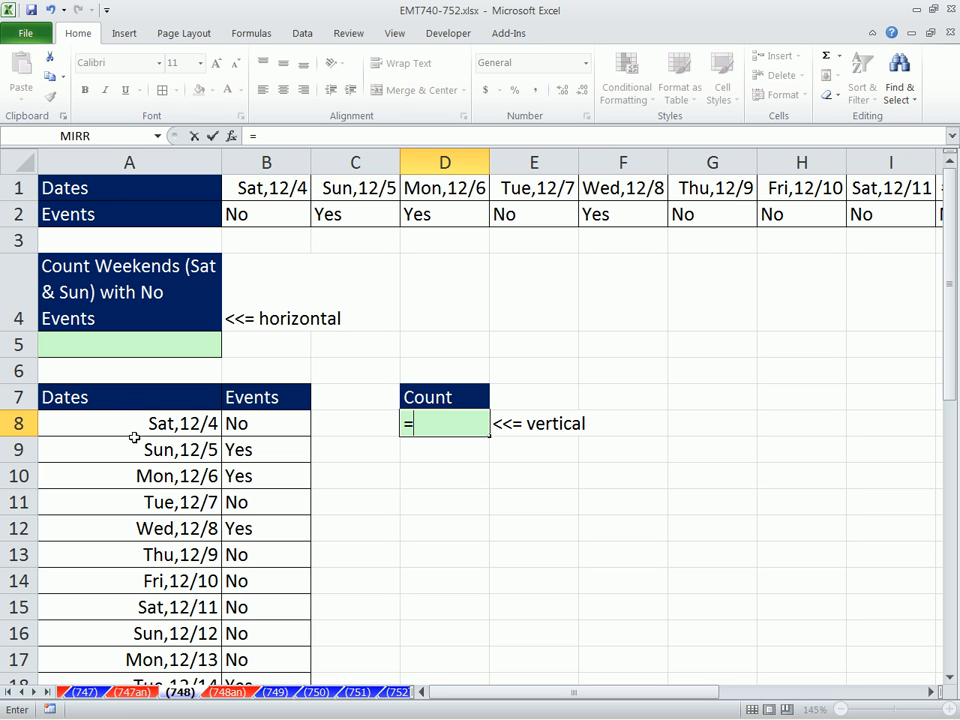
mouse_move(136, 580)
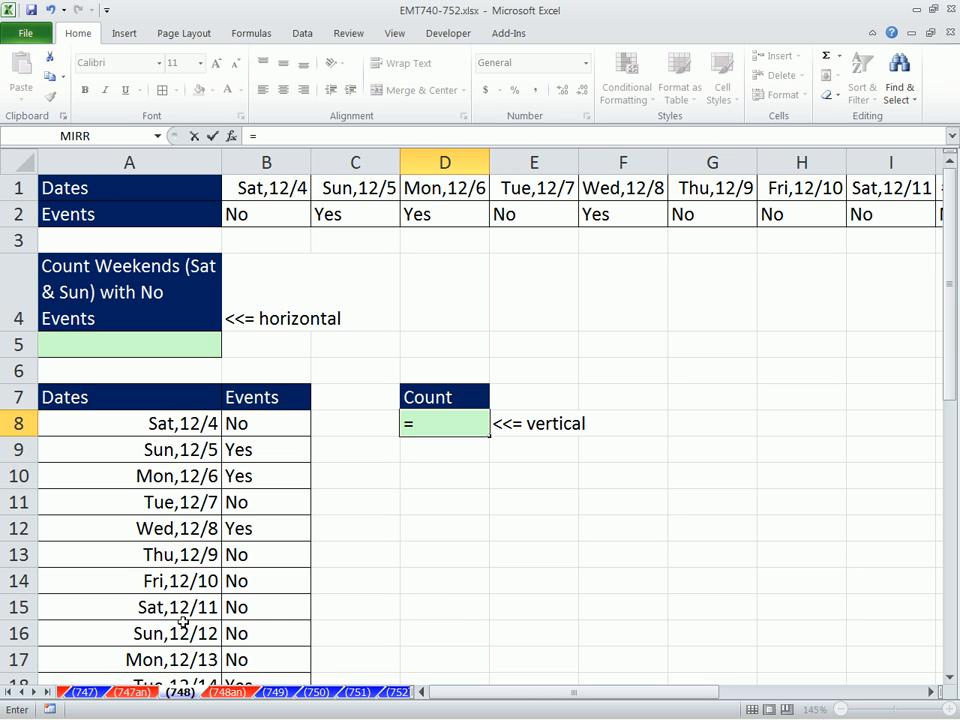
text(in)
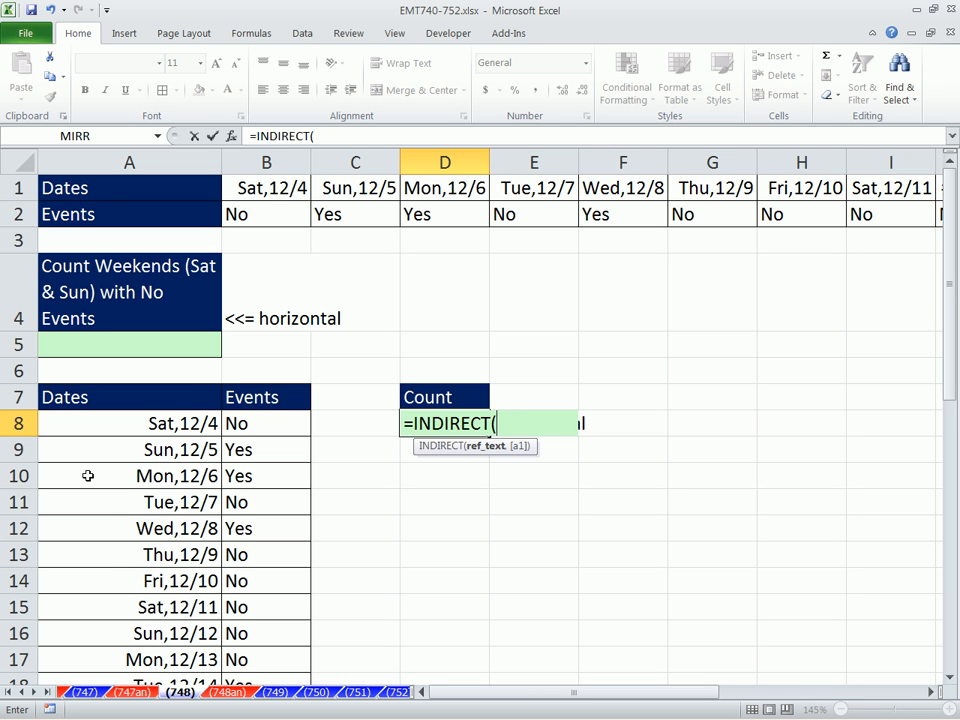
click(128, 424)
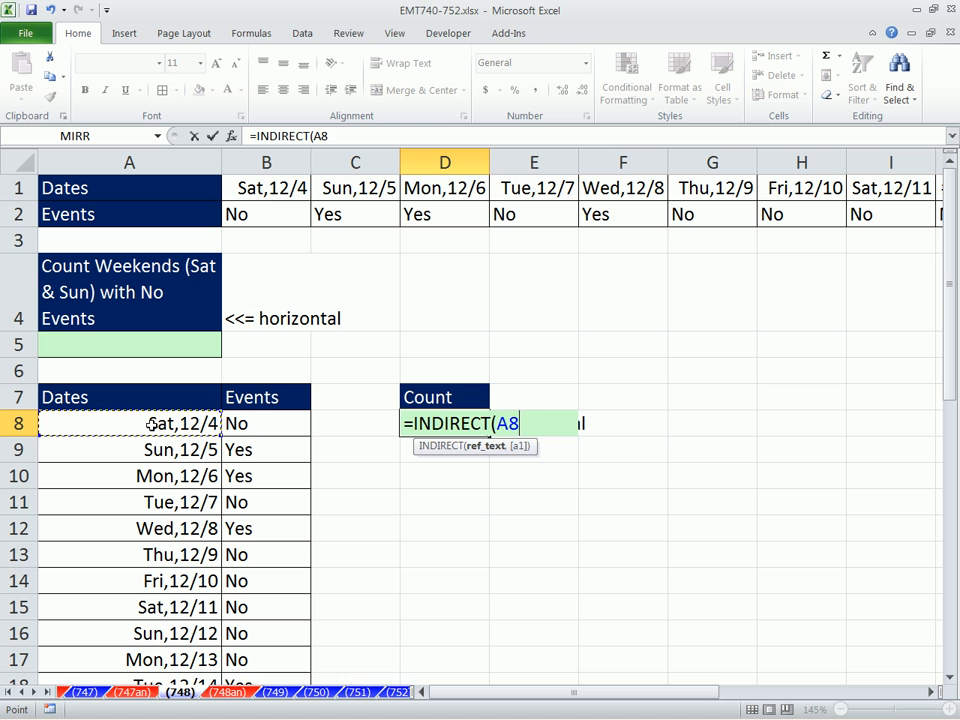
text(&)
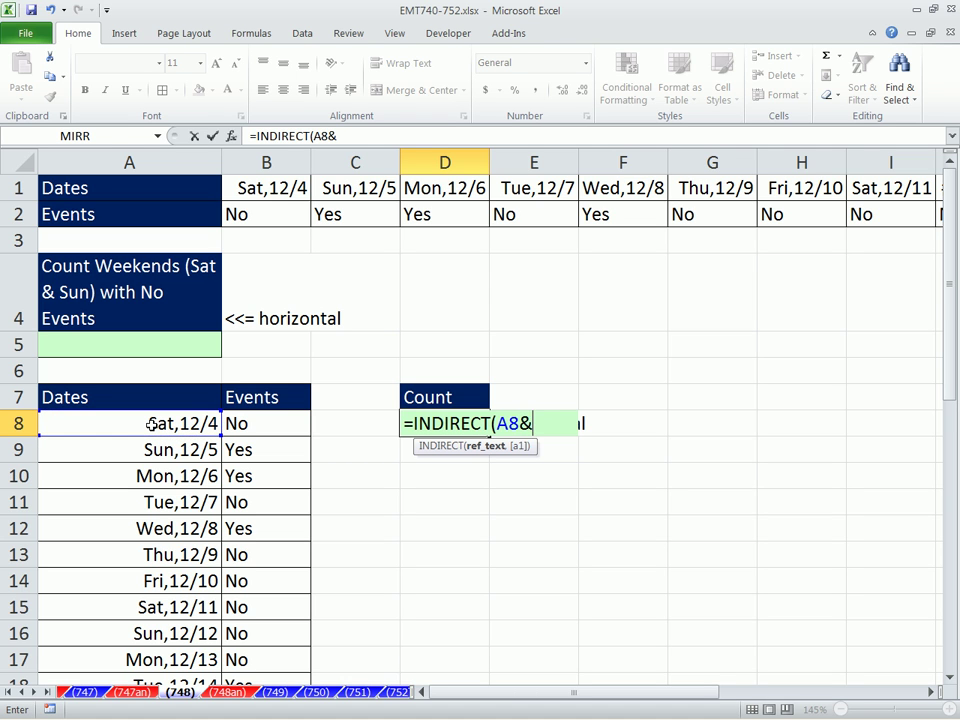
text(":")
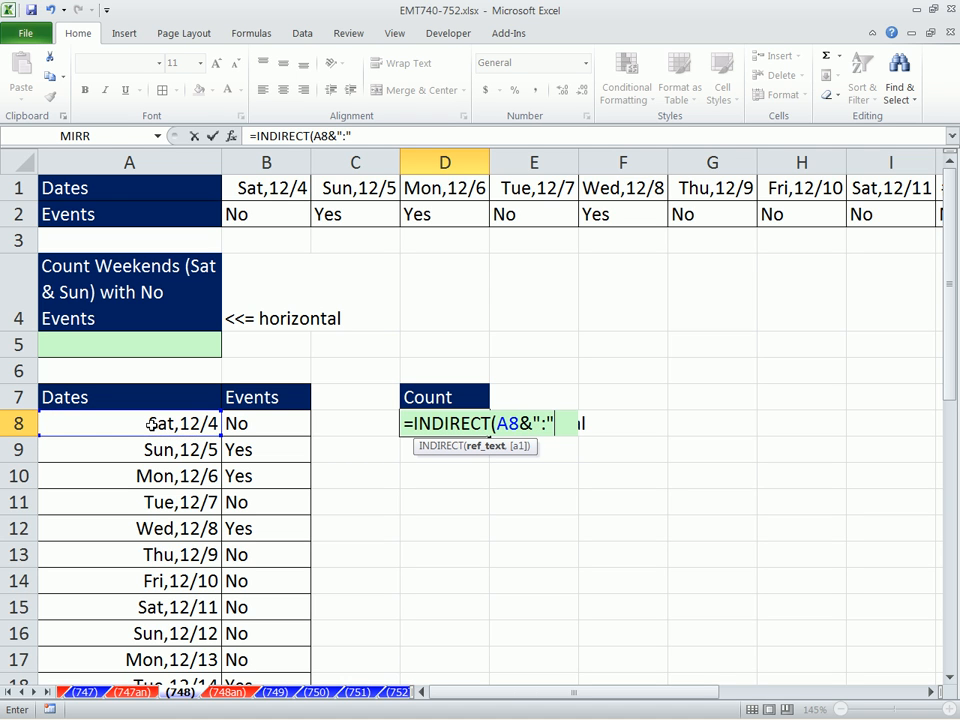
text(&)
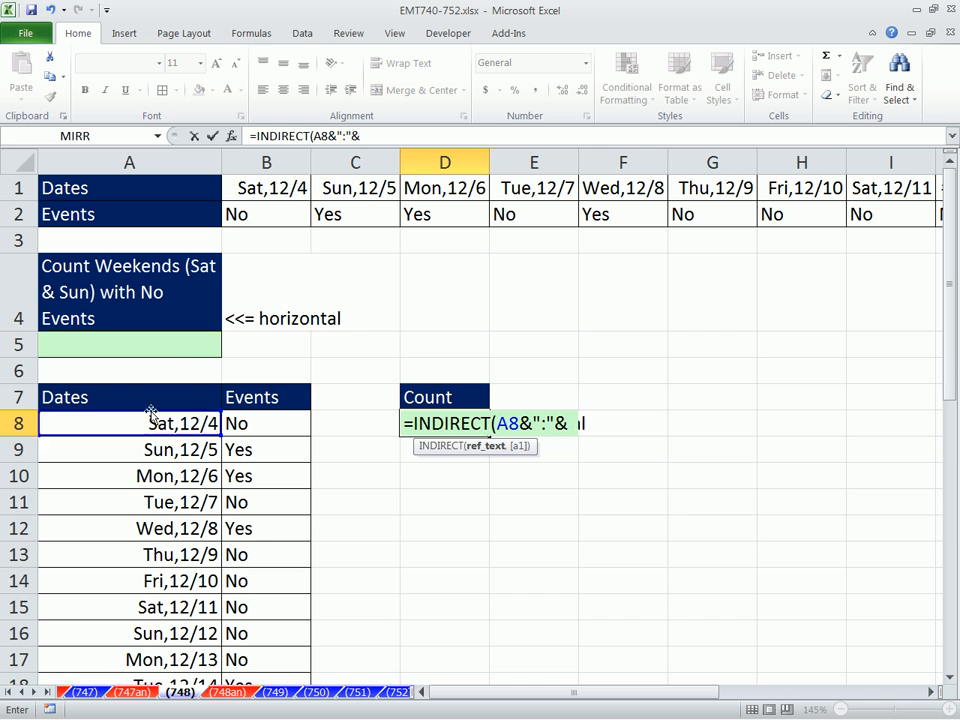
click(130, 608)
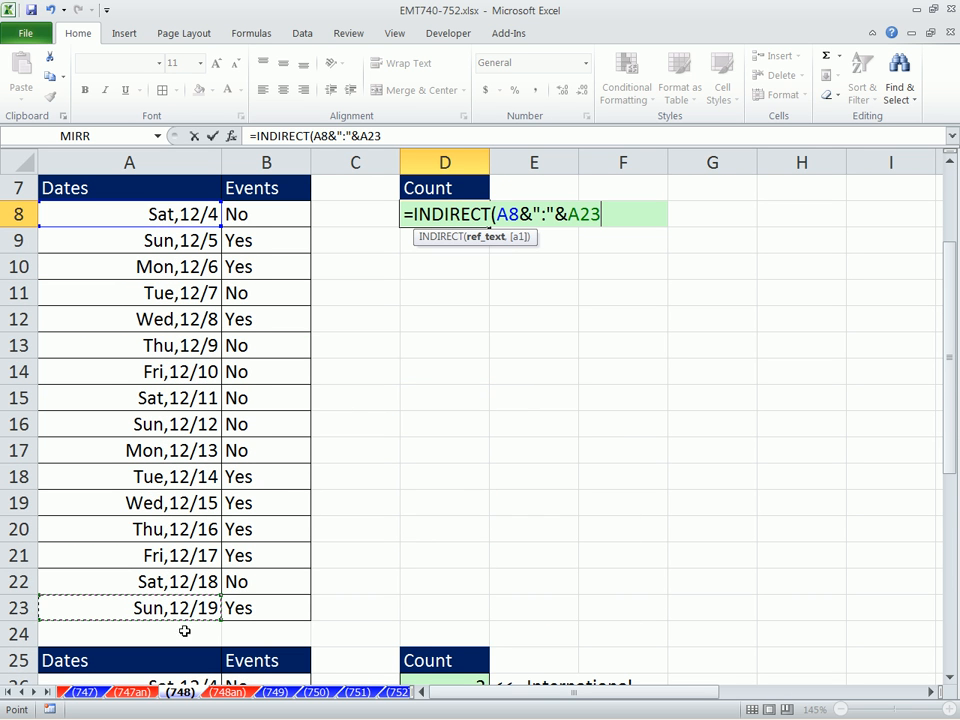
Preview A8&":"&A23 as 40516:40531 with F9, then close INDIRECT's parenthesis.
scroll(up, 3)
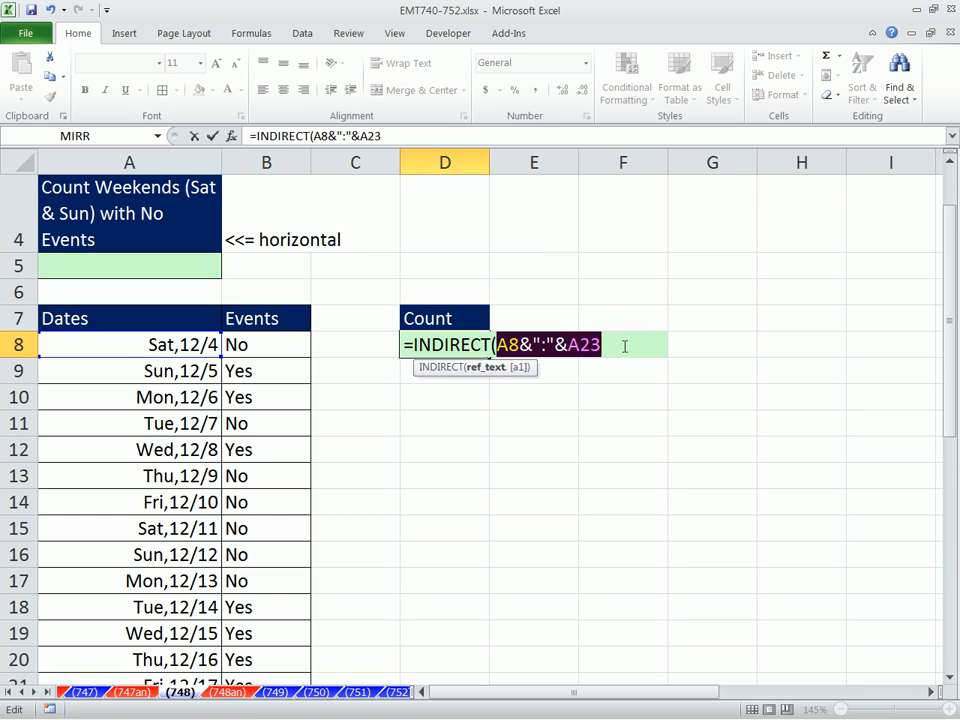
key(f9)
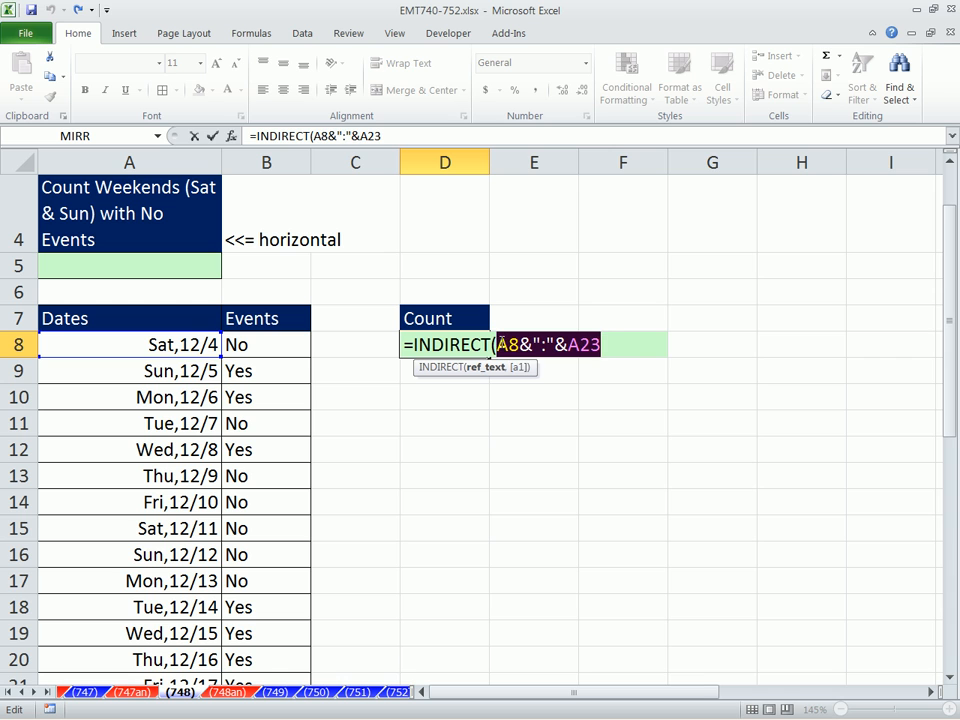
key(f9)
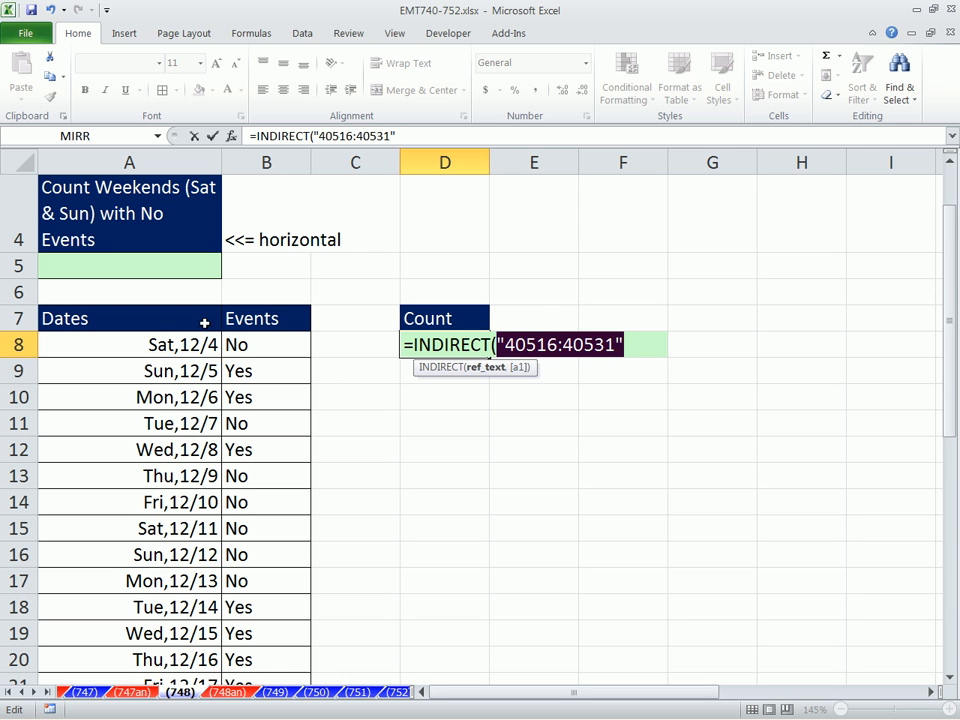
mouse_move(508, 358)
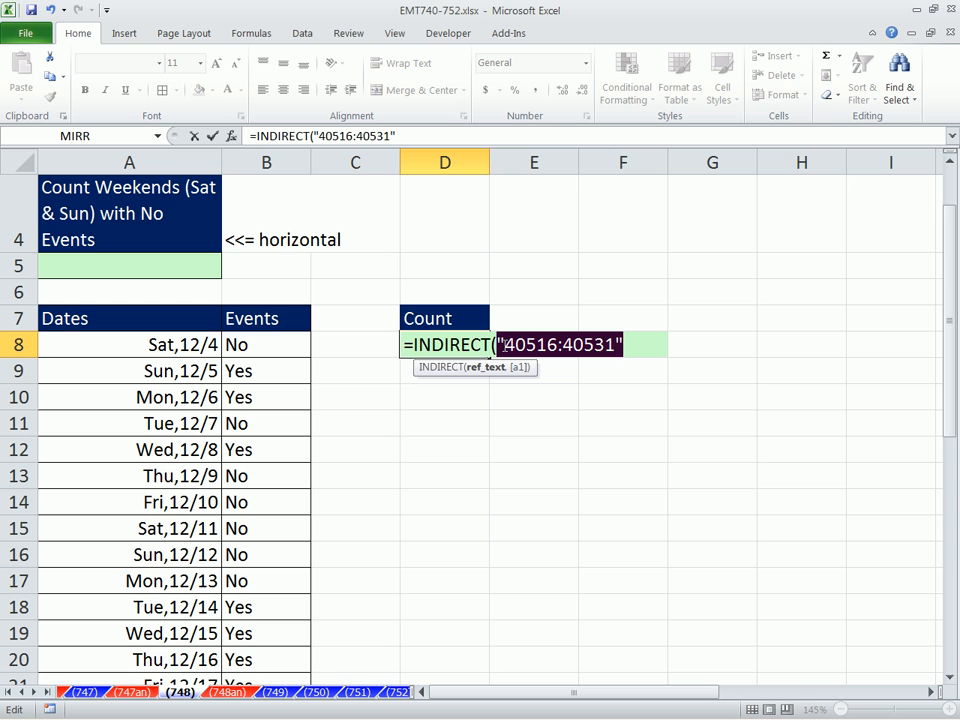
mouse_move(608, 356)
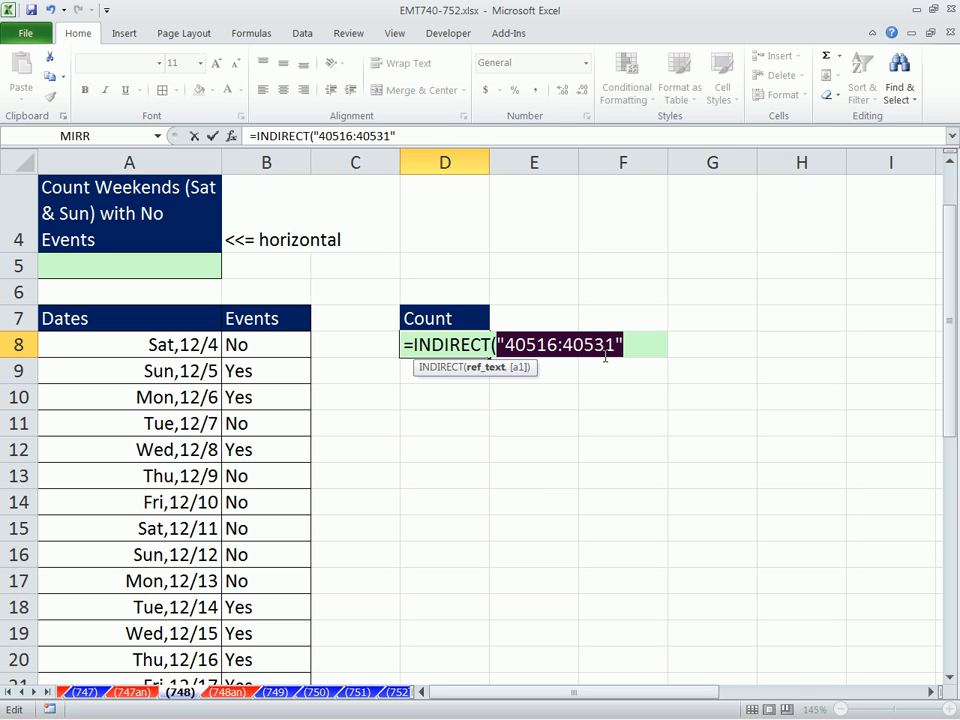
text(;)
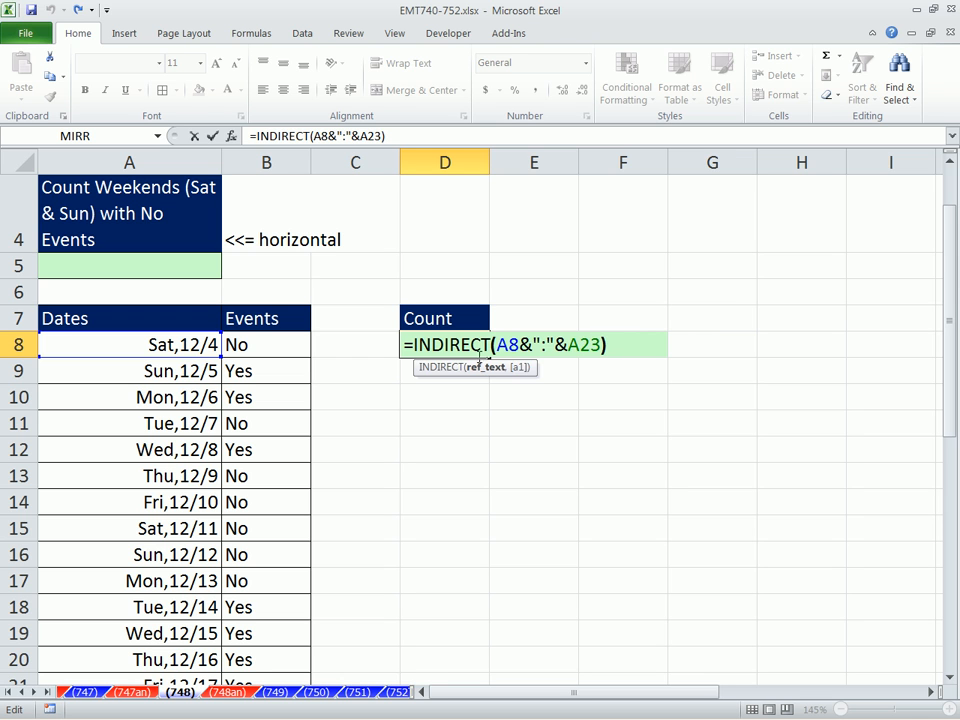
text(ro)
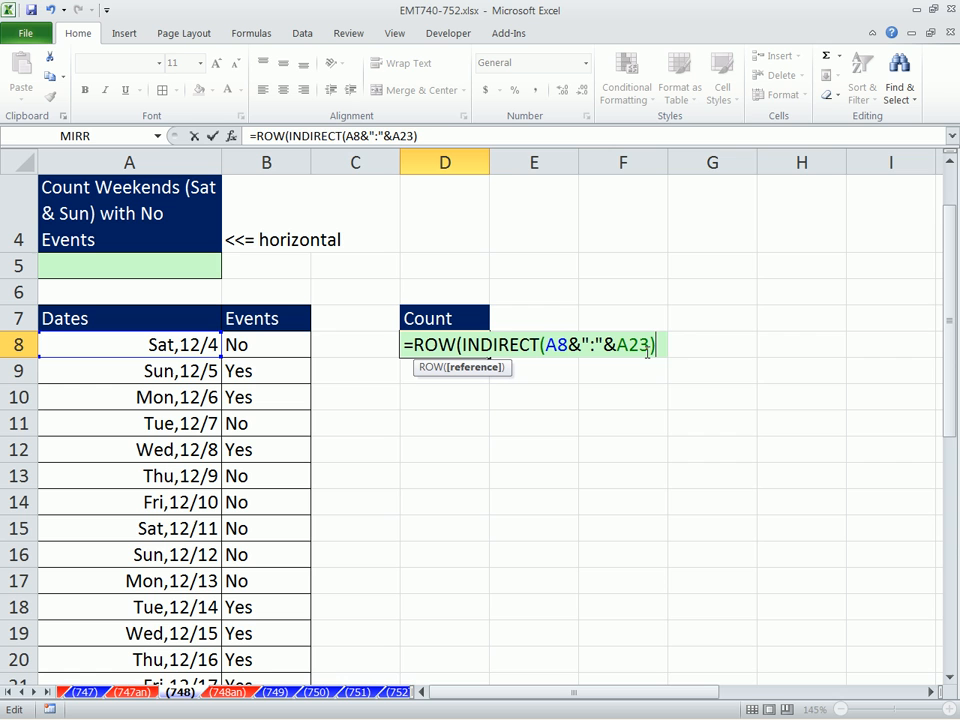
text())
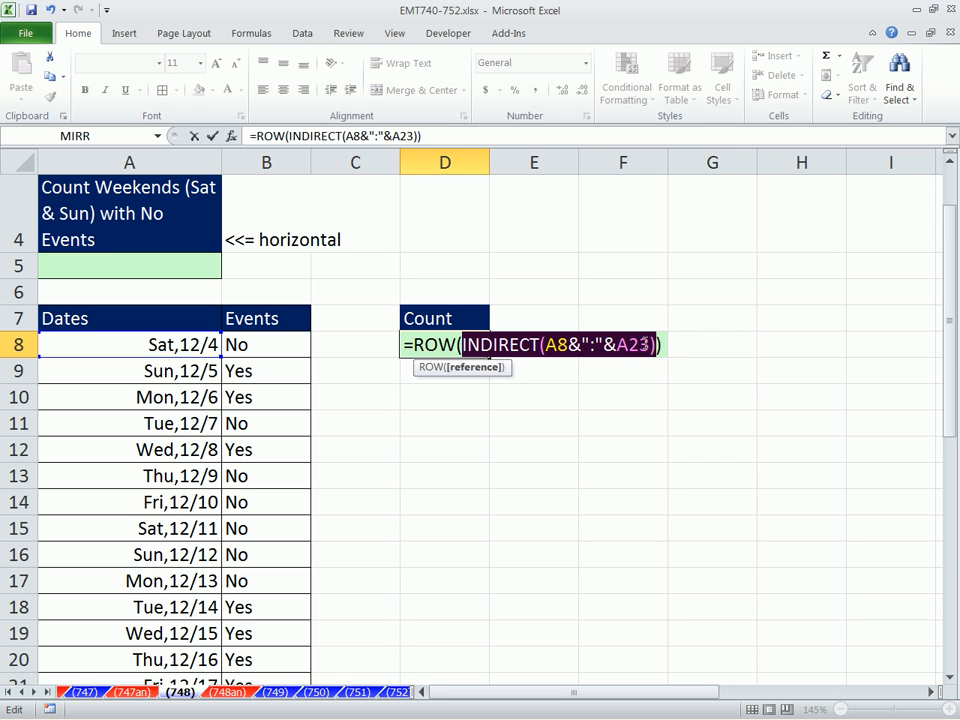
key(Return)
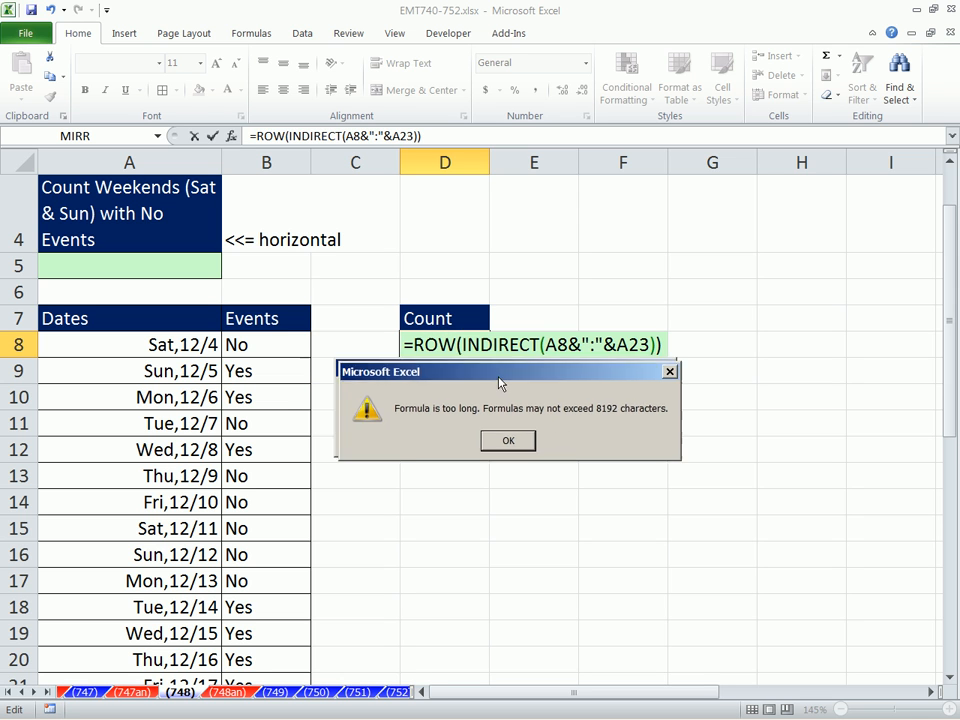
drag(500, 370, 592, 404)
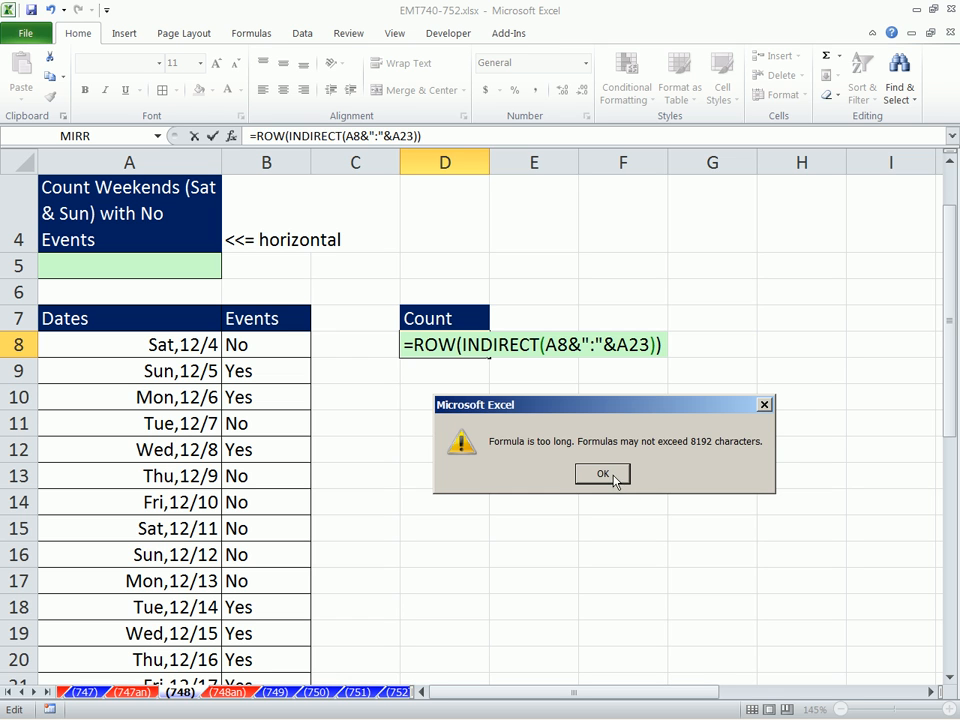
click(602, 472)
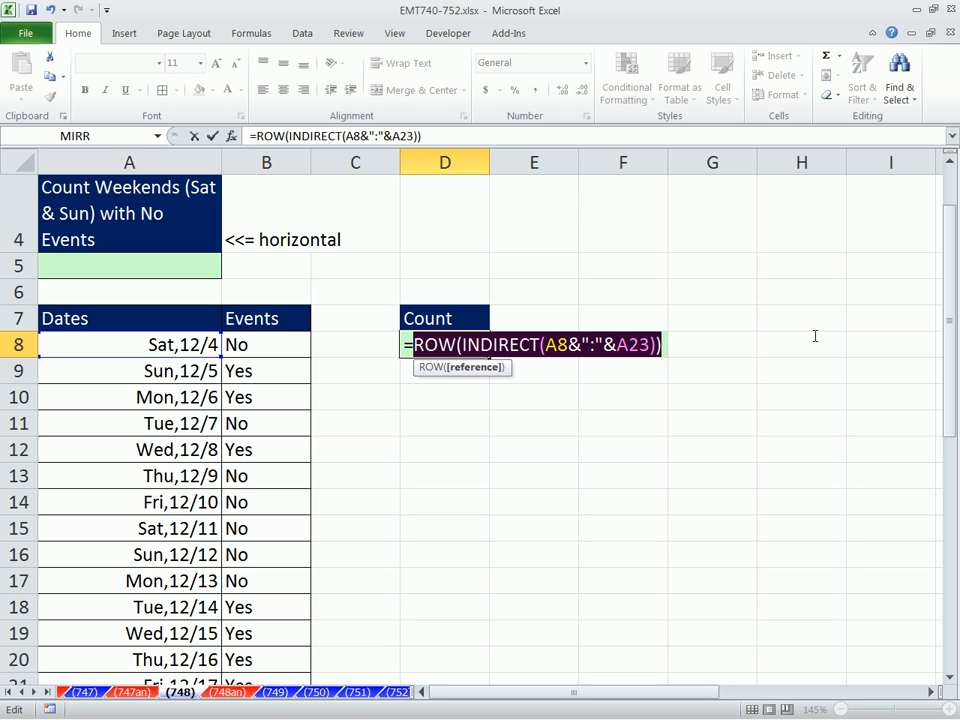
key(F9)
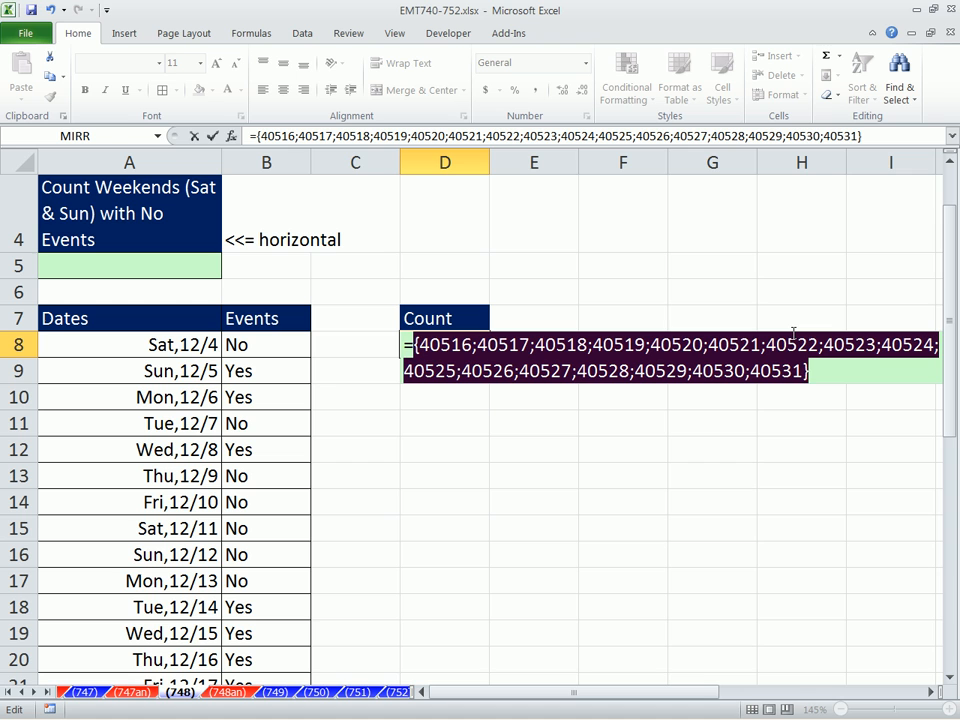
mouse_move(764, 396)
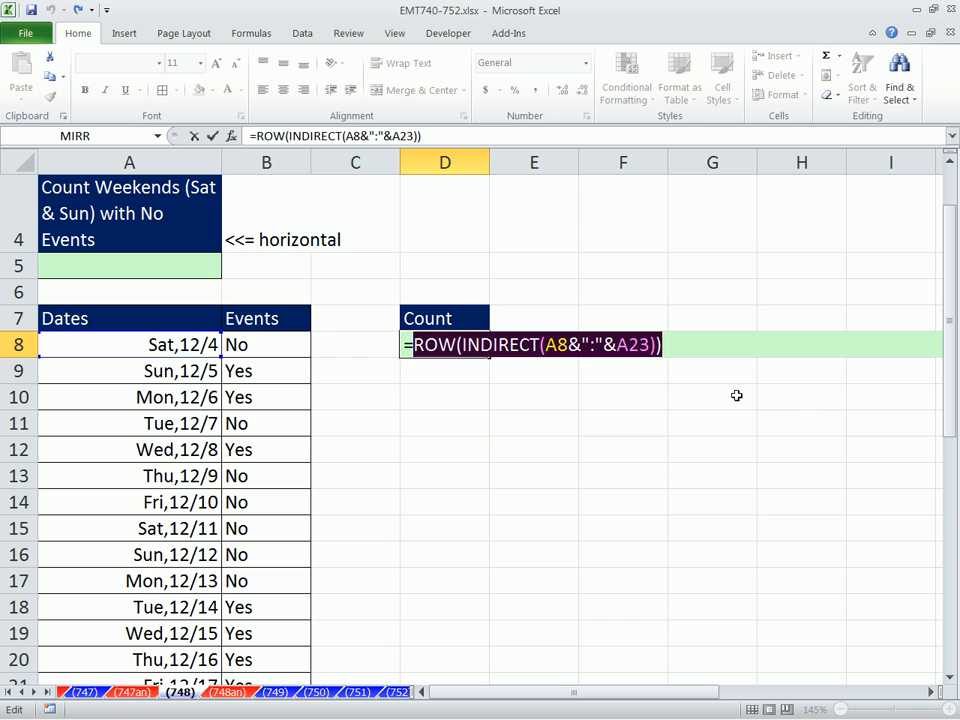
Wrap the row numbers in WEEKDAY(...,2) and preview each date's weekday number.
text(w)
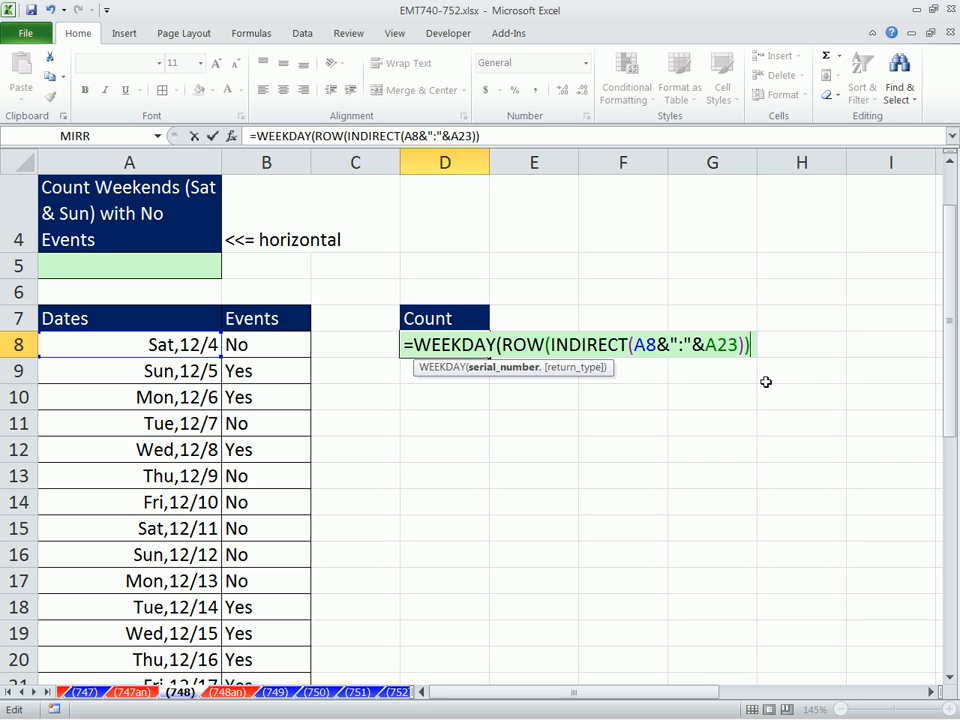
mouse_move(504, 368)
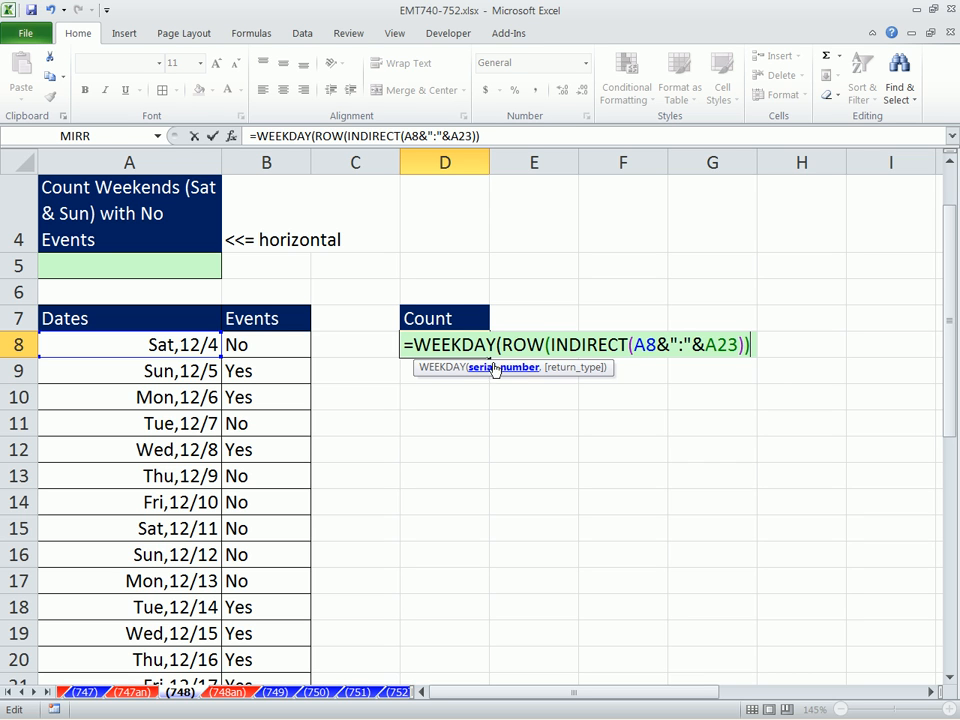
text(,)
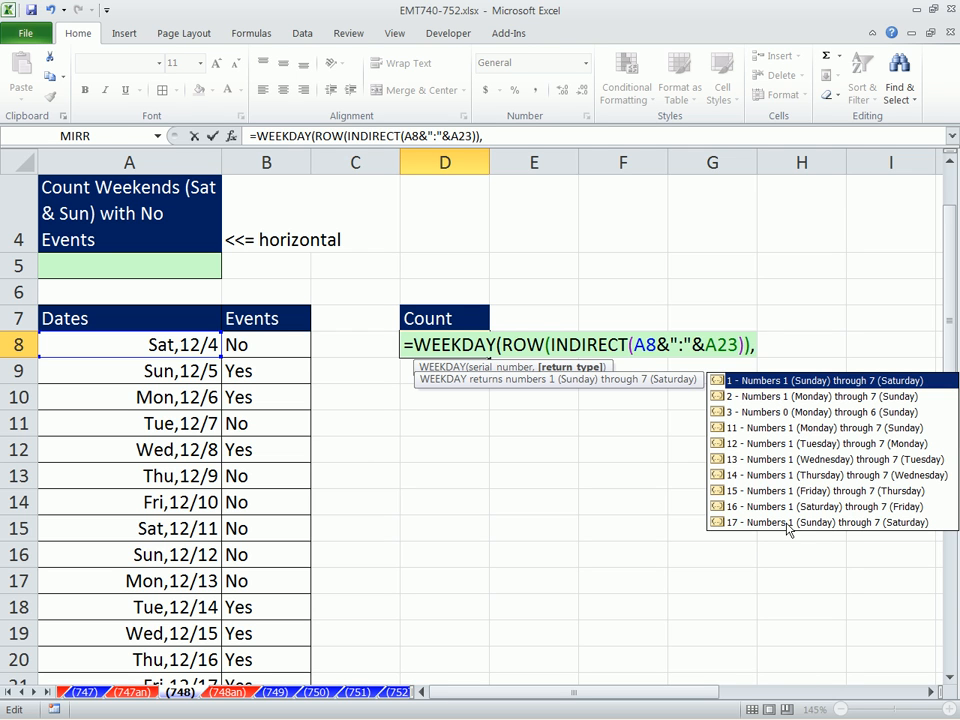
mouse_move(772, 408)
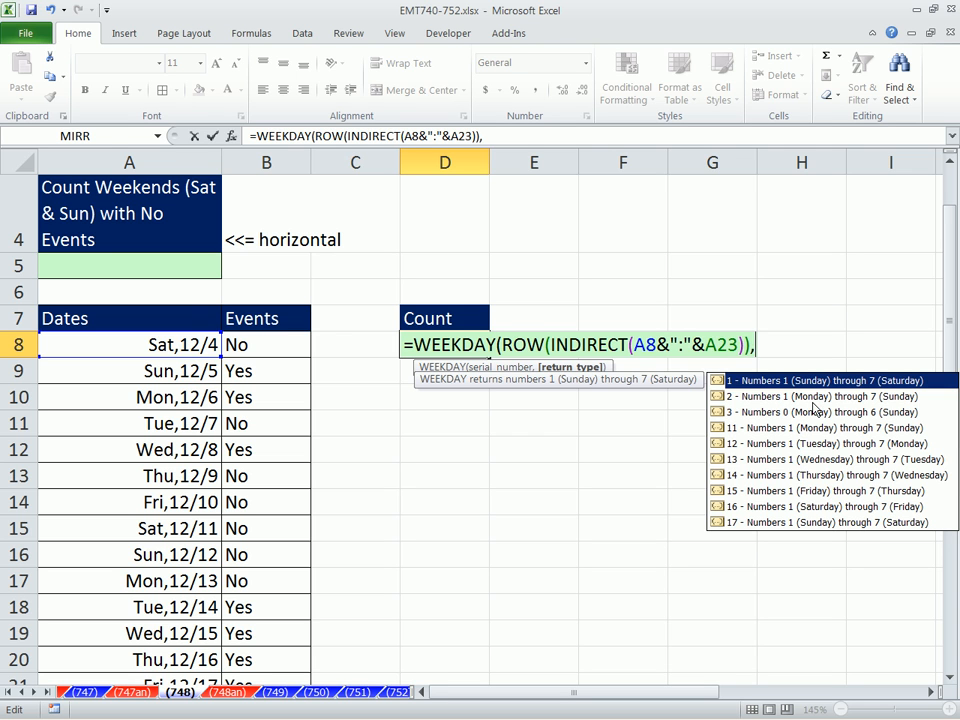
mouse_move(776, 528)
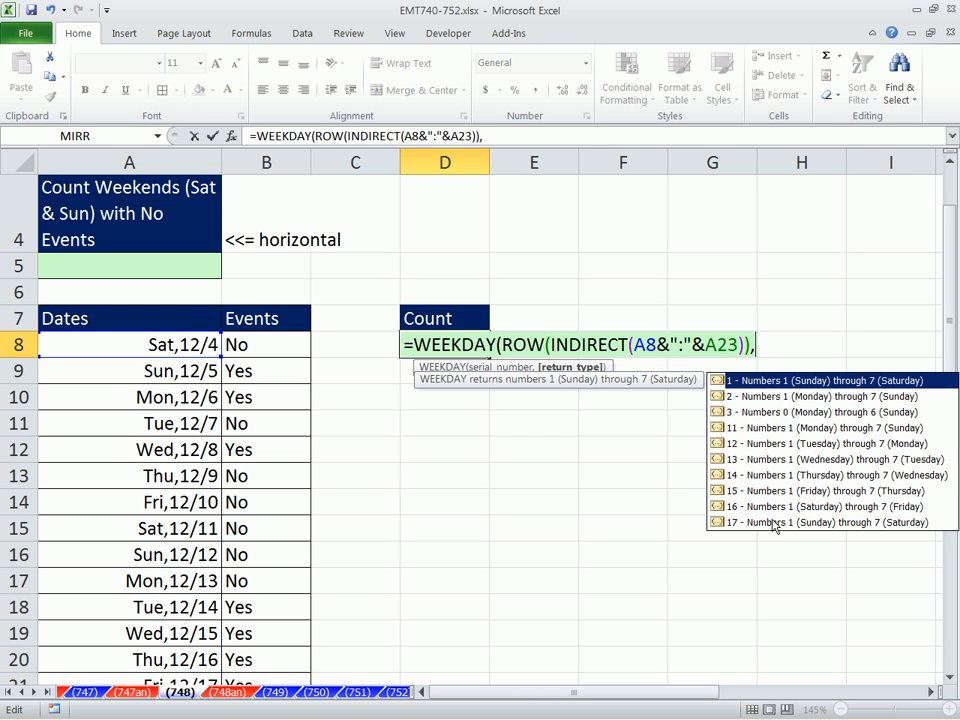
mouse_move(776, 464)
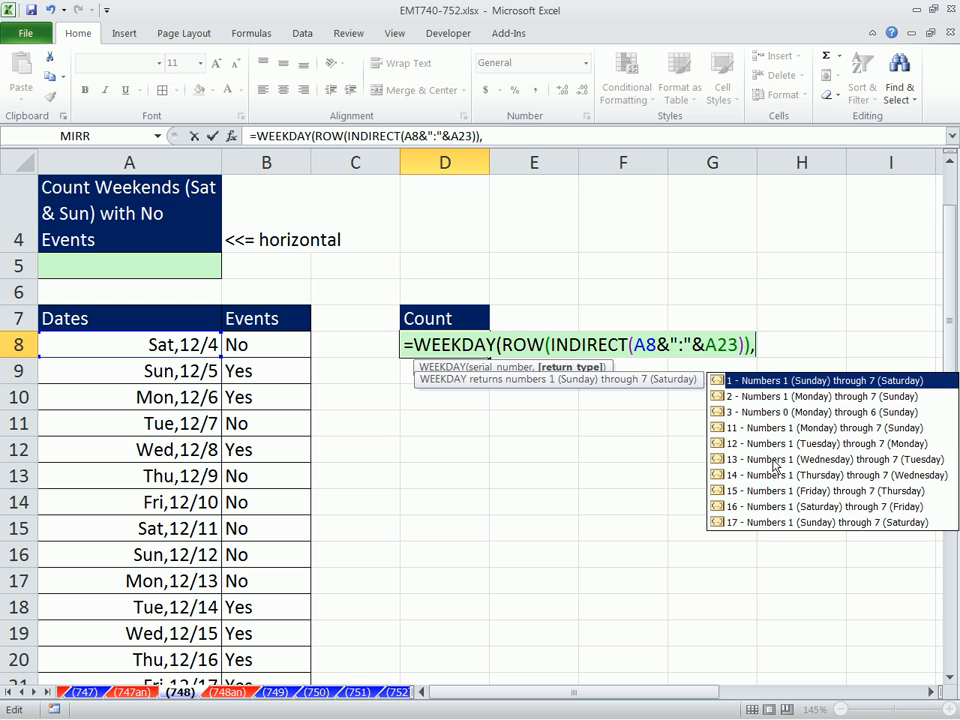
mouse_move(858, 504)
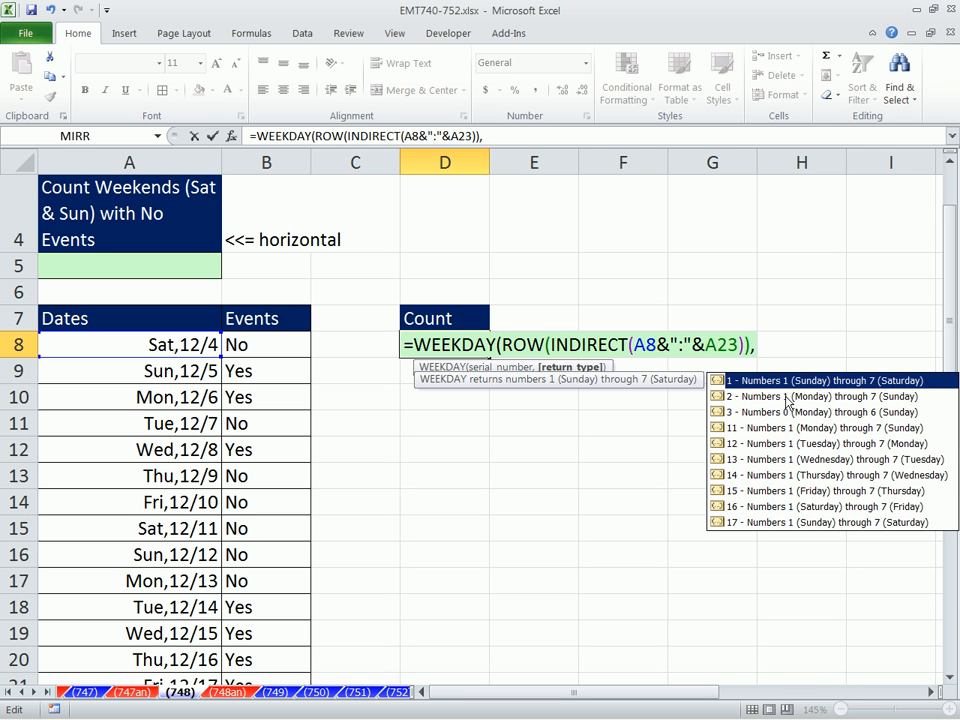
text(2))
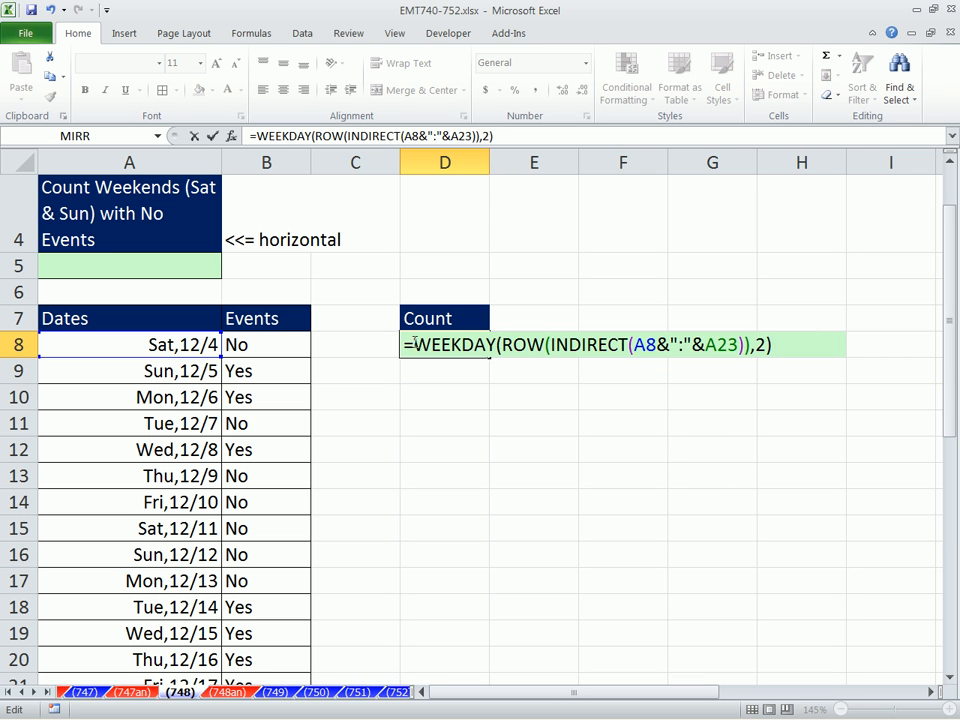
key(f9)
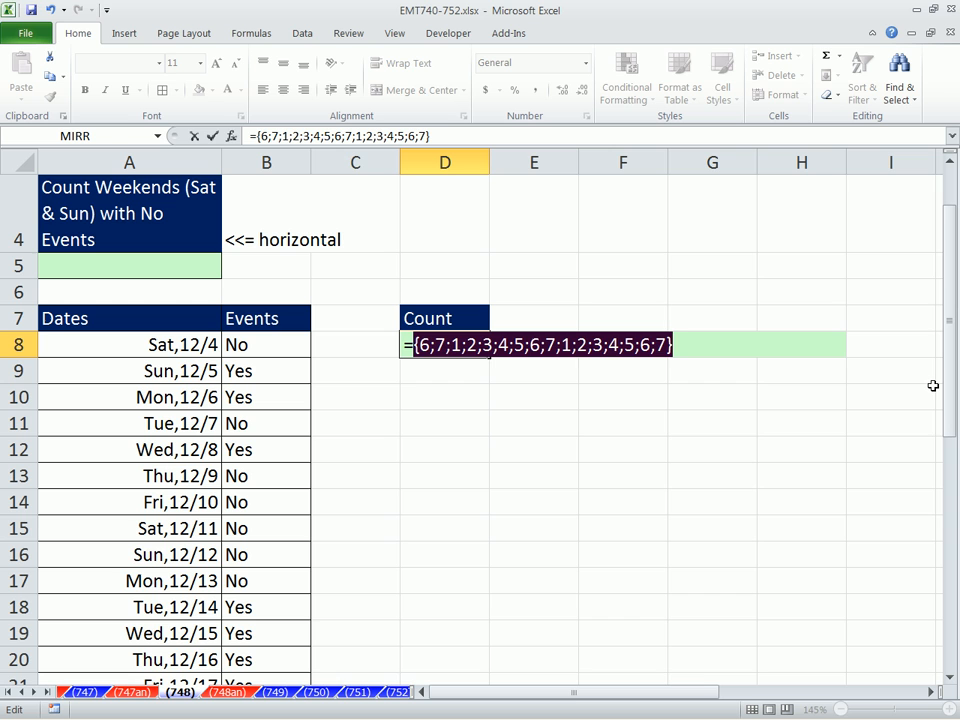
mouse_move(612, 432)
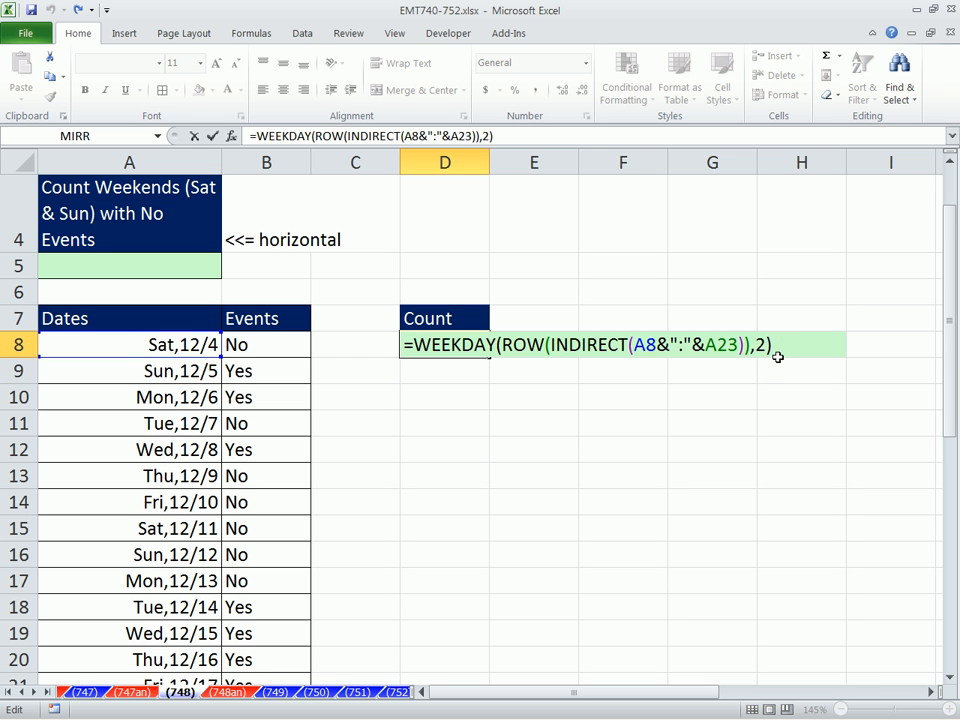
Compare the weekday numbers to >5 and preview the TRUE/FALSE weekend flags.
text(>)
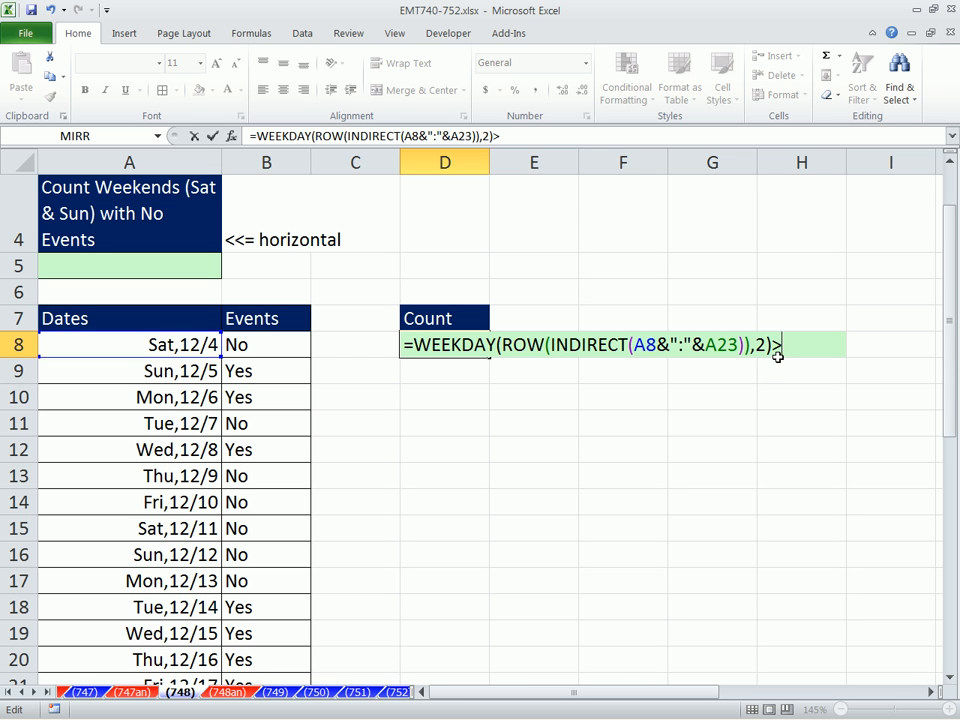
text(>5)
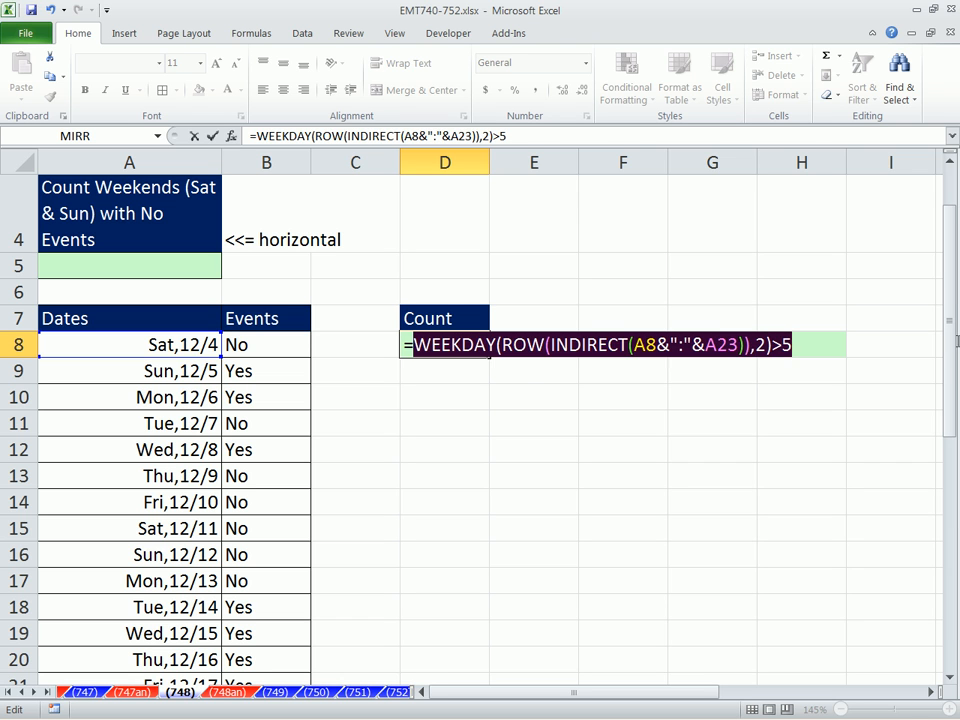
key(F9)
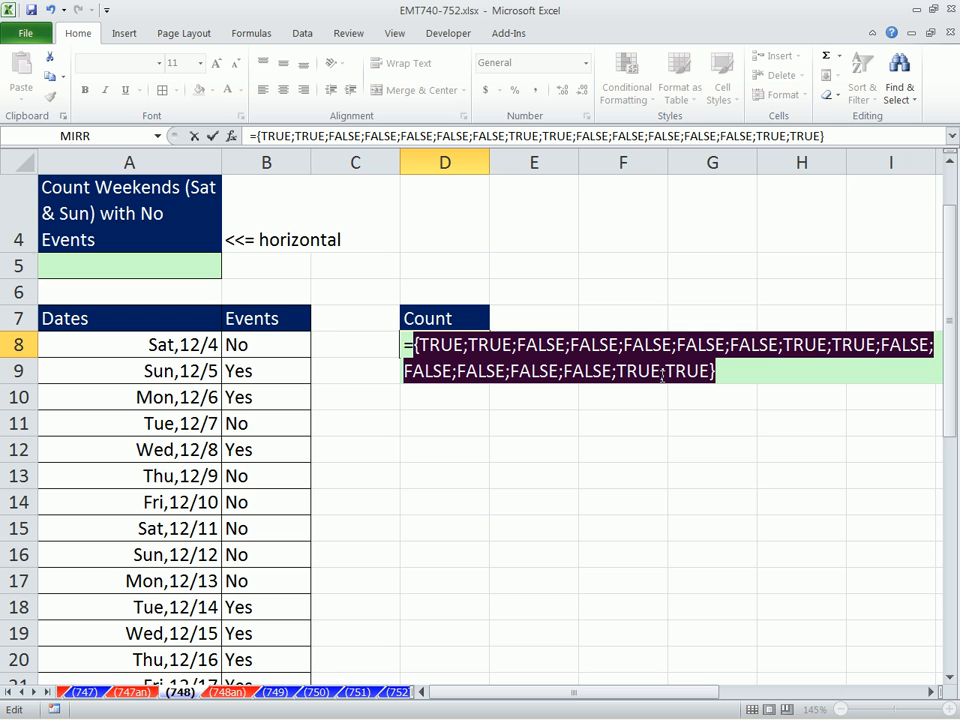
mouse_move(488, 358)
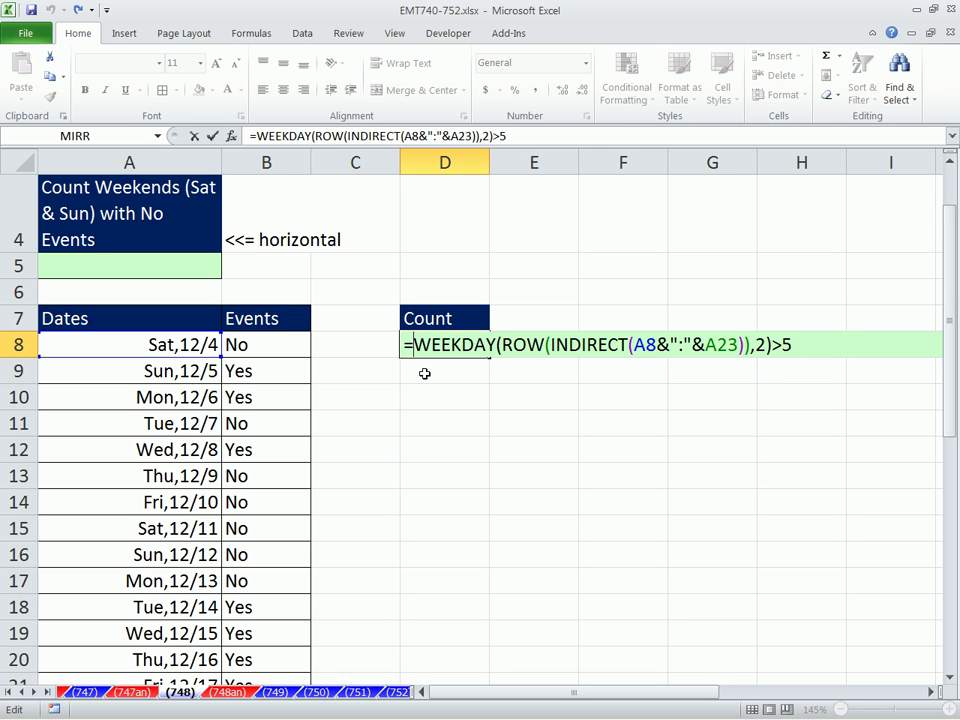
Prefix the weekend test with --( and wrap the whole formula in SUMPRODUCT(.
text(--()
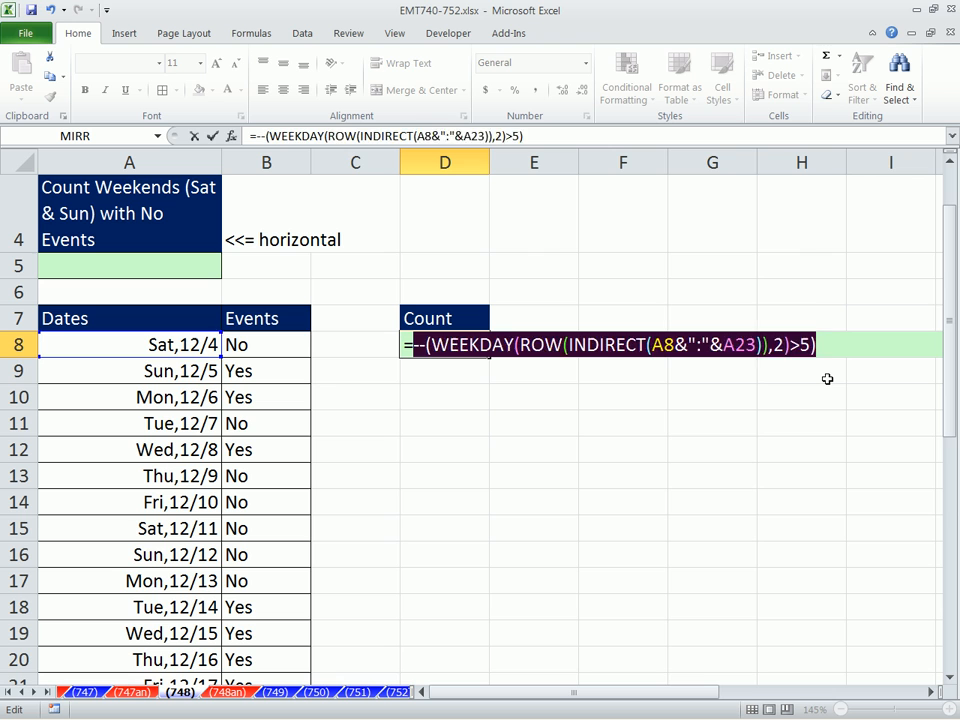
key(F9)
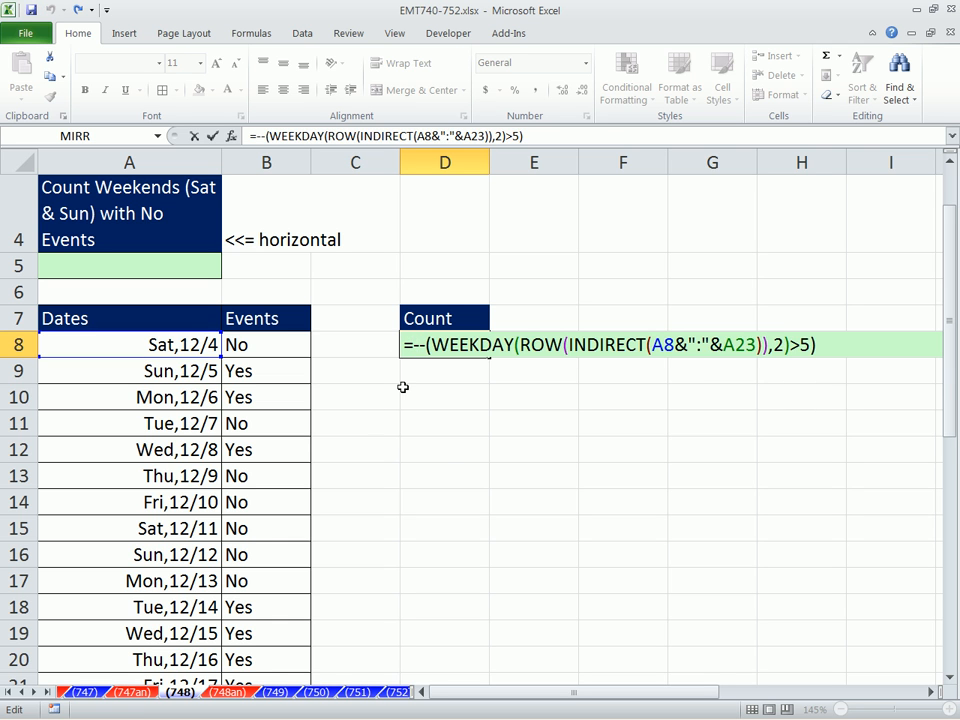
text(SUMPRODUCT()
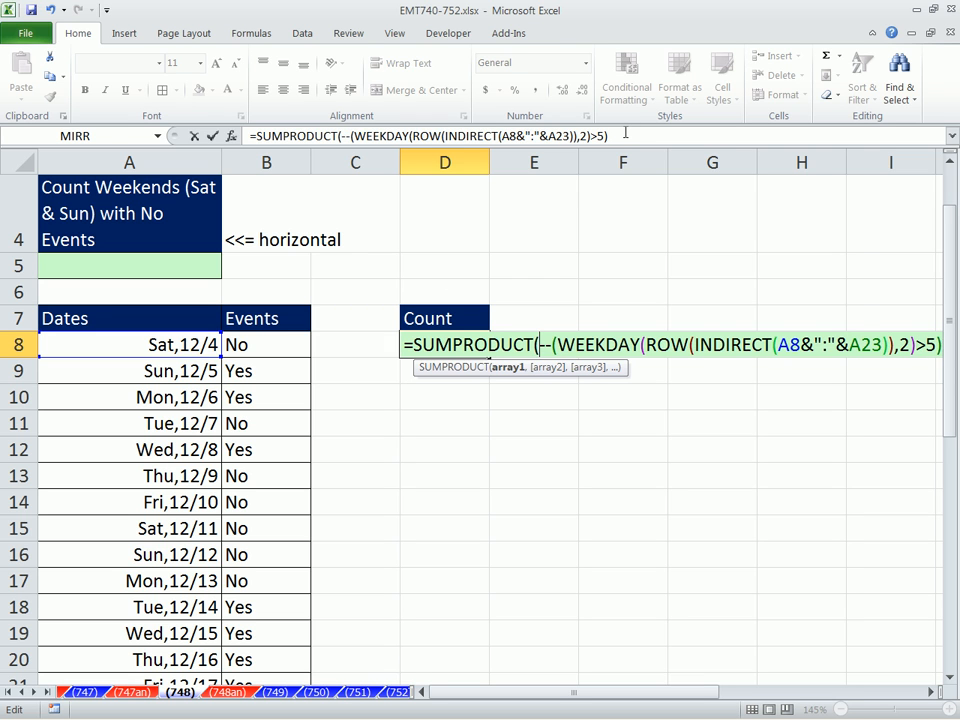
Add the second array --(B8:B23="No") and enter the weekend-with-No count in D8.
text(,)
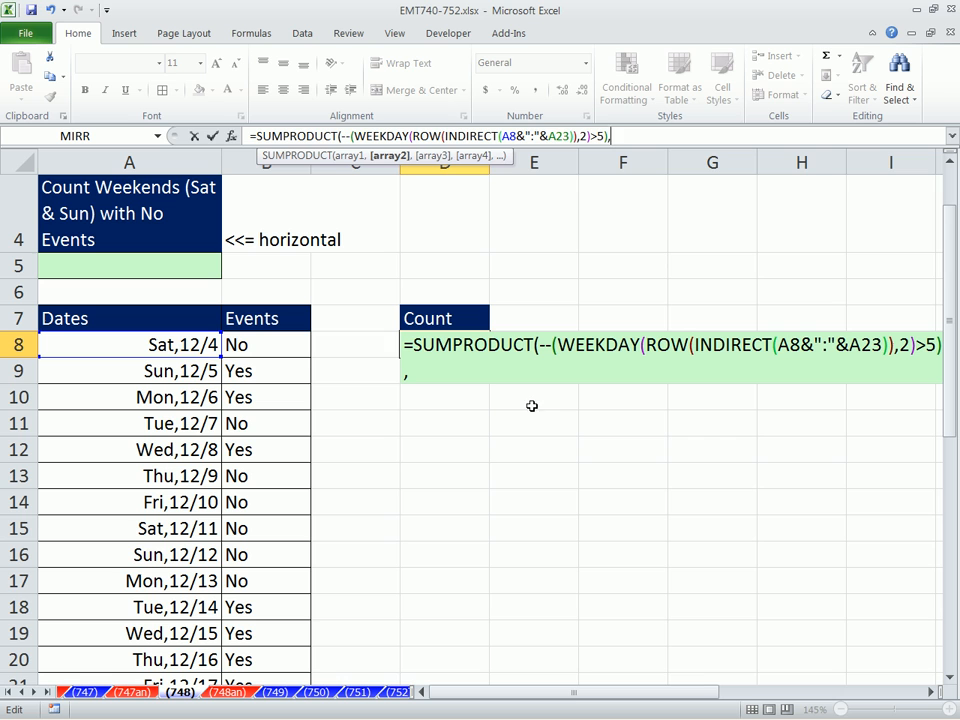
text(--)
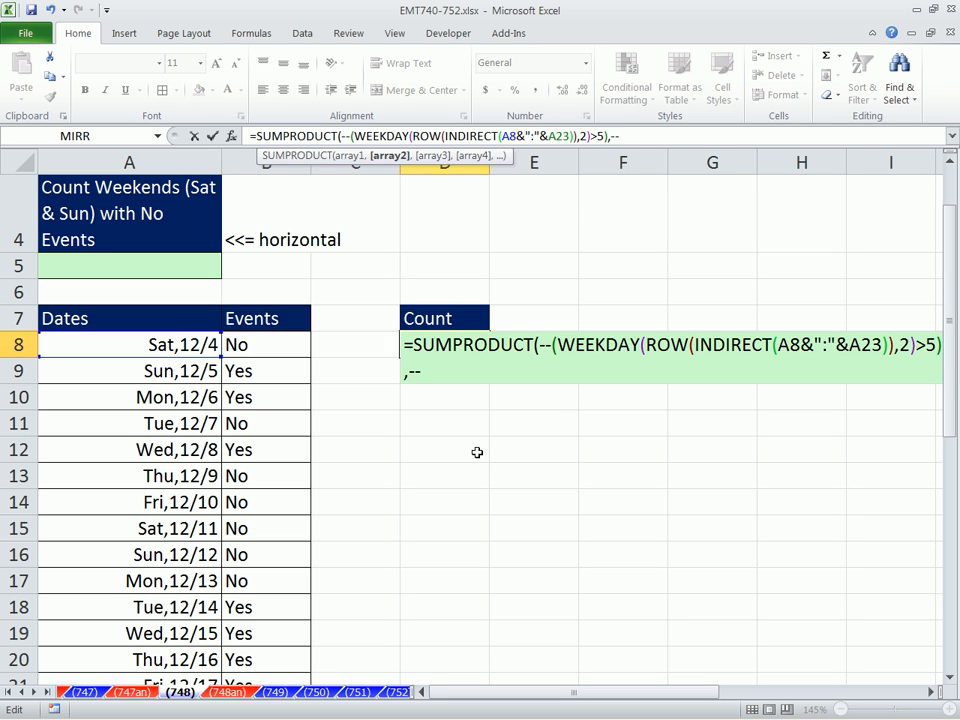
text((B8:B23)
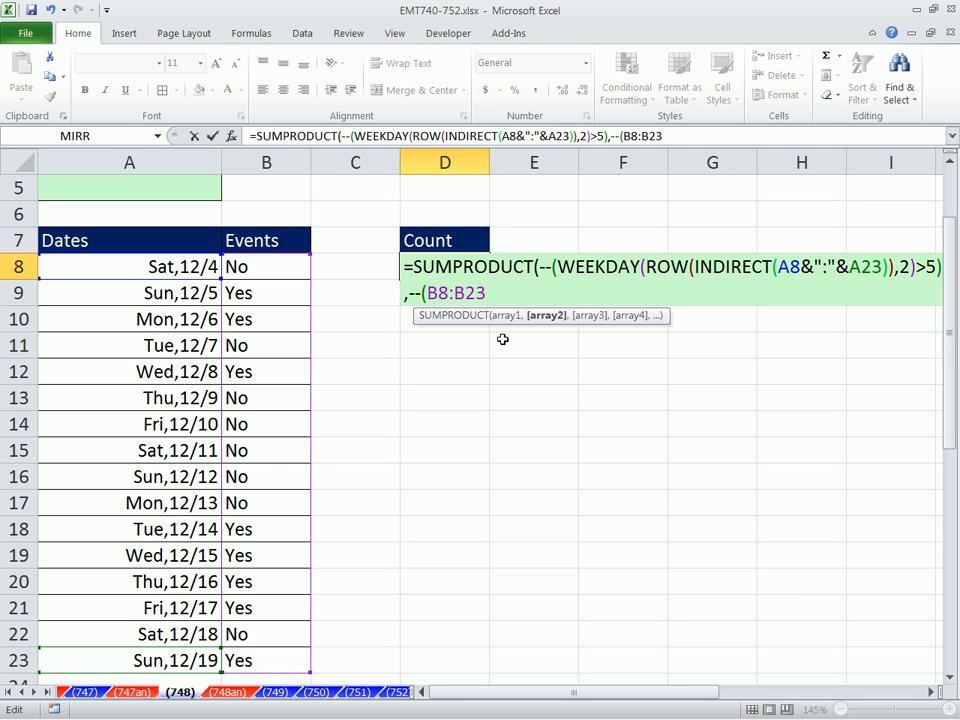
text(=")
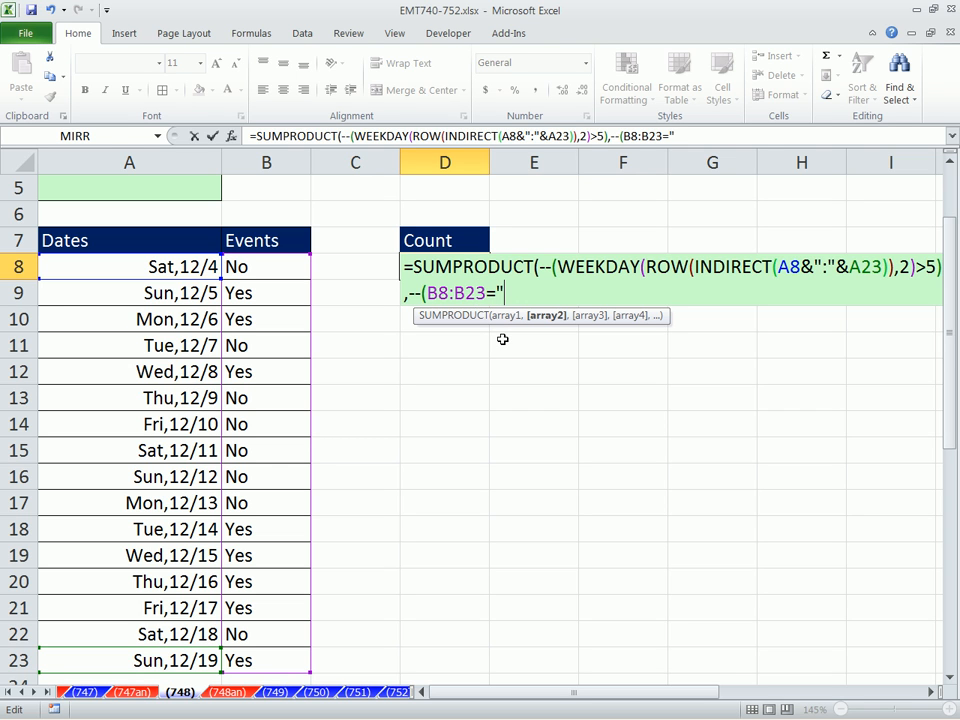
text(No)
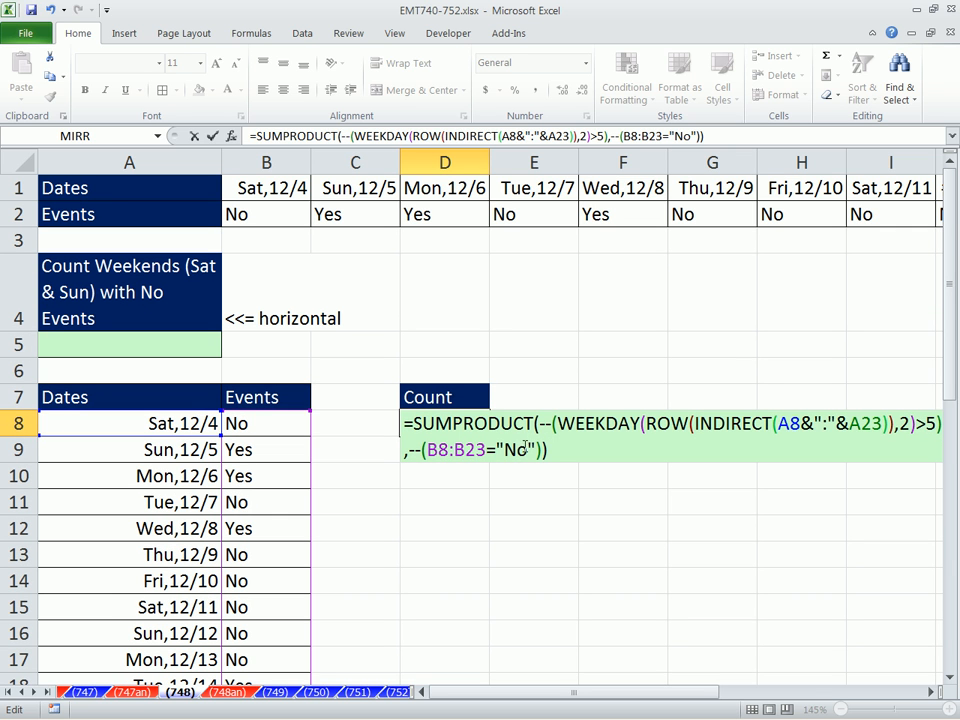
key(Return)
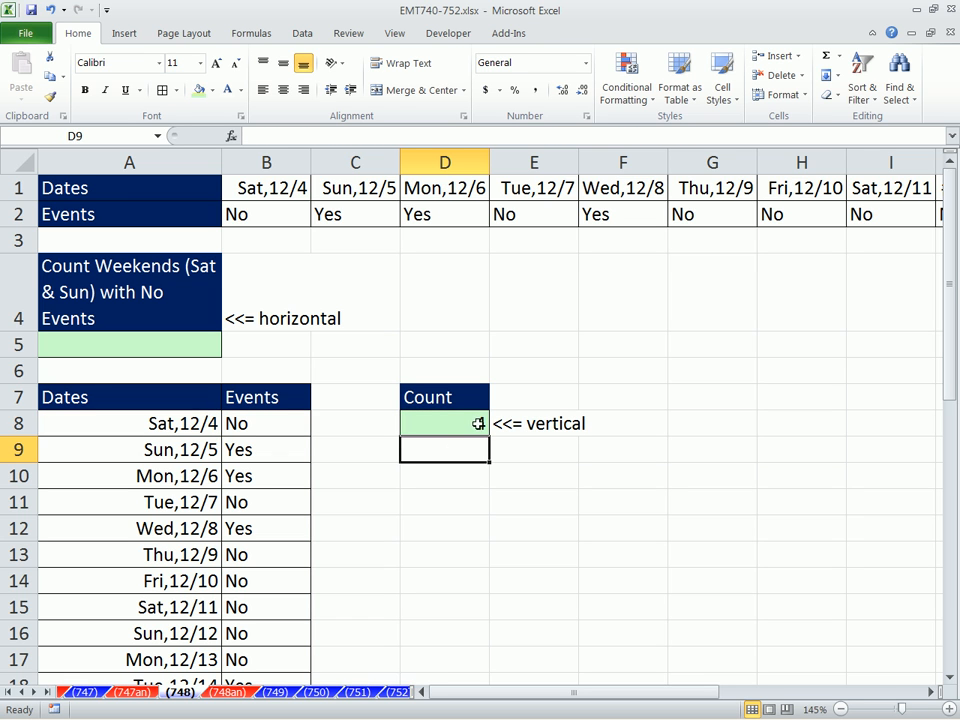
text(=SUMPRODUCT(--(WEEKDAY(ROW(INDIRECT(A8&":"&A23)),2)>5),--(B8:B23="No")))
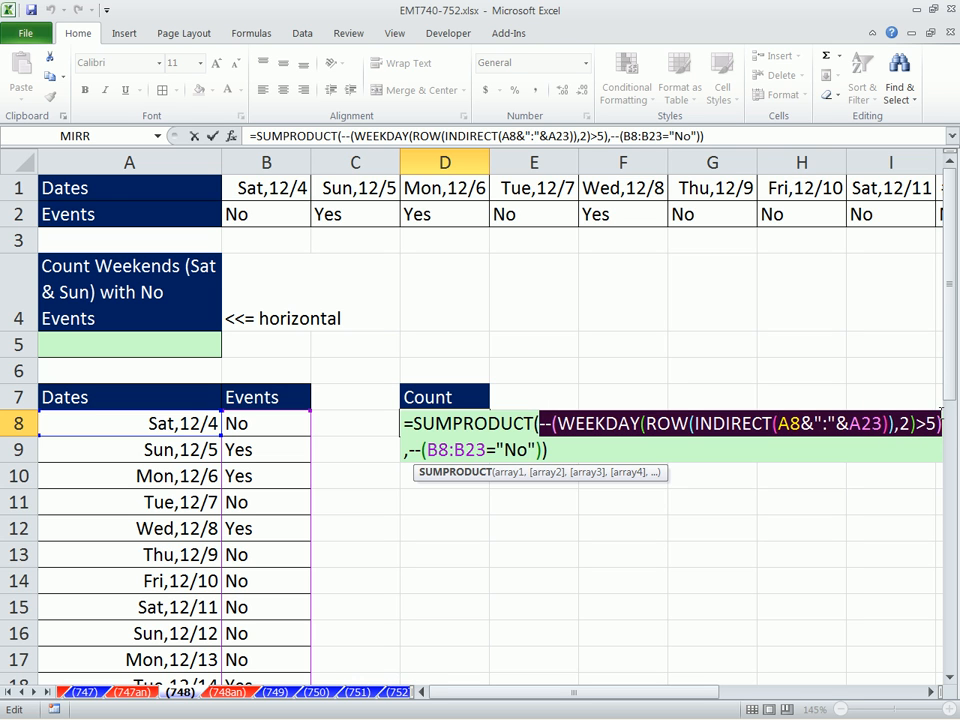
key(f9)
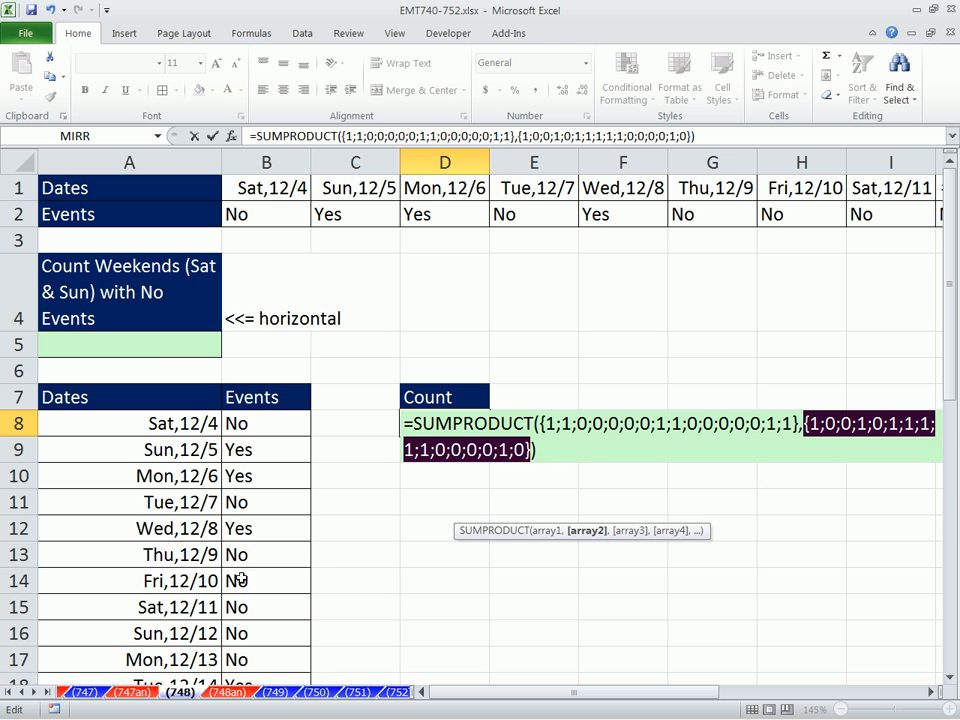
mouse_move(228, 300)
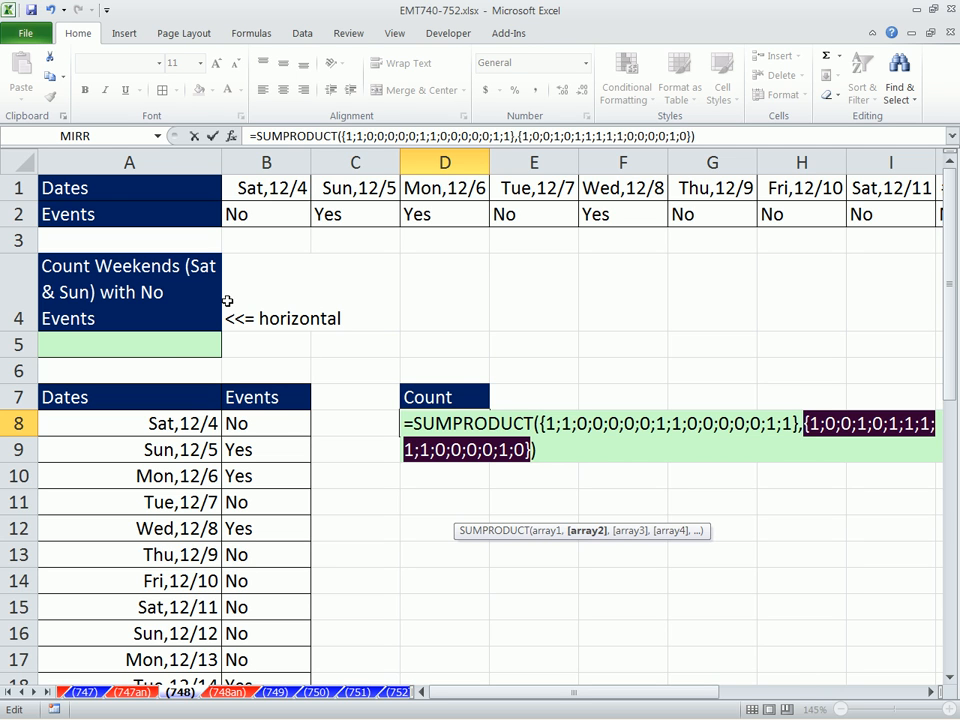
mouse_move(182, 348)
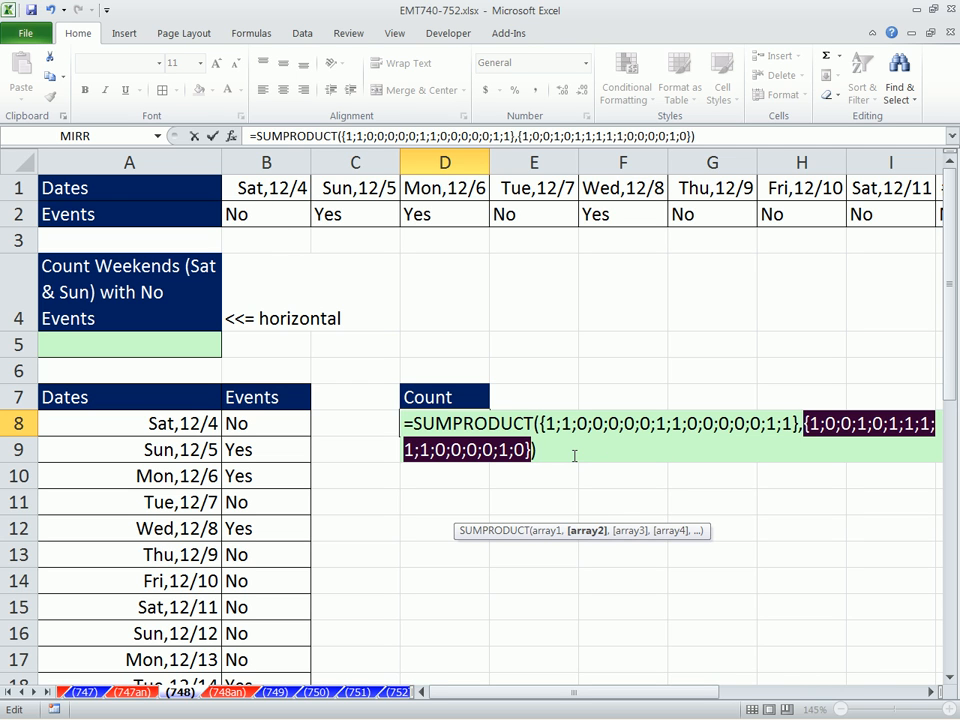
mouse_move(402, 342)
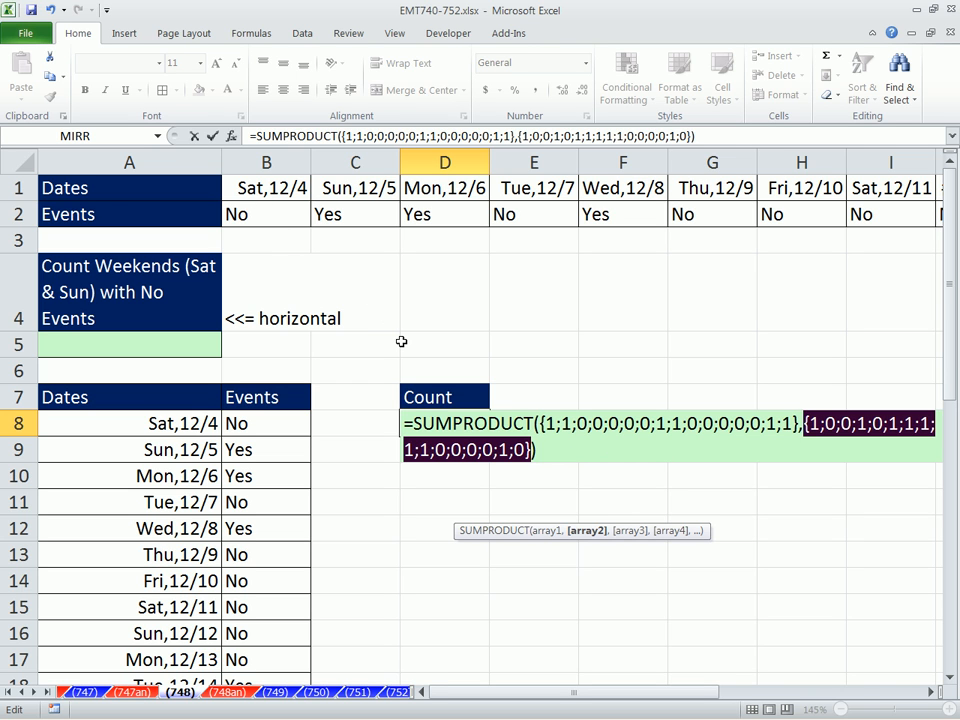
mouse_move(664, 472)
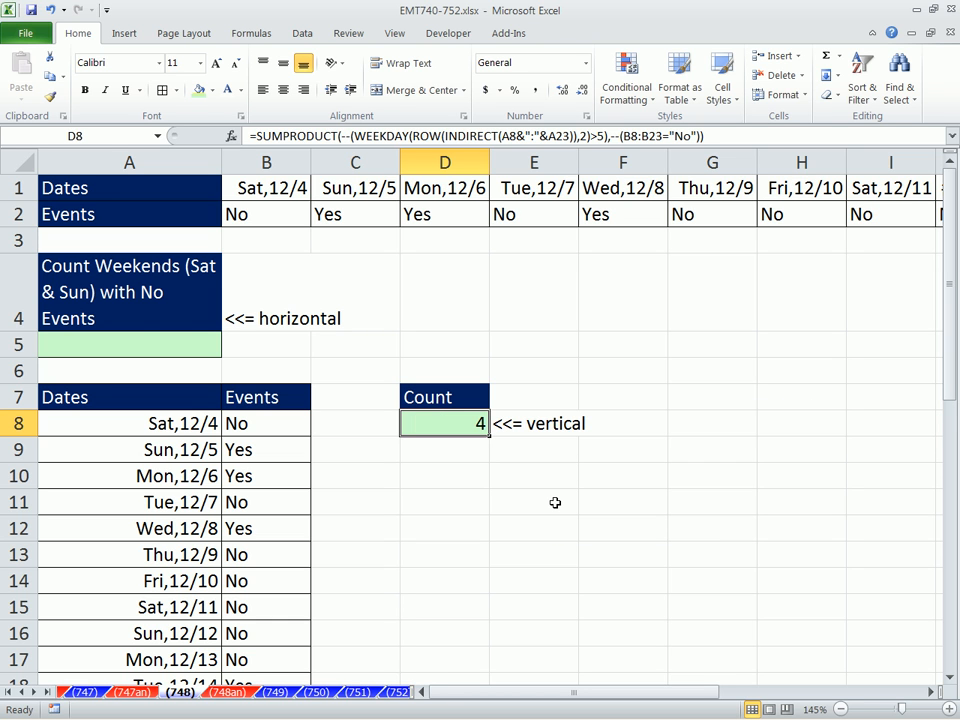
double_click(444, 424)
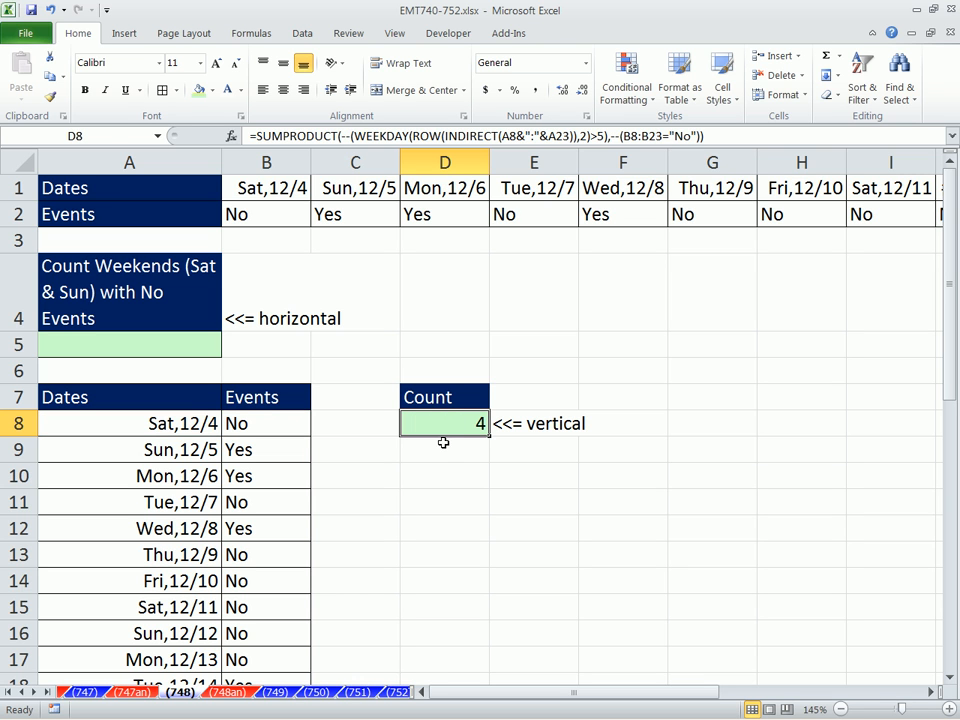
mouse_move(372, 378)
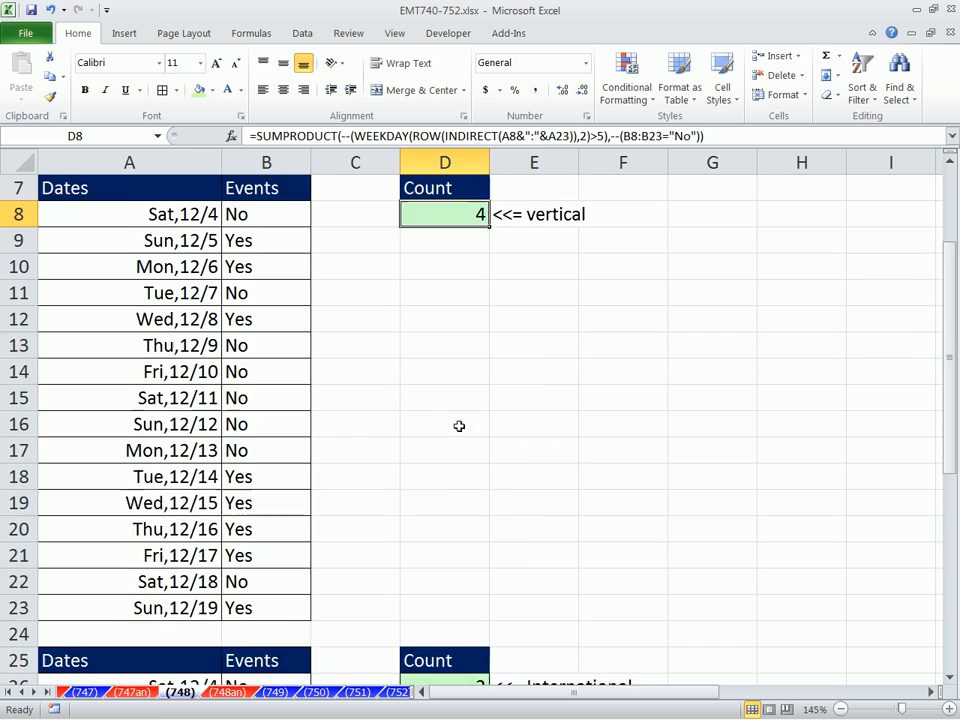
Scroll to the International example and label an empty cell beside it Mon.
scroll(down, 3)
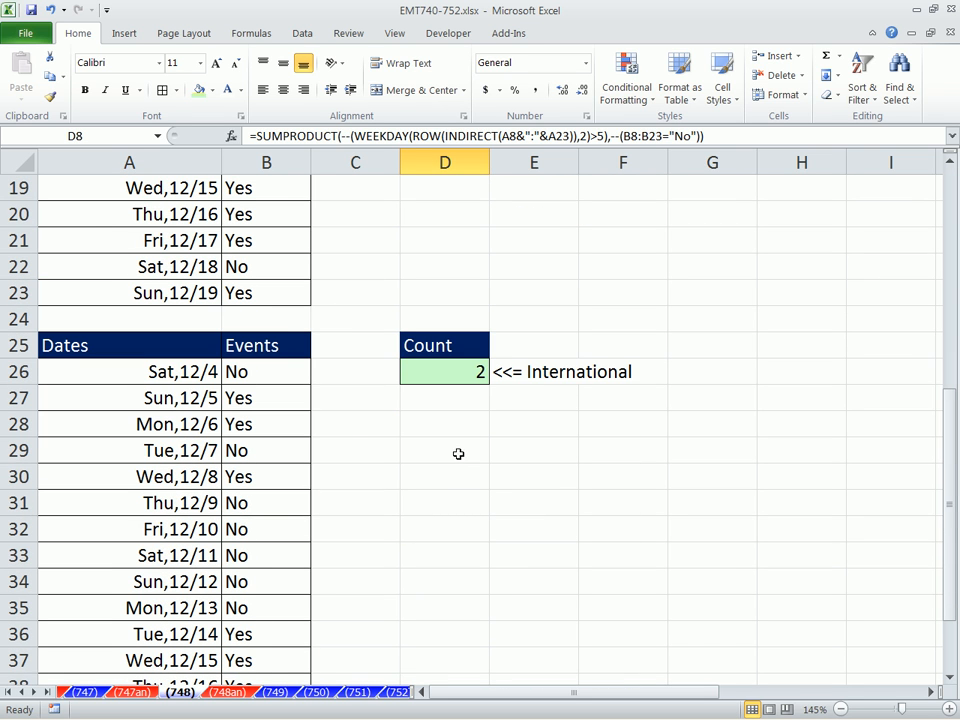
mouse_move(540, 348)
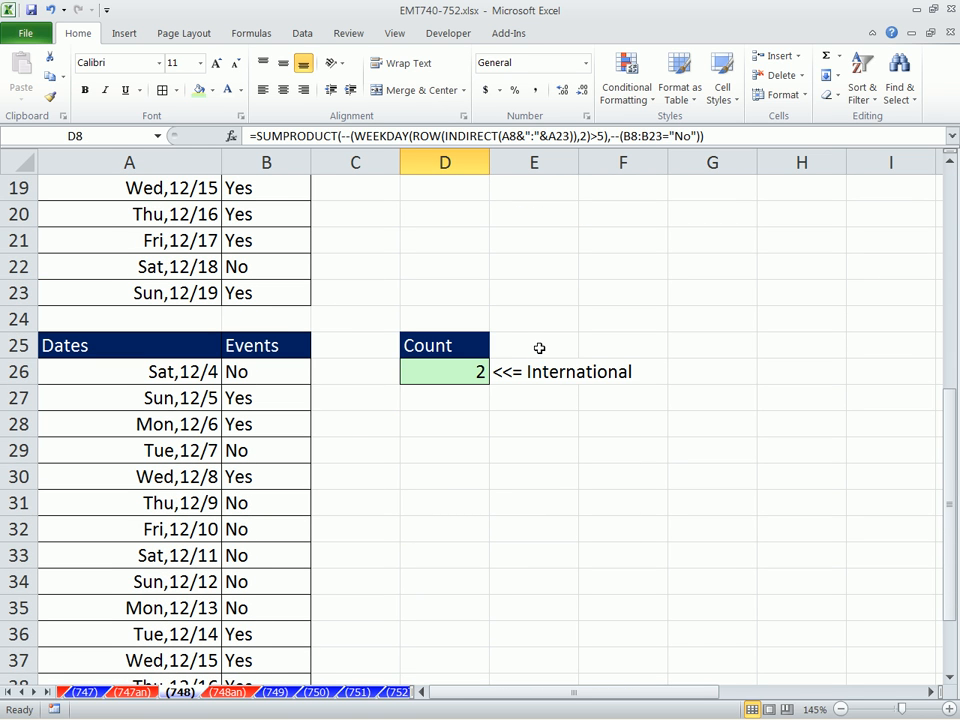
click(444, 424)
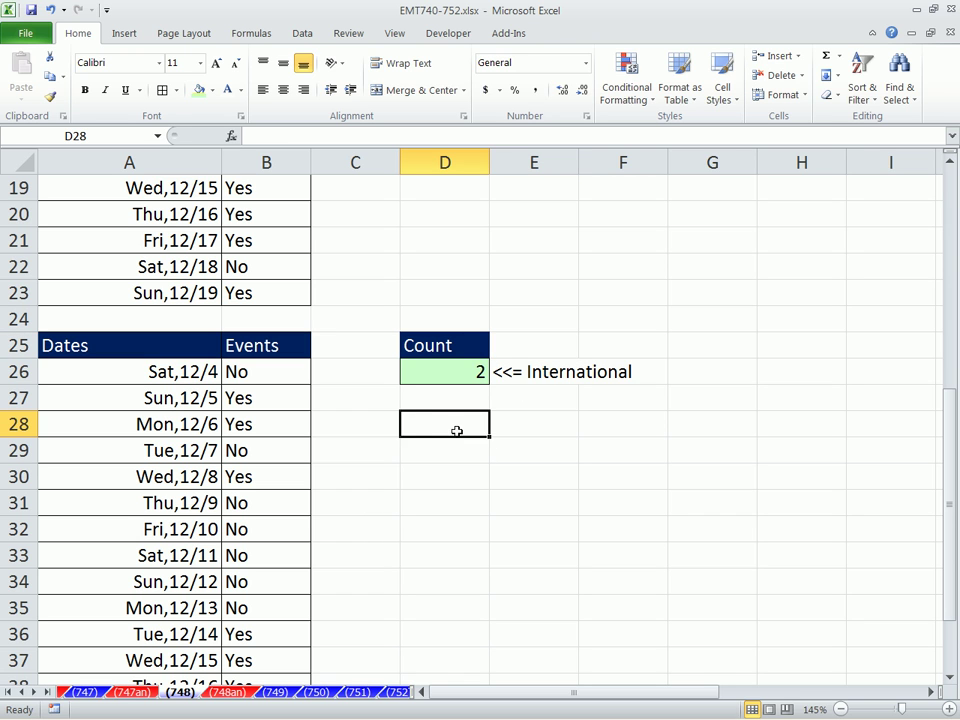
text(Mon)
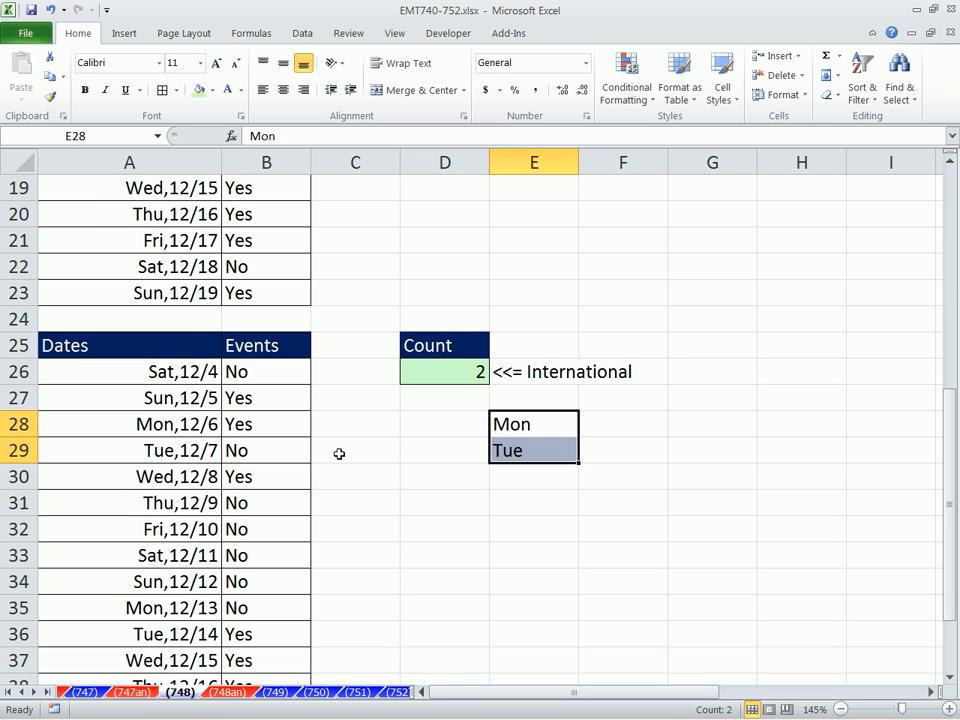
mouse_move(344, 432)
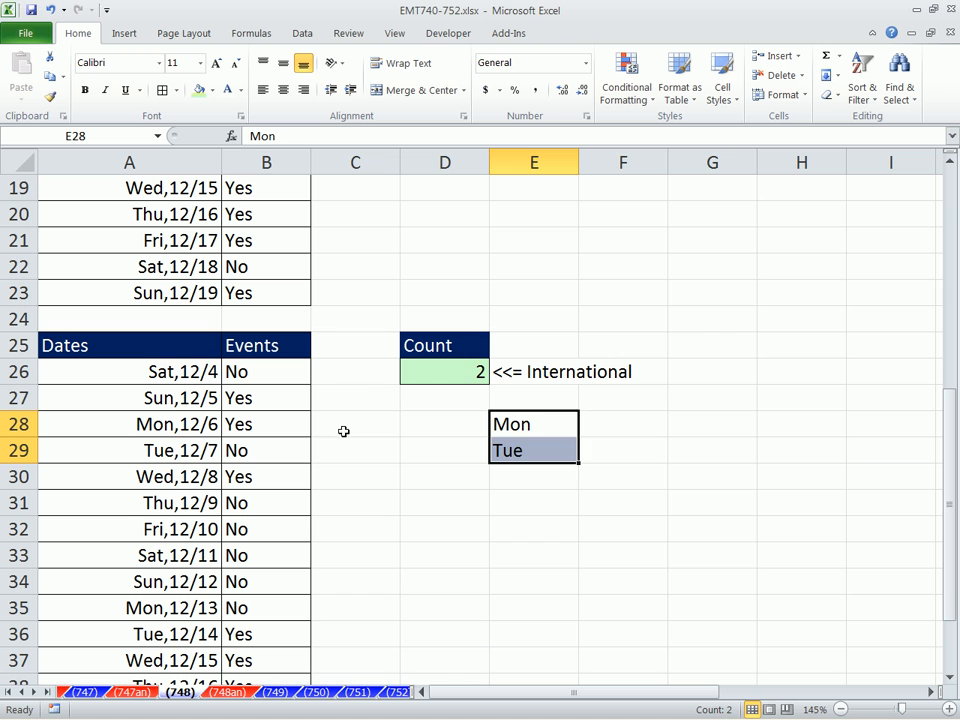
Enter =WEEKDAY(A28,2) in C28 for the Monday–Friday dates and review the D26 count formula.
text(=we)
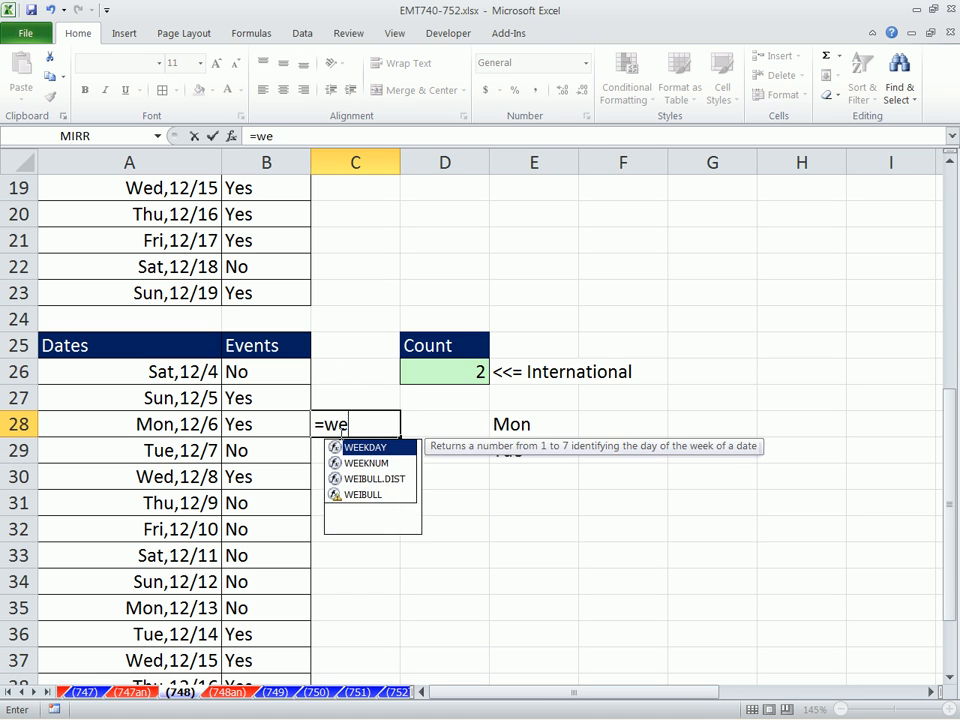
double_click(364, 448)
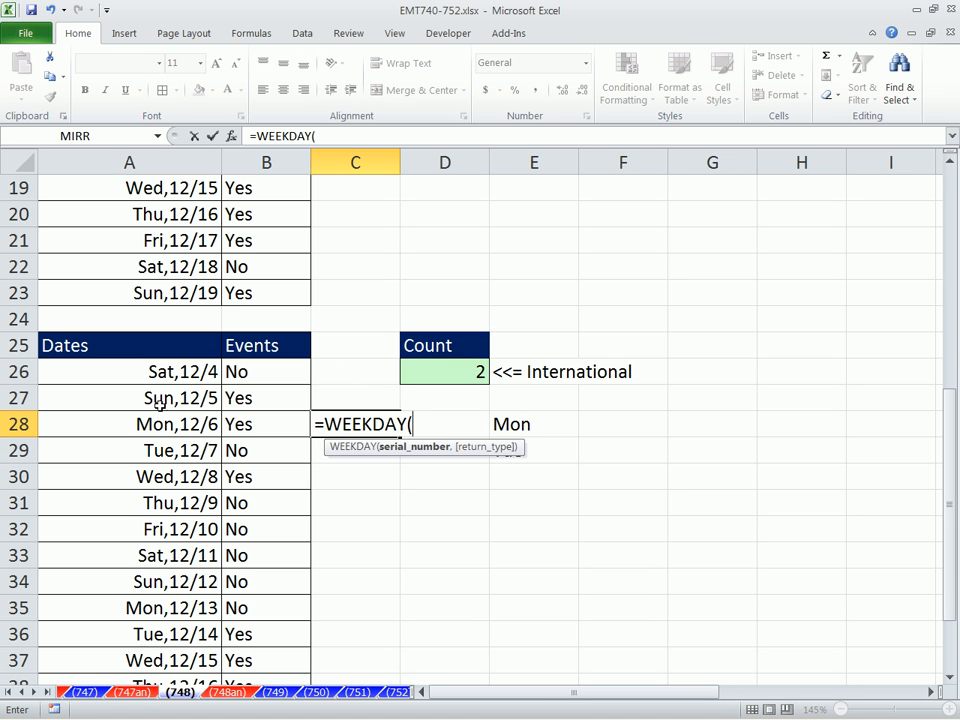
text(A28,)
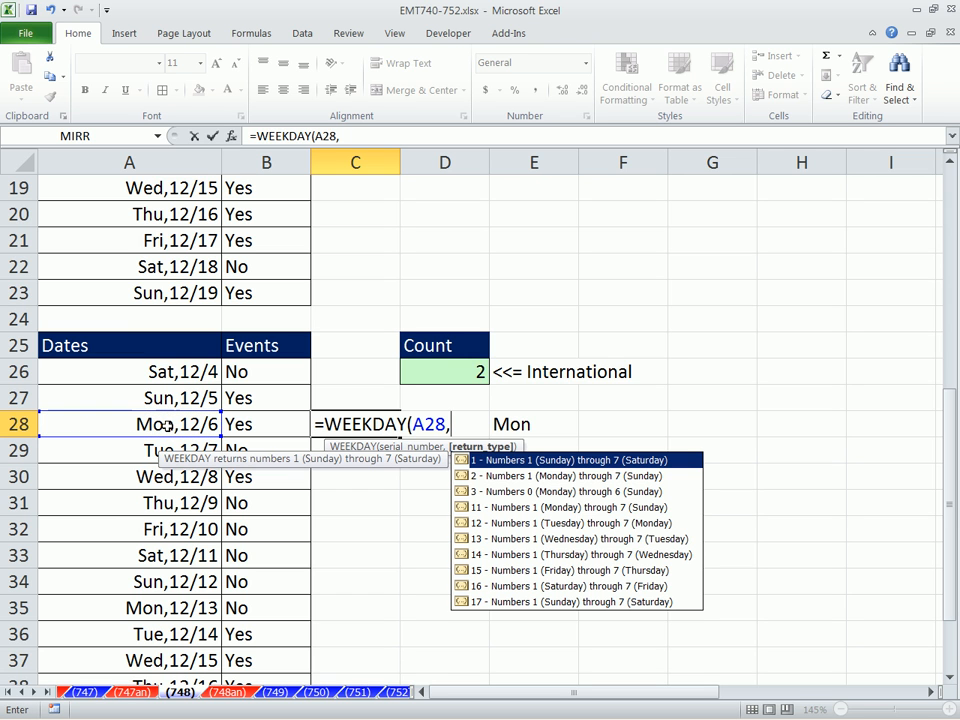
mouse_move(556, 562)
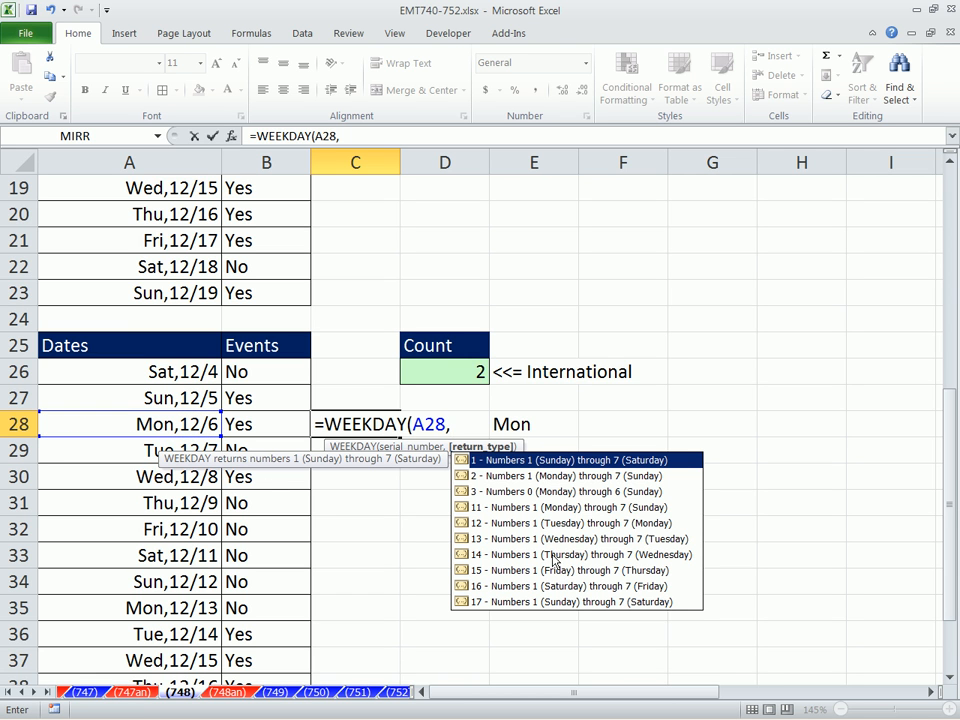
mouse_move(504, 488)
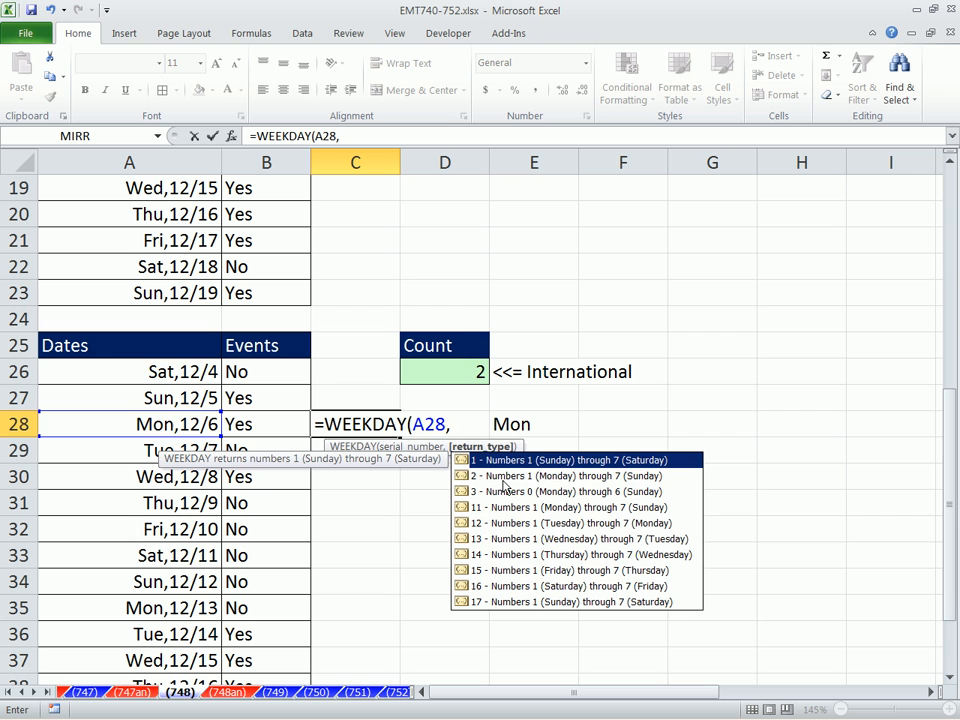
text(2)
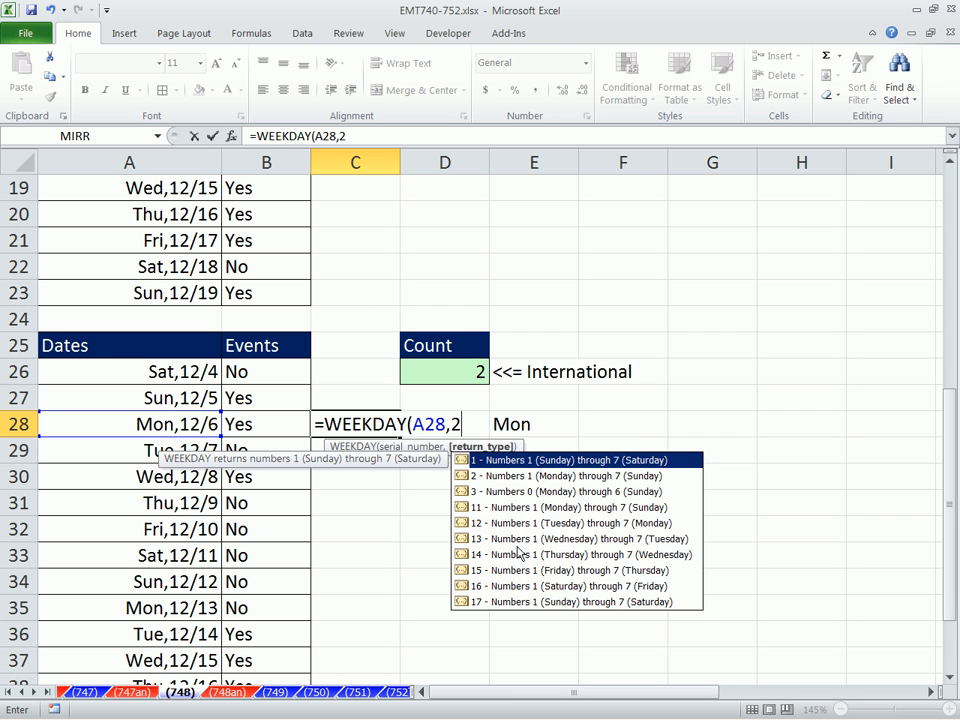
key(Return)
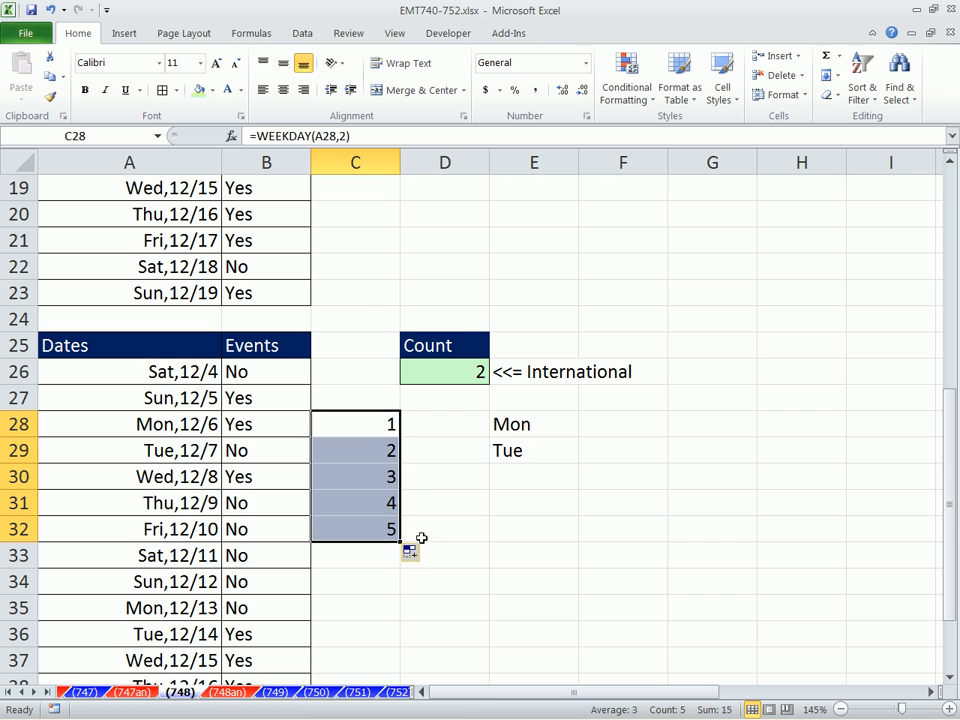
mouse_move(168, 420)
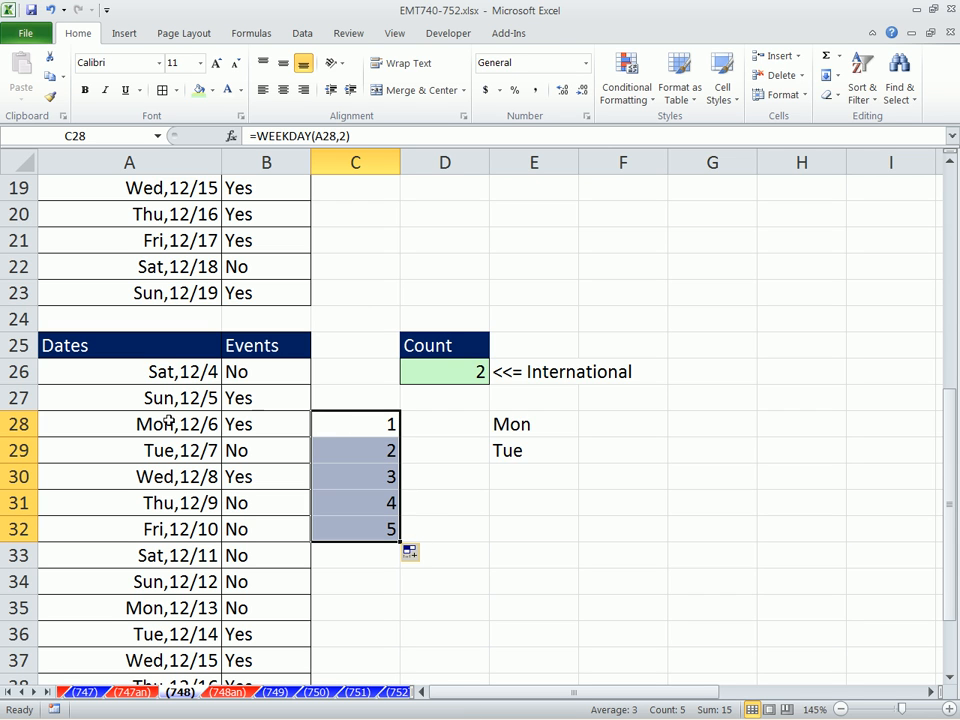
mouse_move(368, 476)
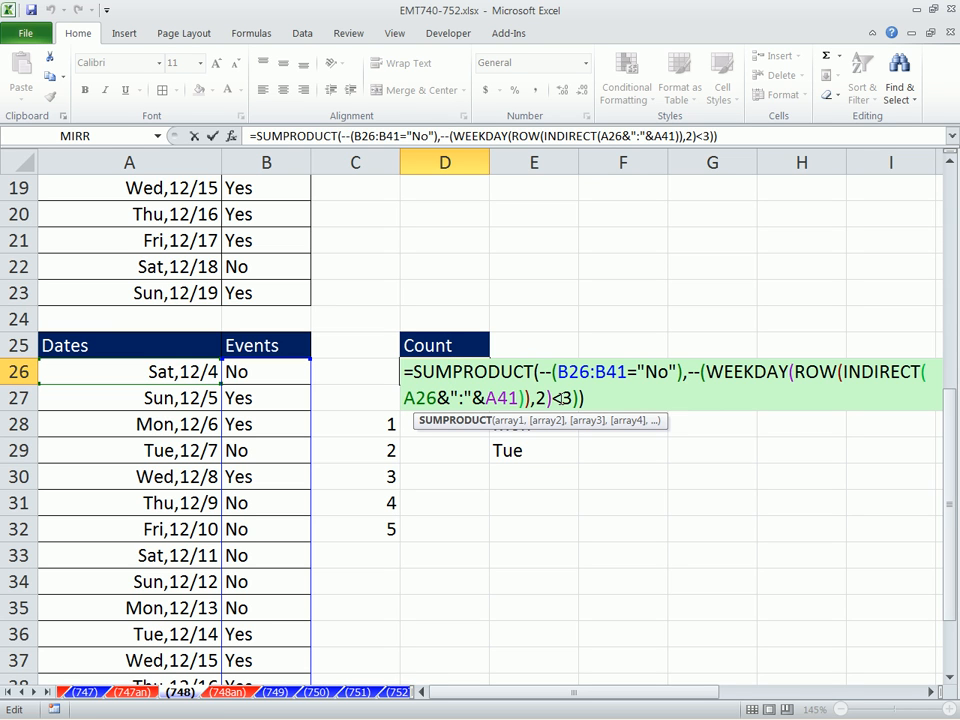
key(Return)
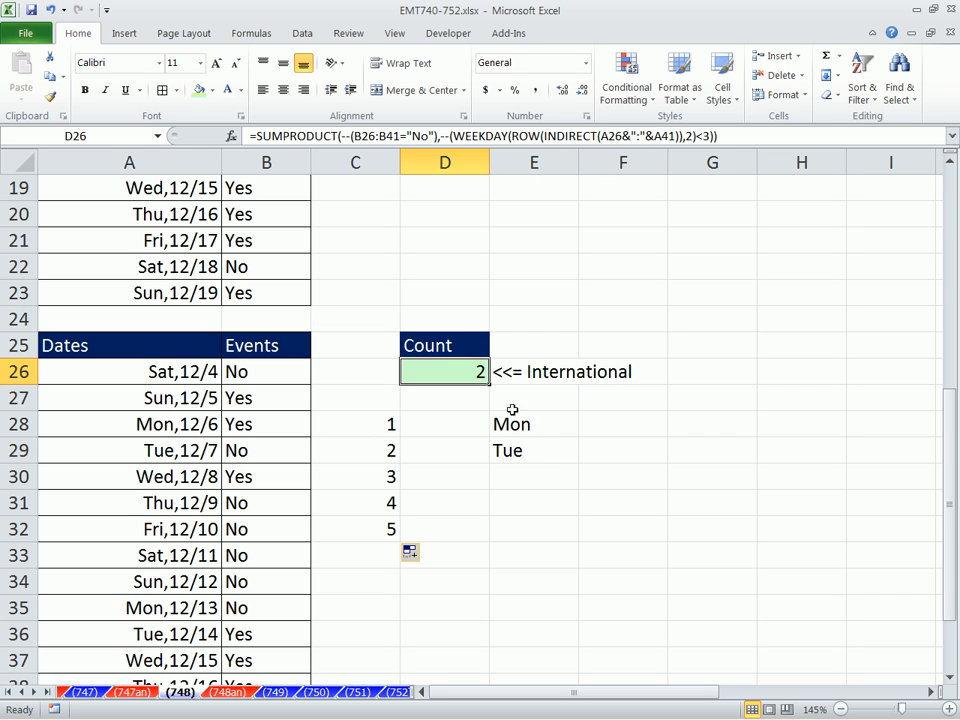
mouse_move(446, 388)
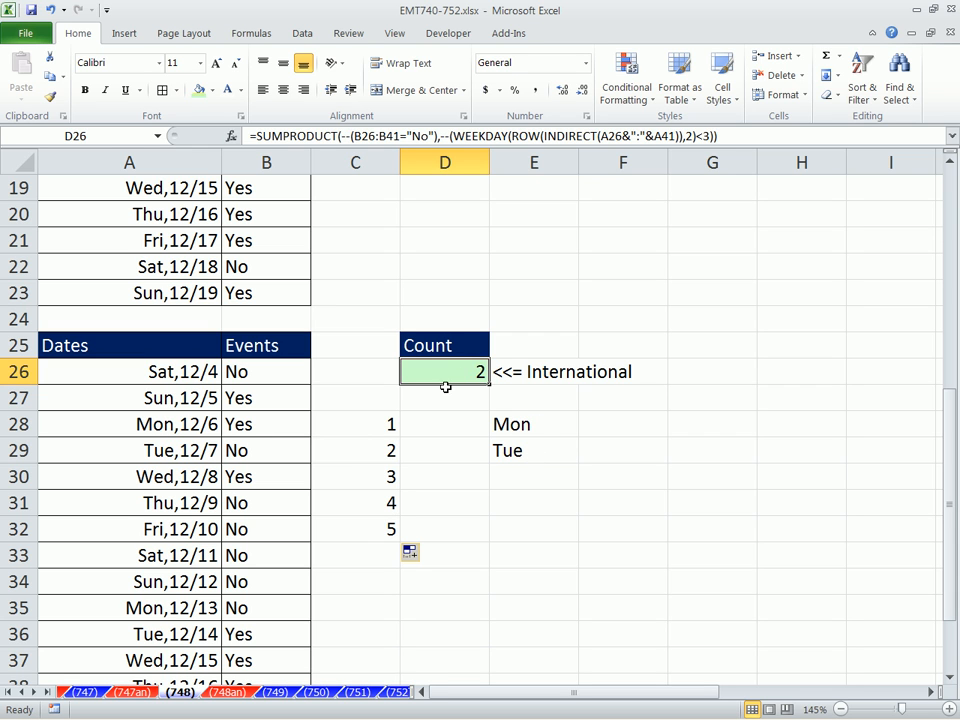
mouse_move(376, 450)
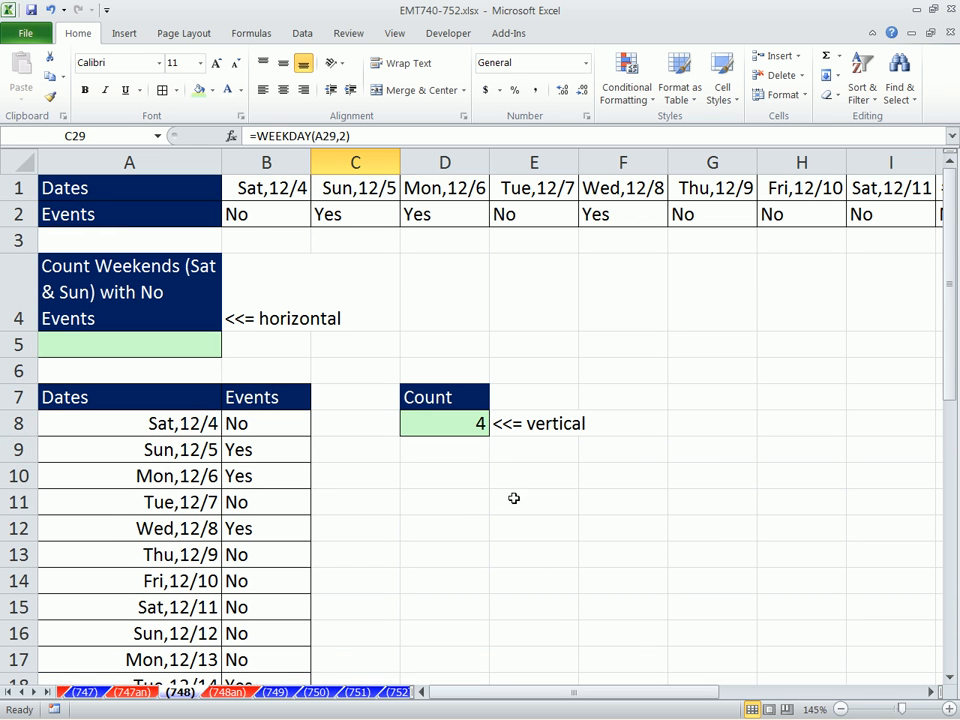
In A5 build ROW(INDIRECT(B1&":"&Q1)) spanning the horizontal dates.
click(128, 344)
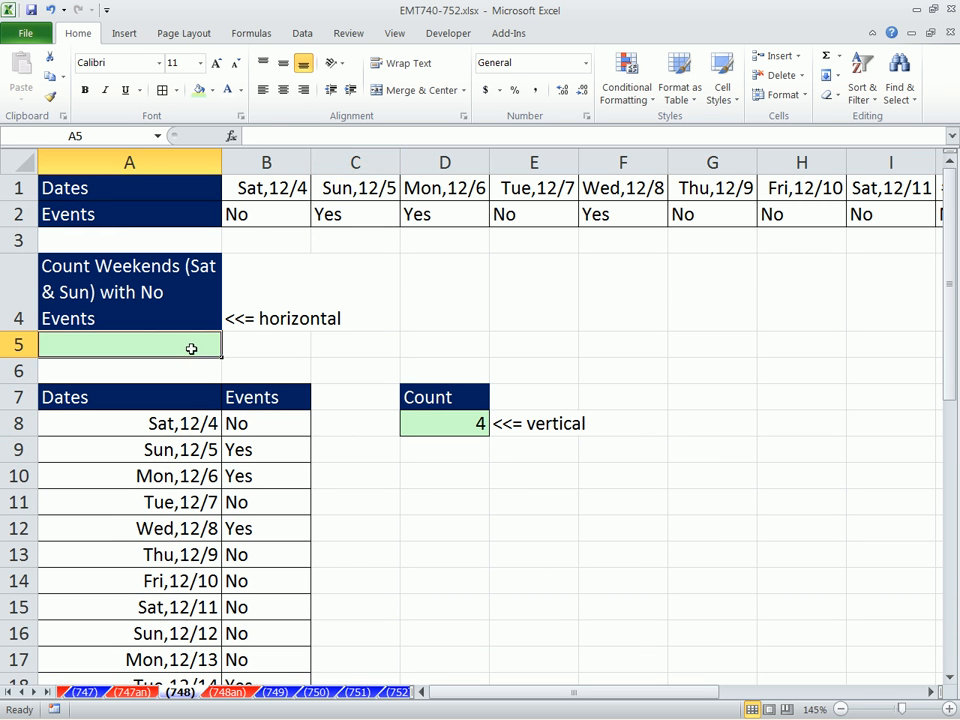
text(=ro)
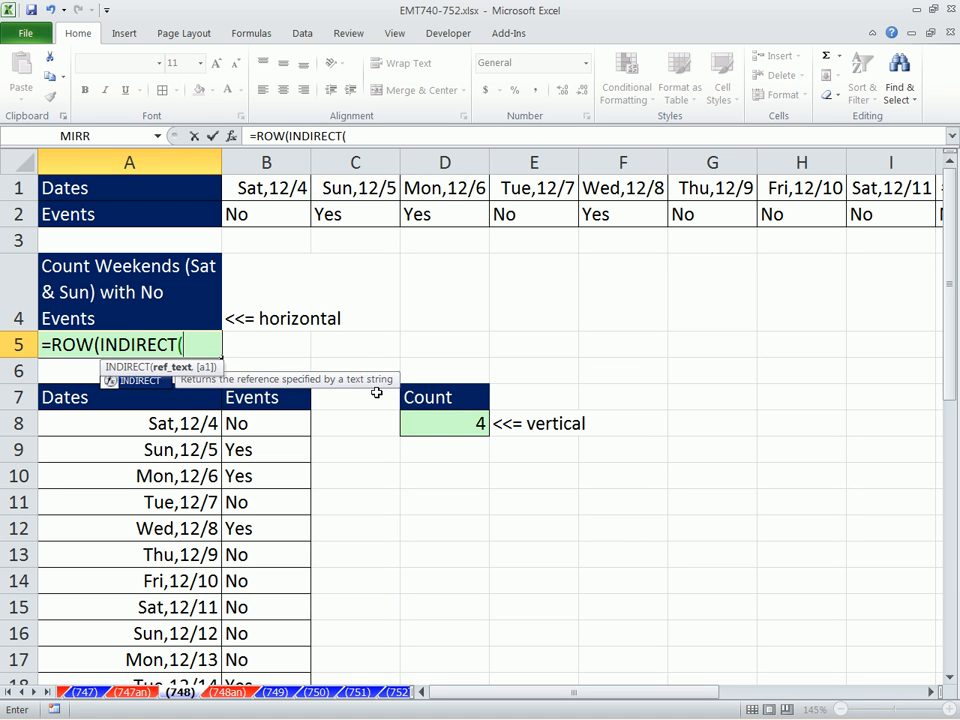
click(266, 188)
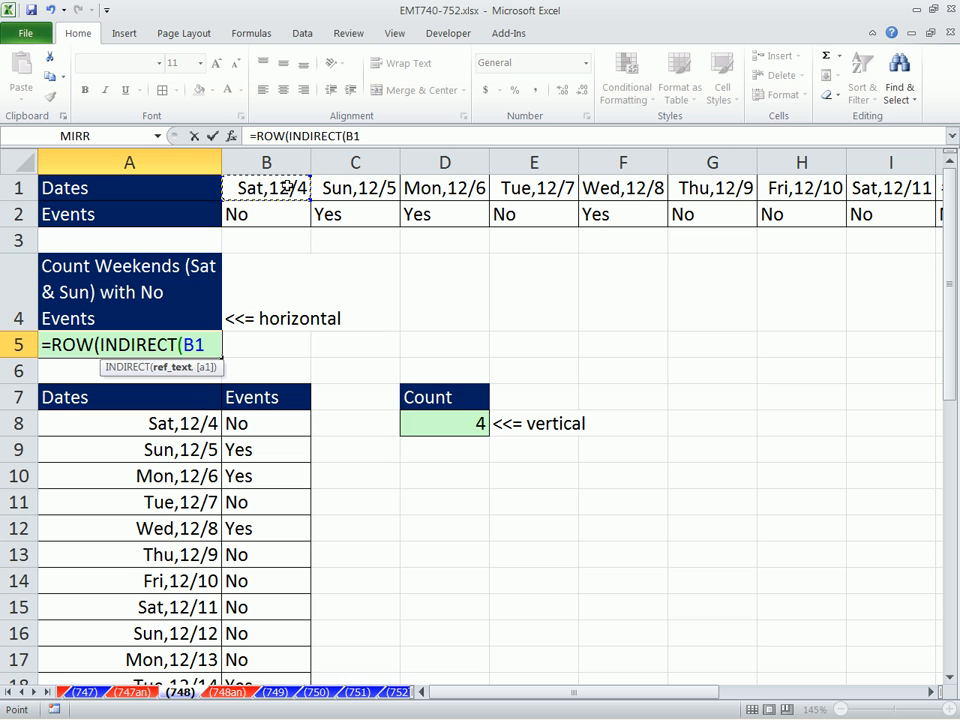
text(&)
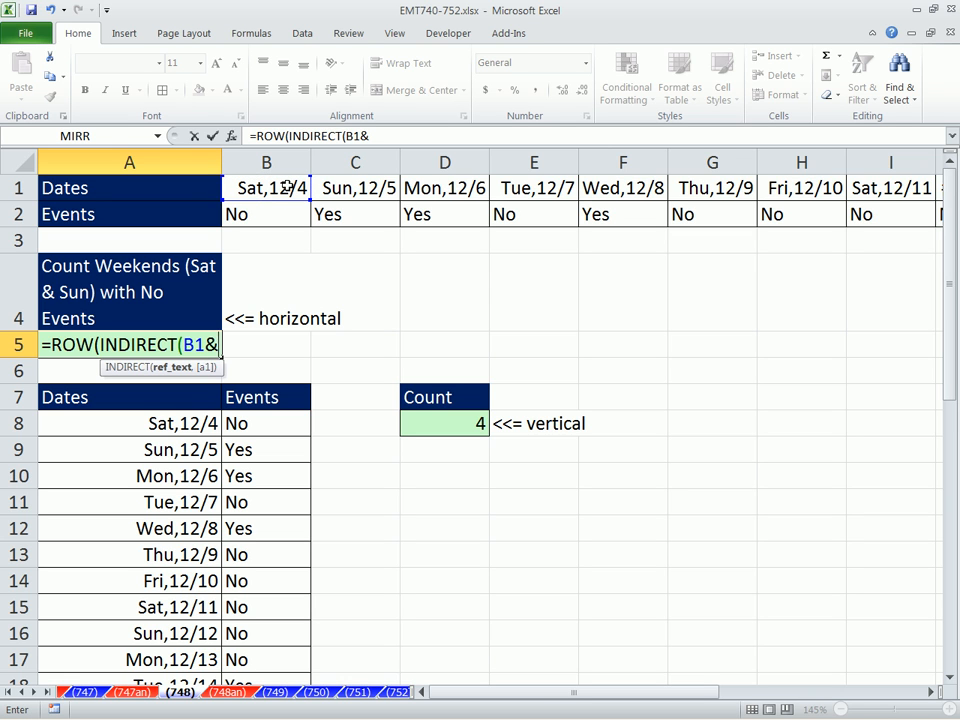
text(":")
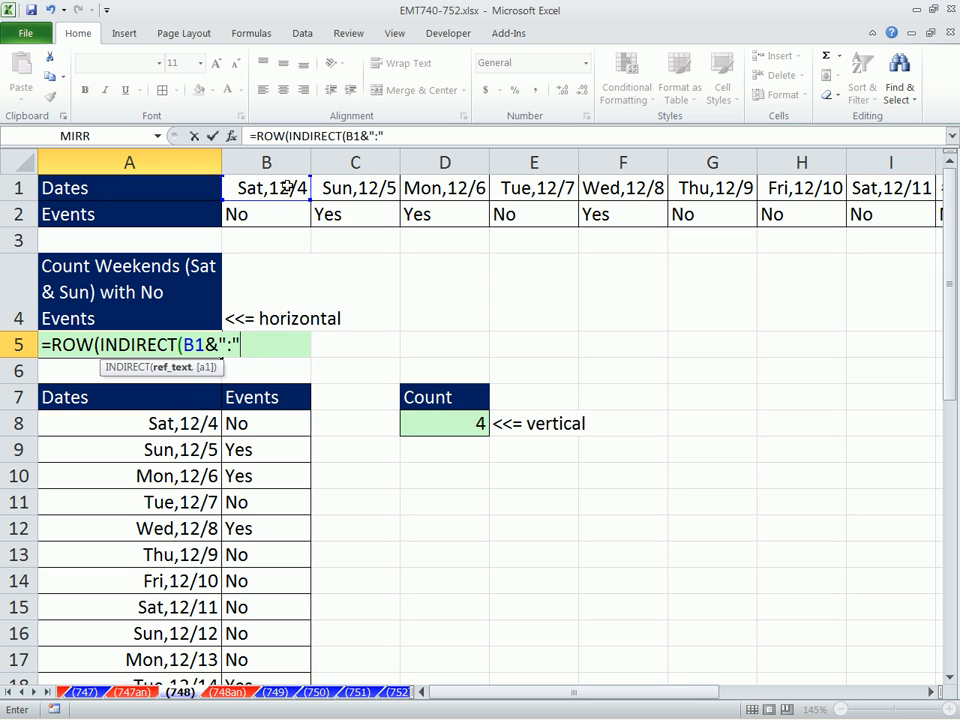
text(&B1)
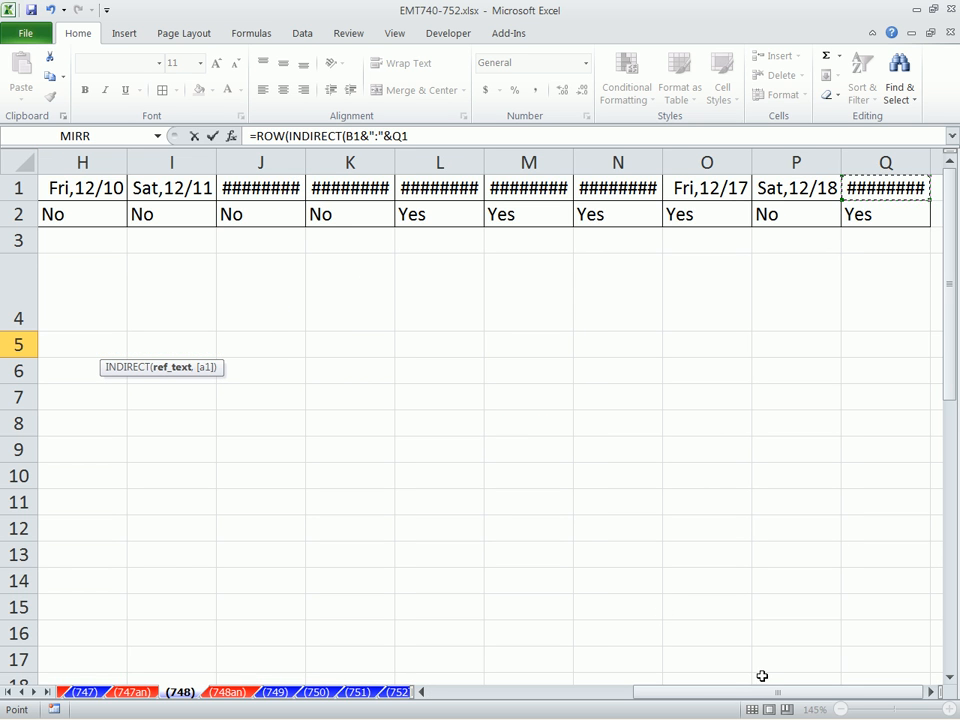
scroll(left, 3)
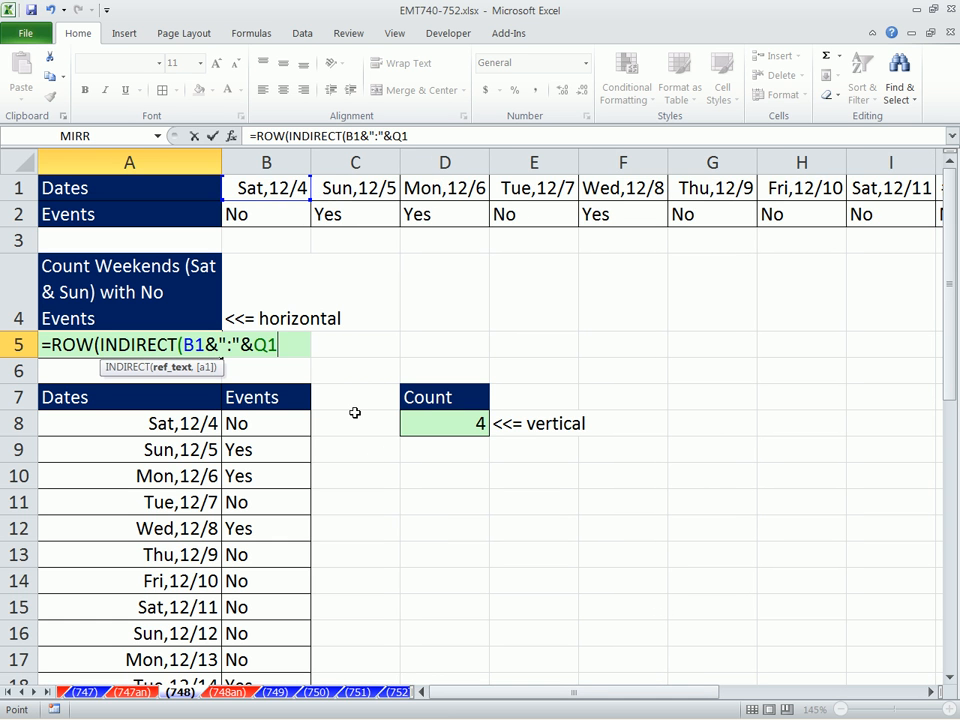
text()))
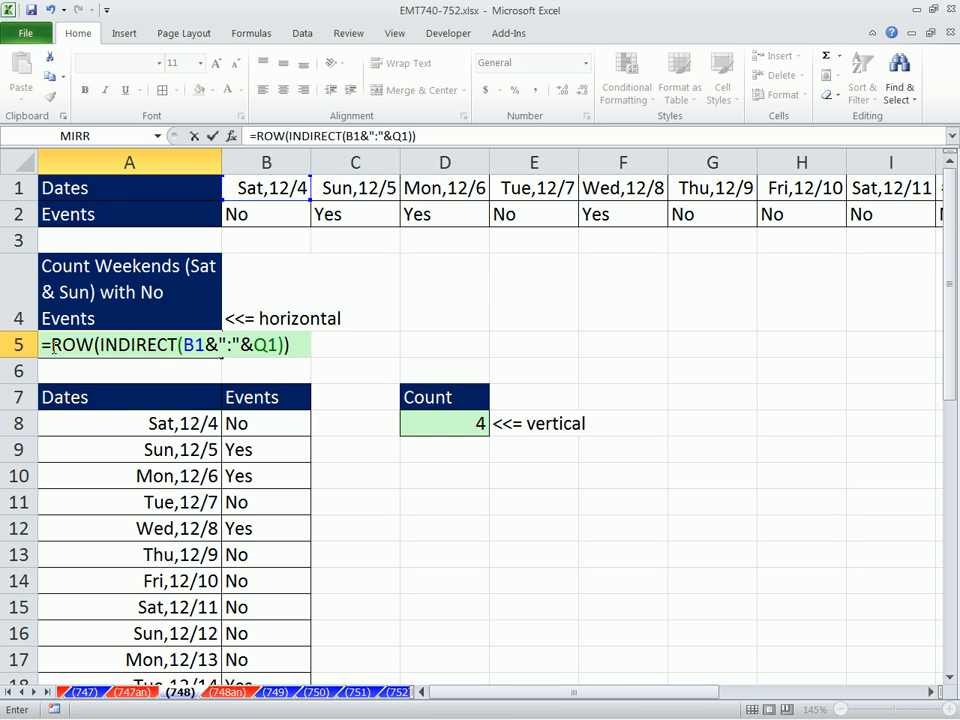
Wrap the rows in WEEKDAY(...,2) and begin a SUM prefix.
text(we)
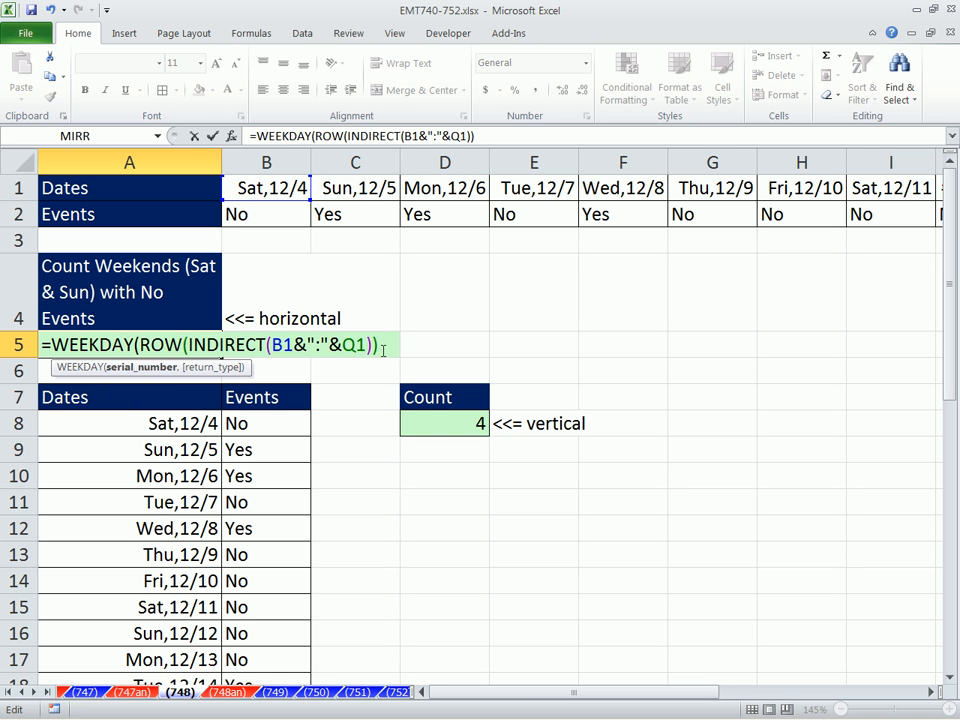
text(,2))
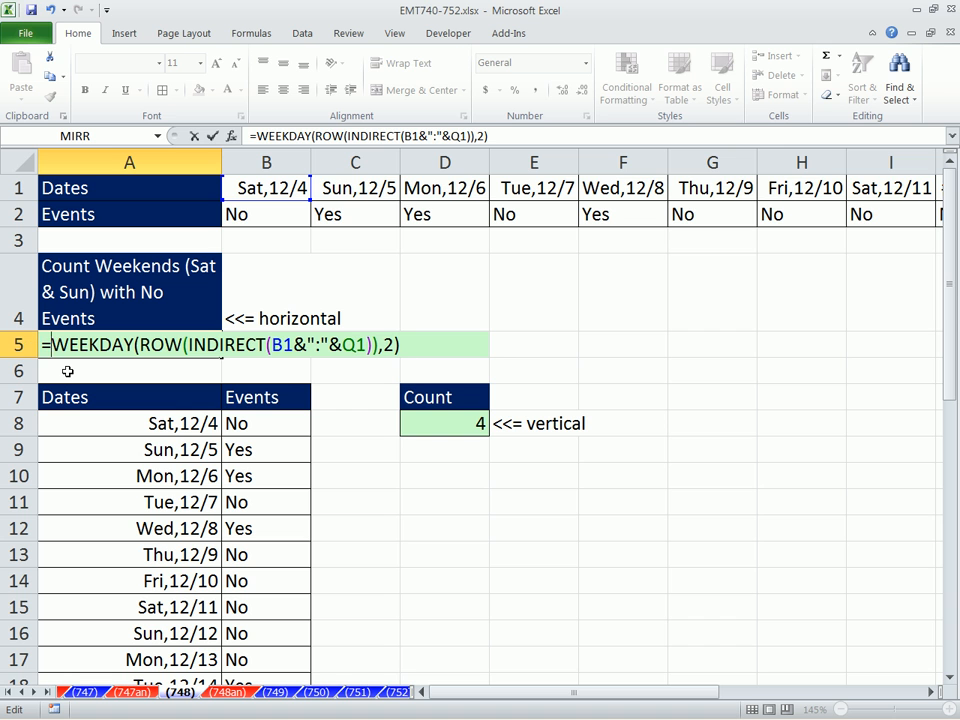
text(sum)
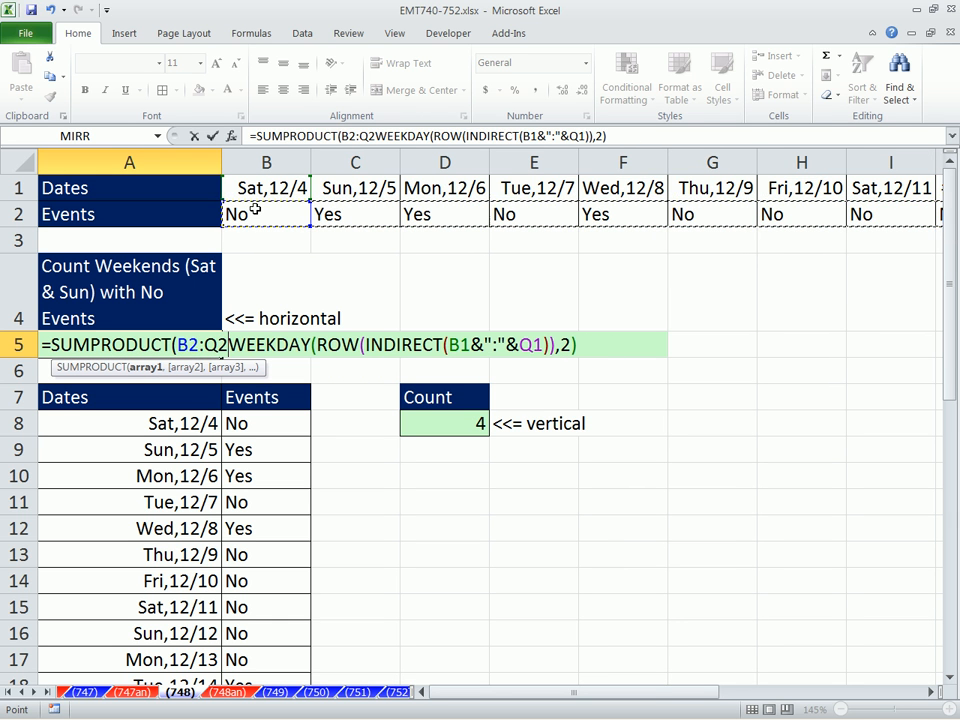
Complete SUMPRODUCT(--(B2:Q2="No"),--(WEEKDAY(...,2)>5)) with both arrays closed.
text(="No"),)
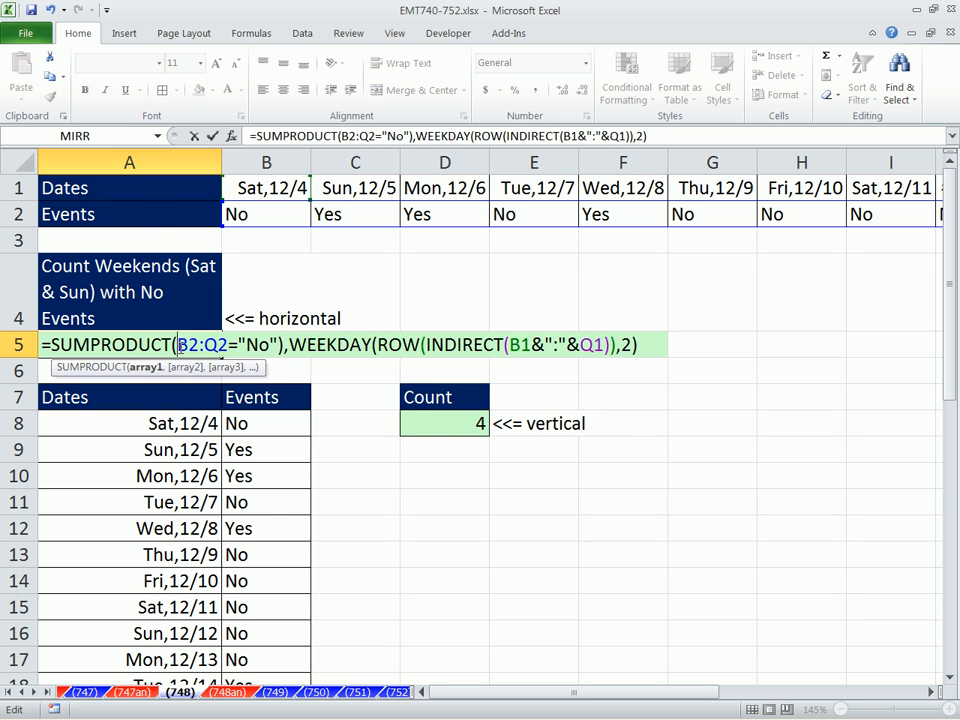
text(--()
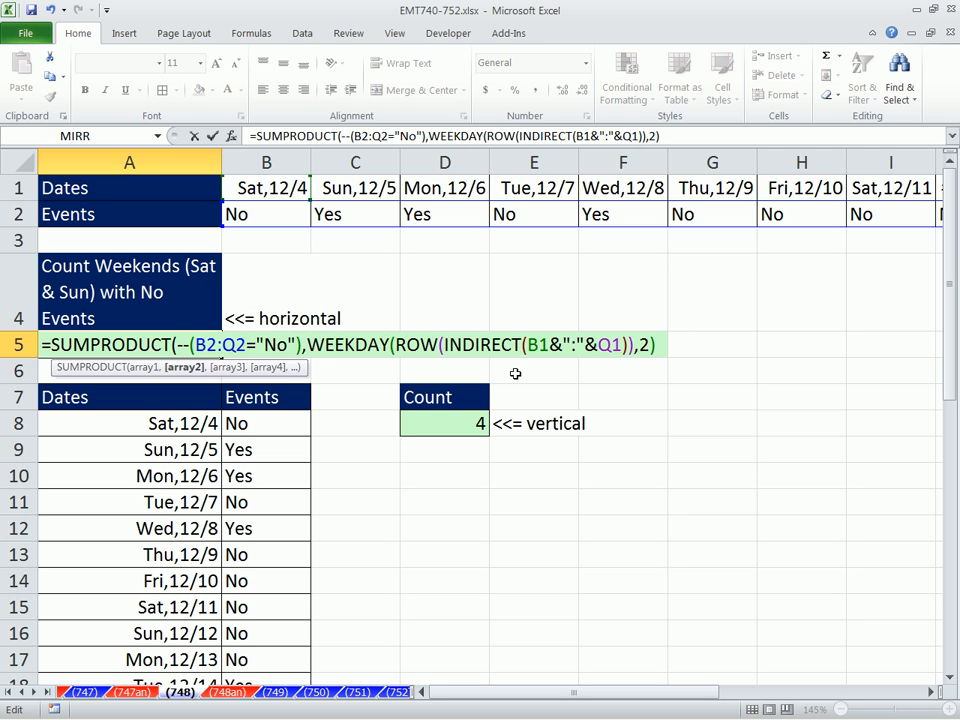
text(--()
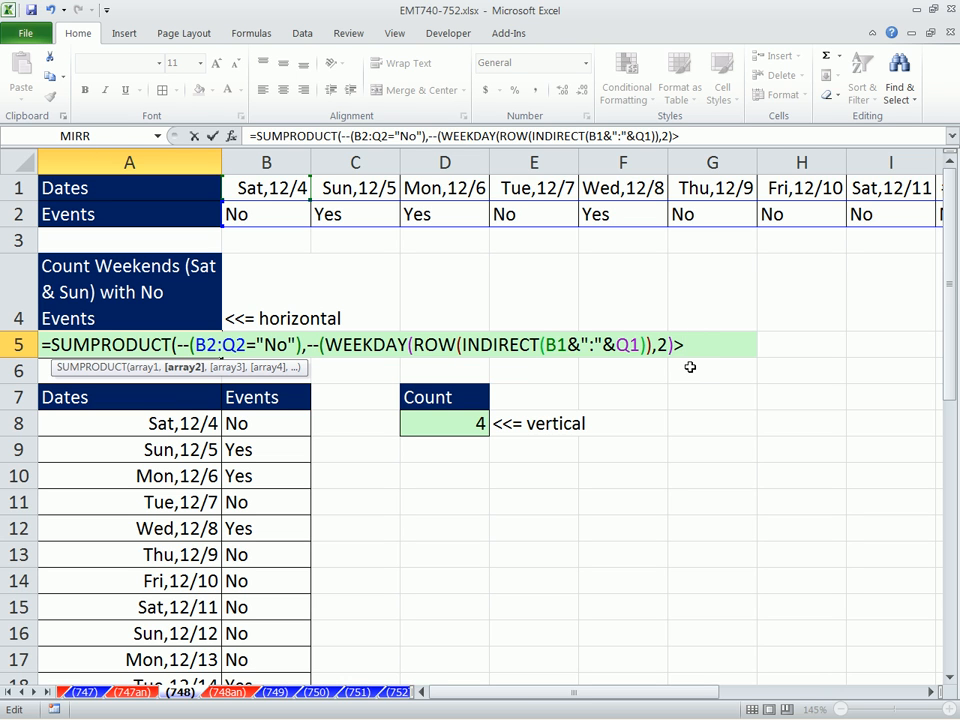
text(5)
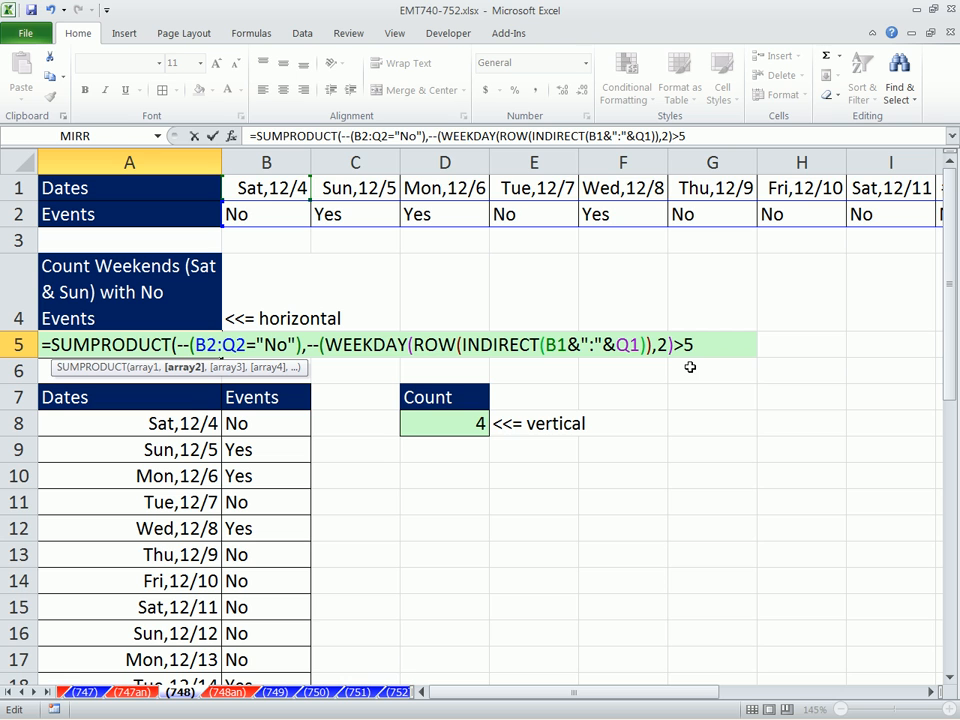
text()))
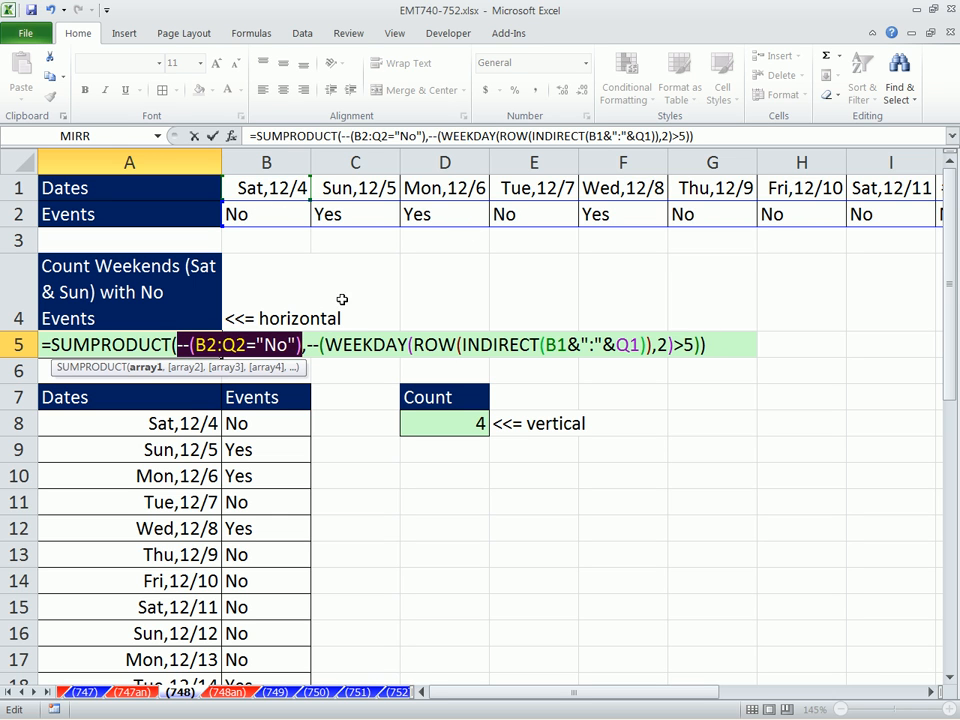
Evaluate the No array (horizontal) and weekend array (vertical), then delete everything after WEEKDAY.
key(F9)
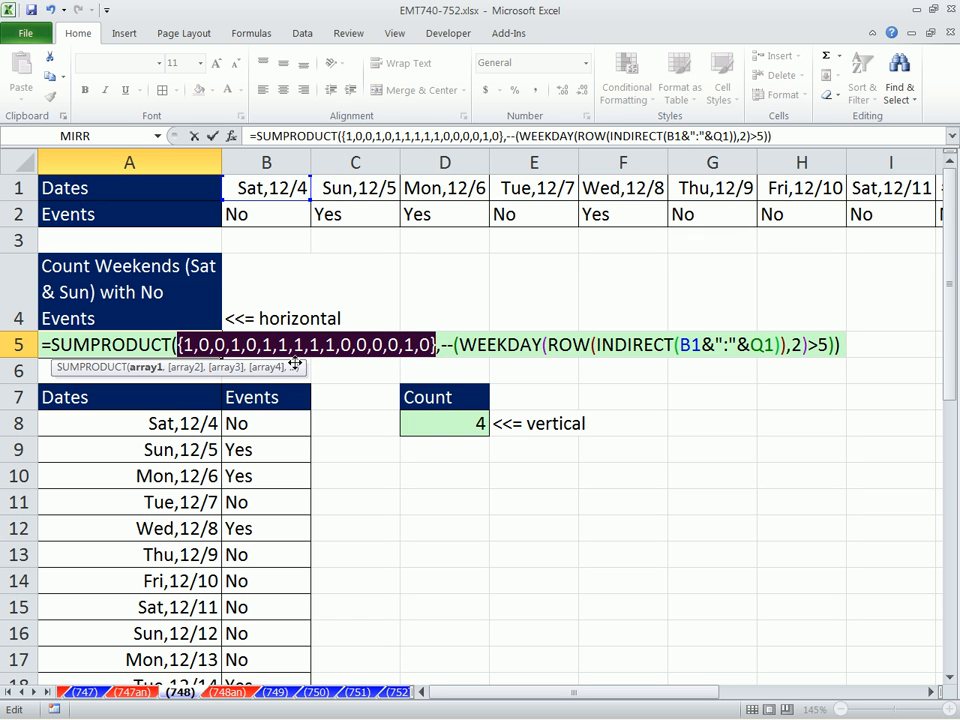
mouse_move(332, 362)
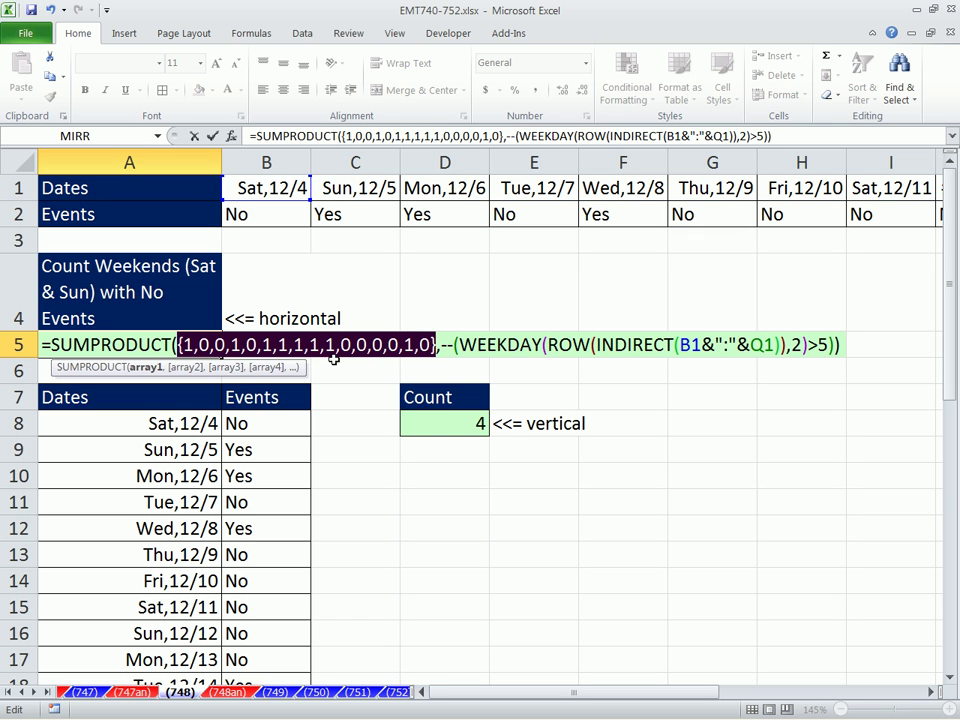
mouse_move(458, 384)
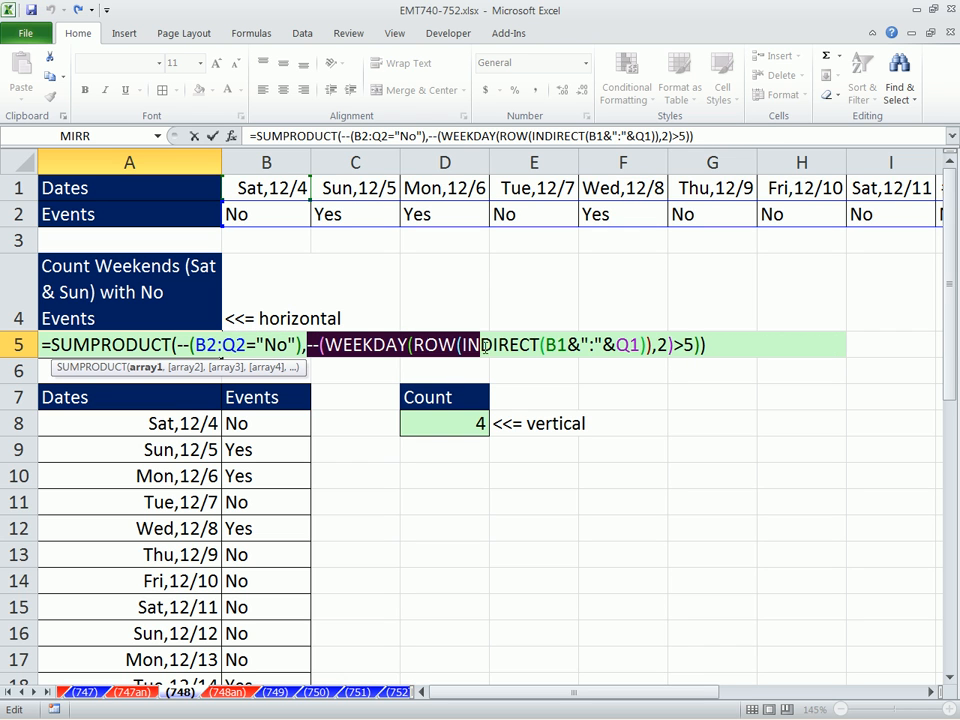
key(F9)
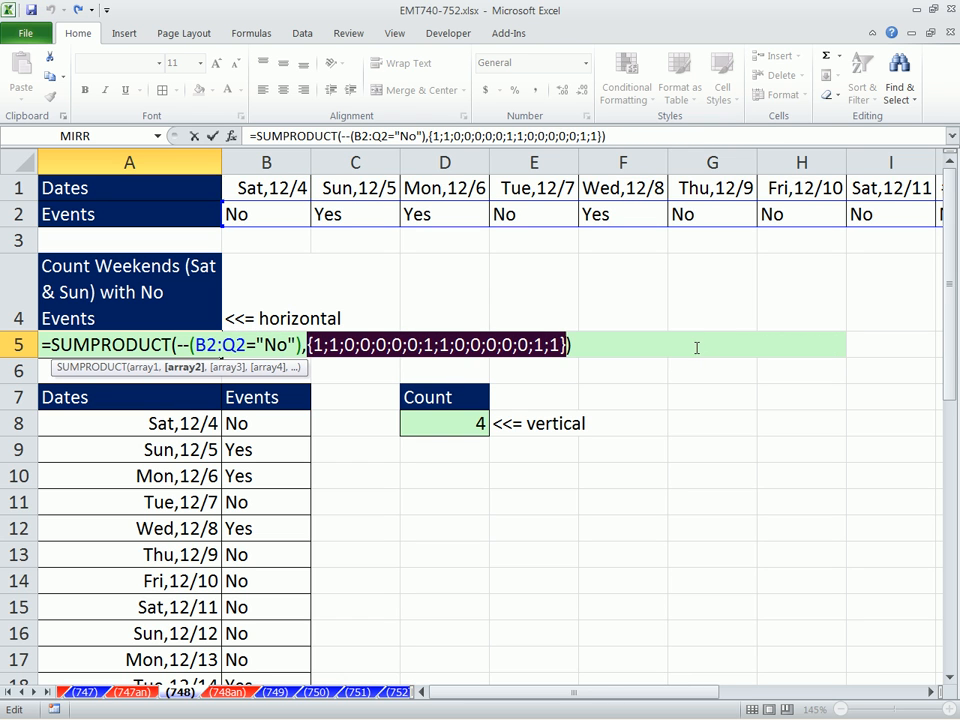
mouse_move(452, 368)
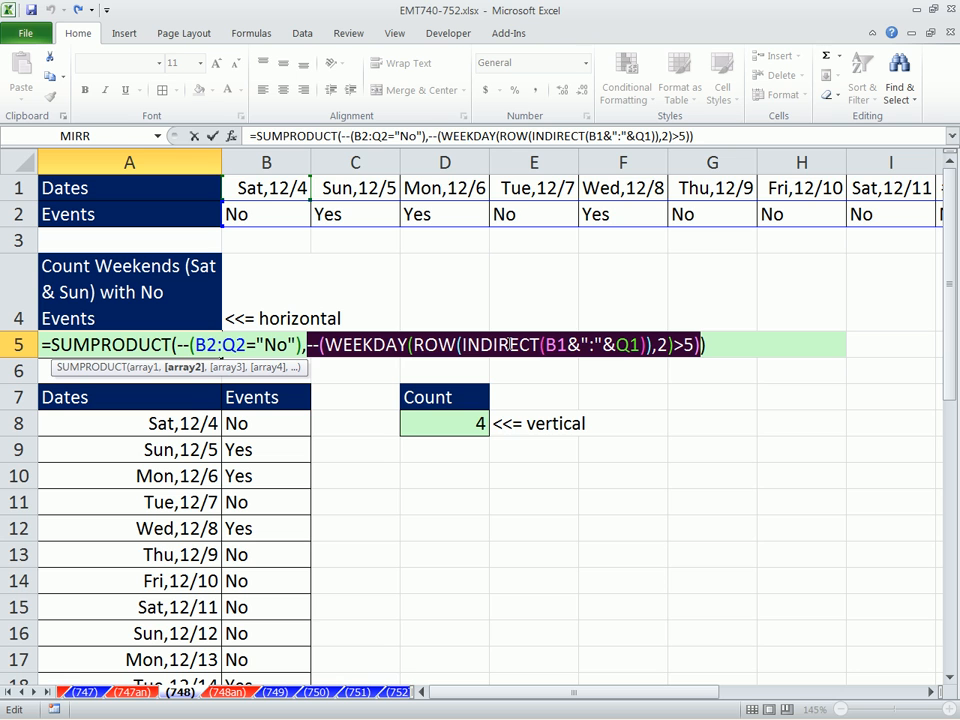
mouse_move(500, 324)
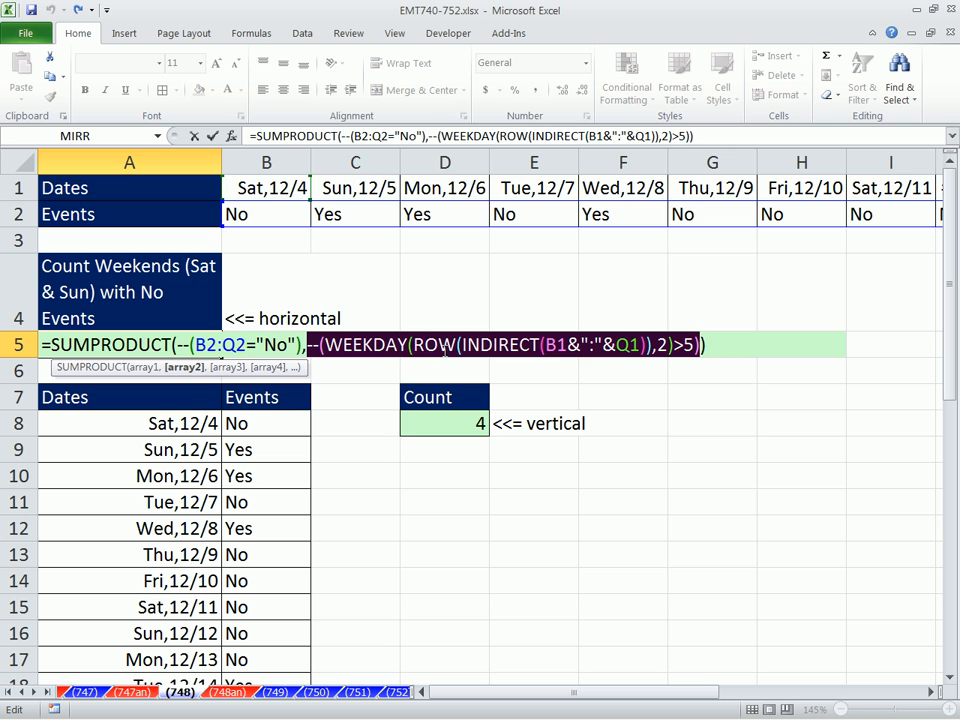
key(F9)
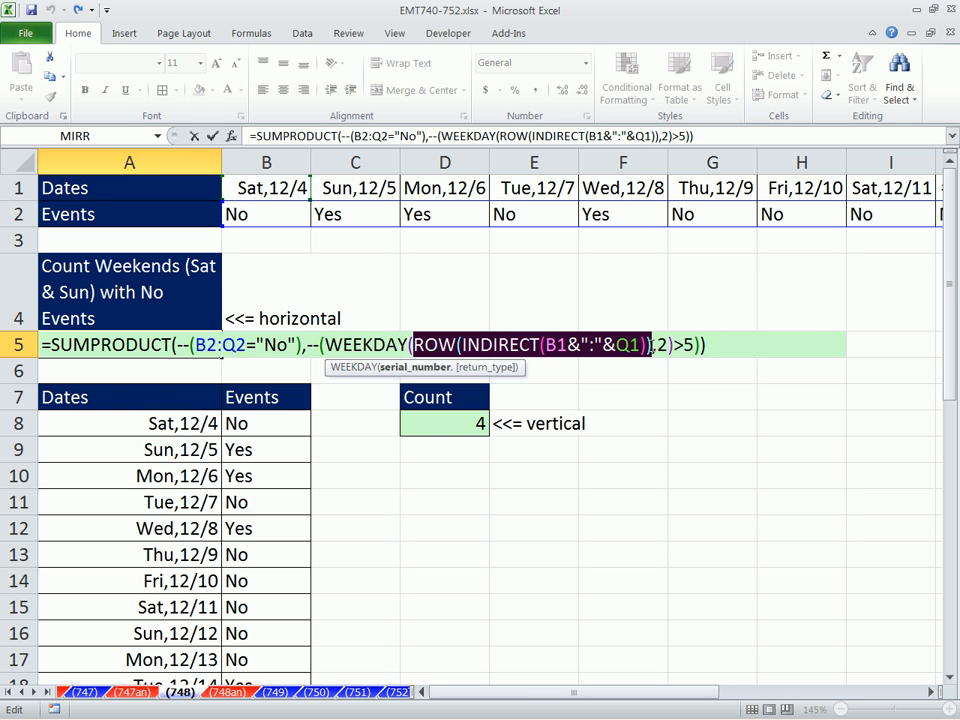
key(F9)
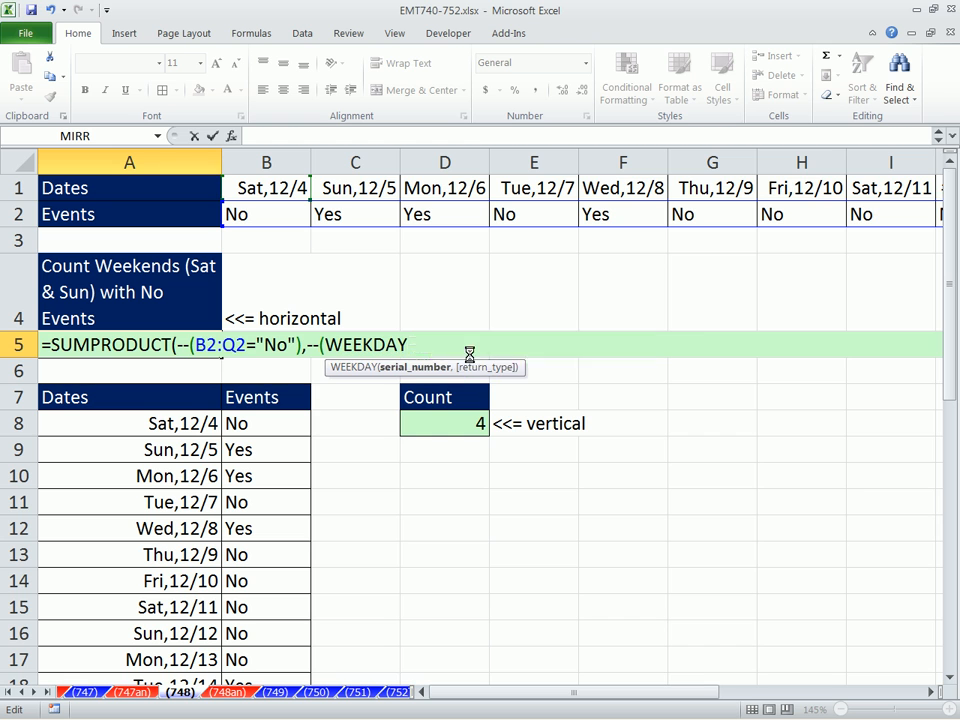
Retype the WEEKDAY arguments inside TRANSPOSE and select SUMPRODUCT to swap it for SUM.
text((ROW(INDIRECT(B1&":"&Q1)),2)>5)))
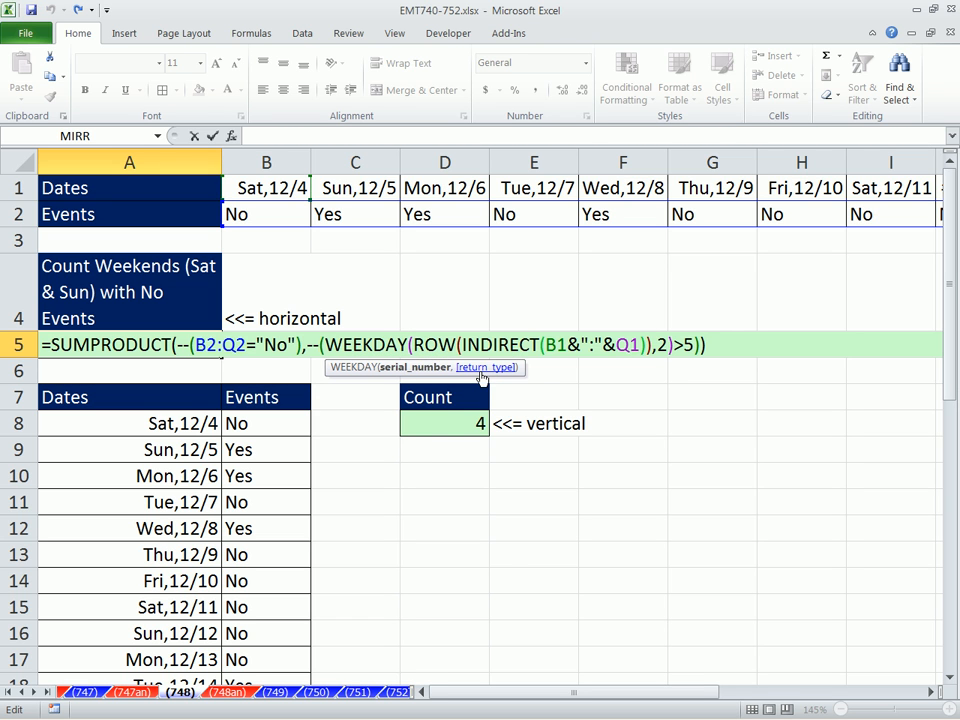
text(TRANSPOSE()
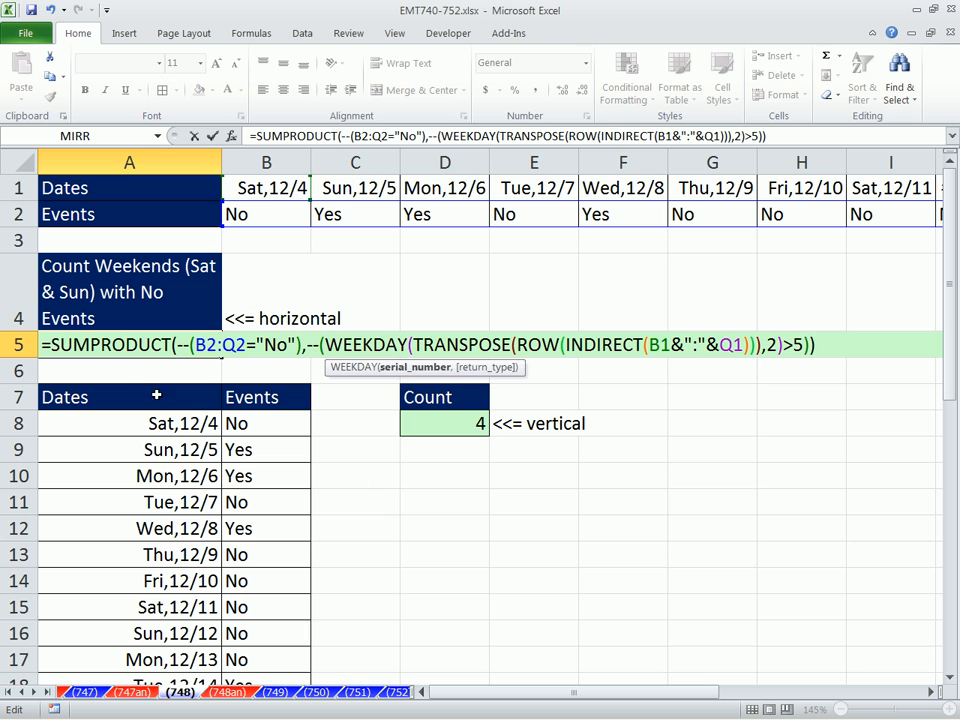
mouse_move(138, 388)
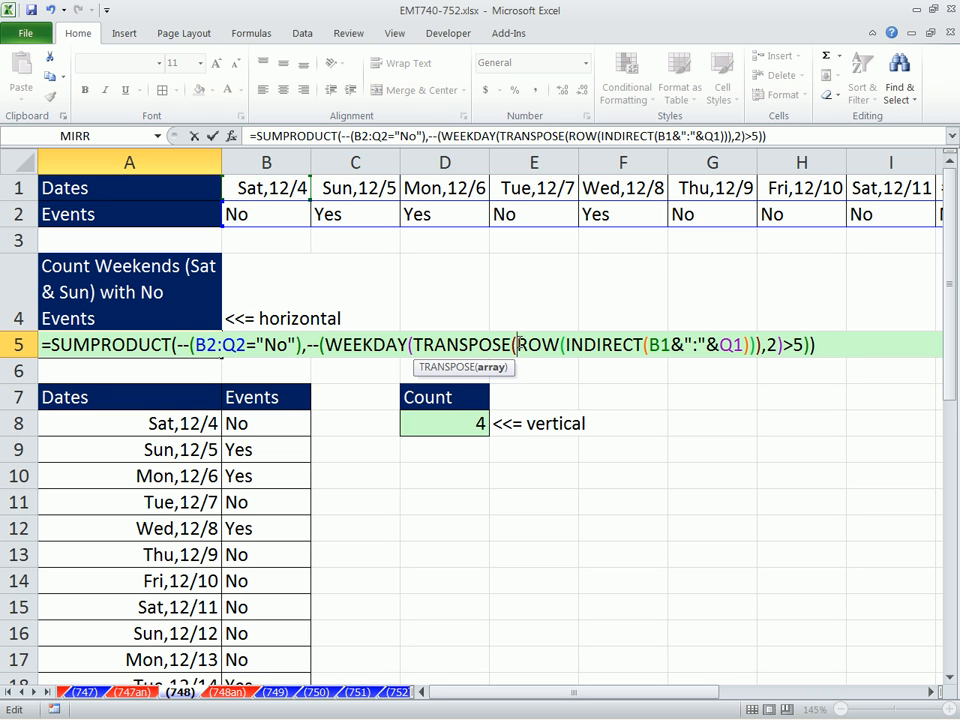
mouse_move(170, 320)
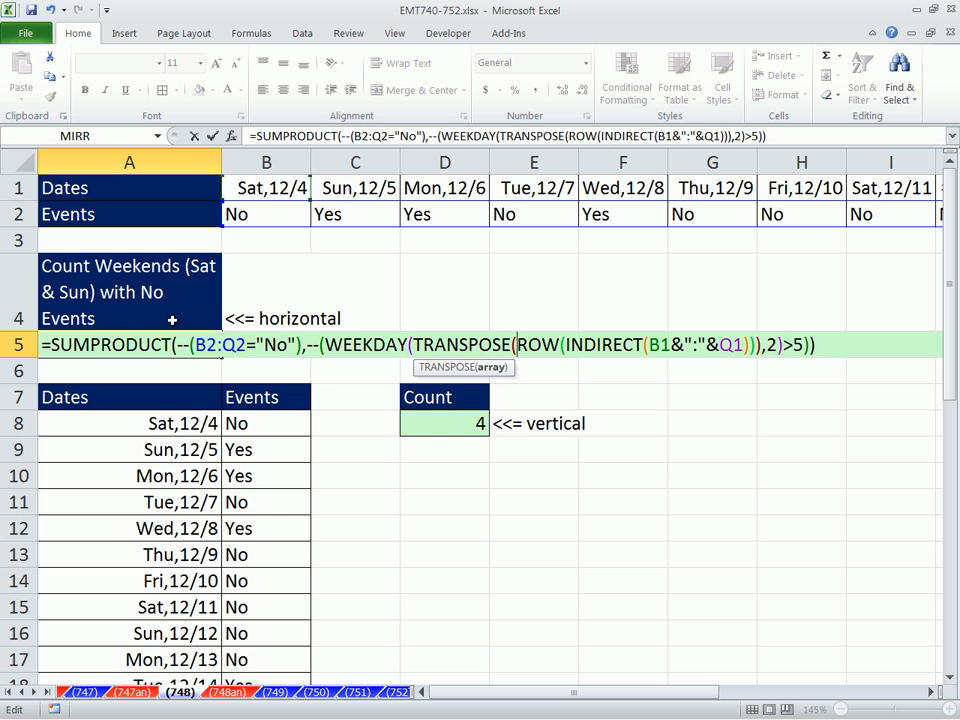
double_click(120, 344)
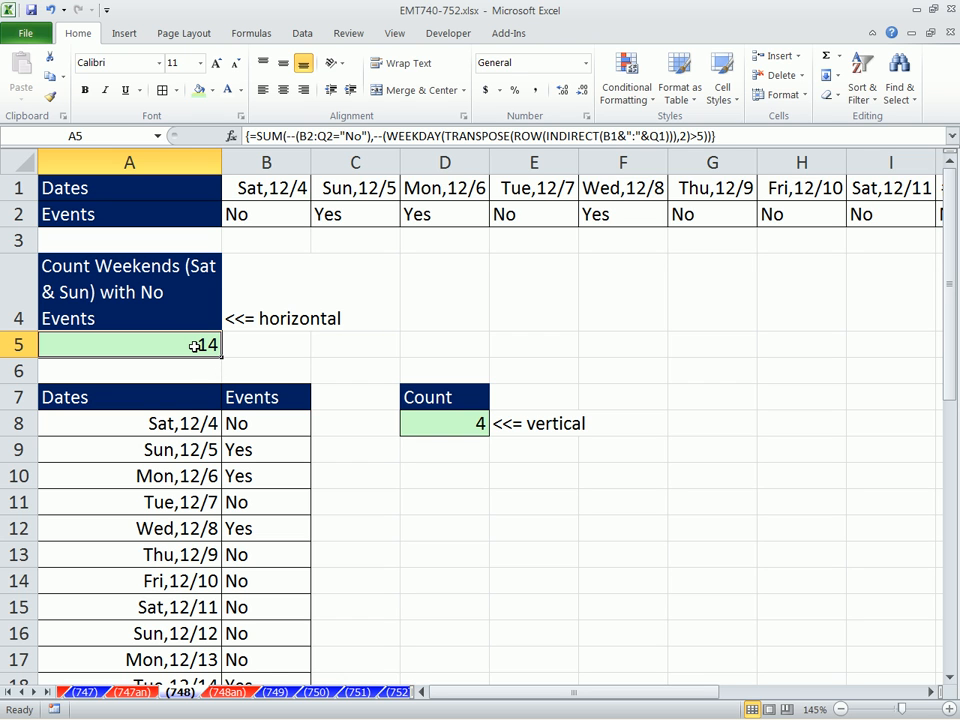
Rewrite A5 as SUM((B2:Q2="No")*(WEEKDAY(TRANSPOSE(...),2)>5)) array formula returning 4, matching D8.
double_click(128, 344)
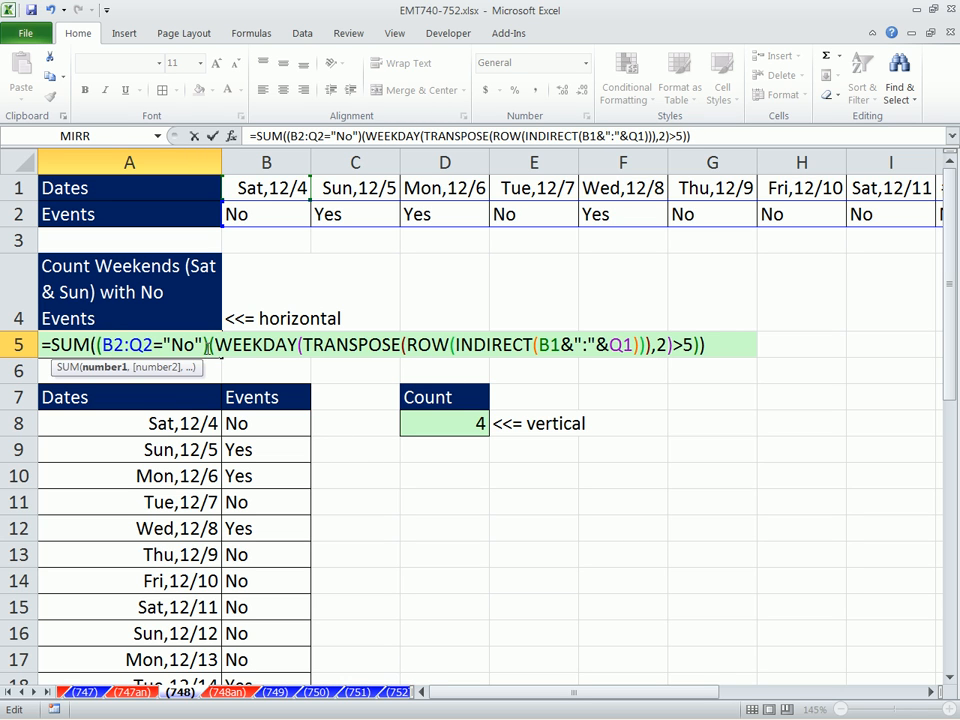
mouse_move(246, 432)
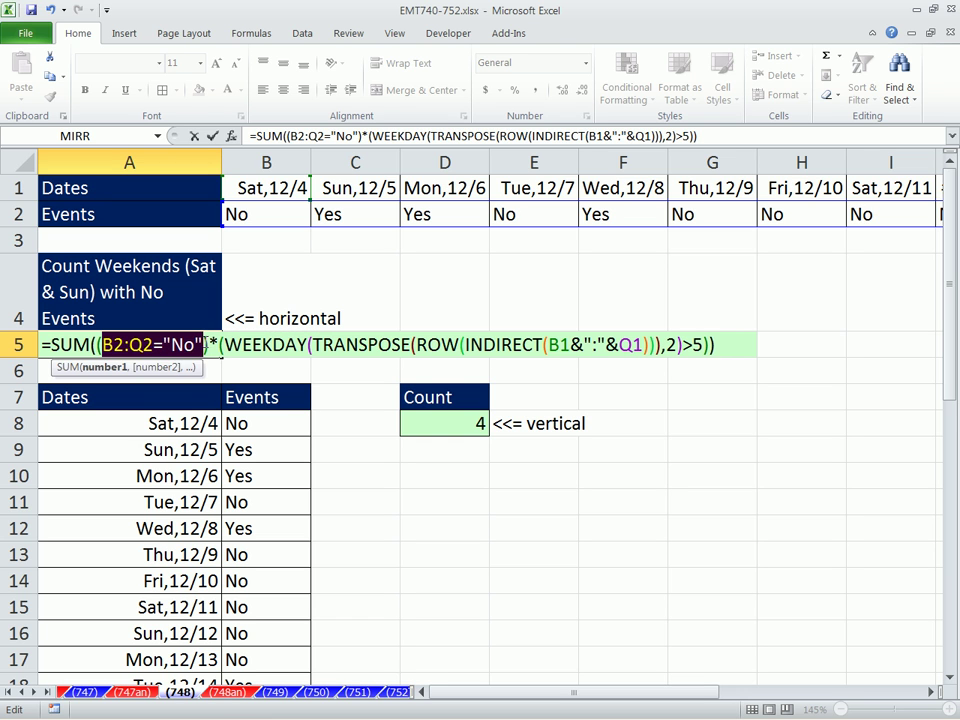
key(f9)
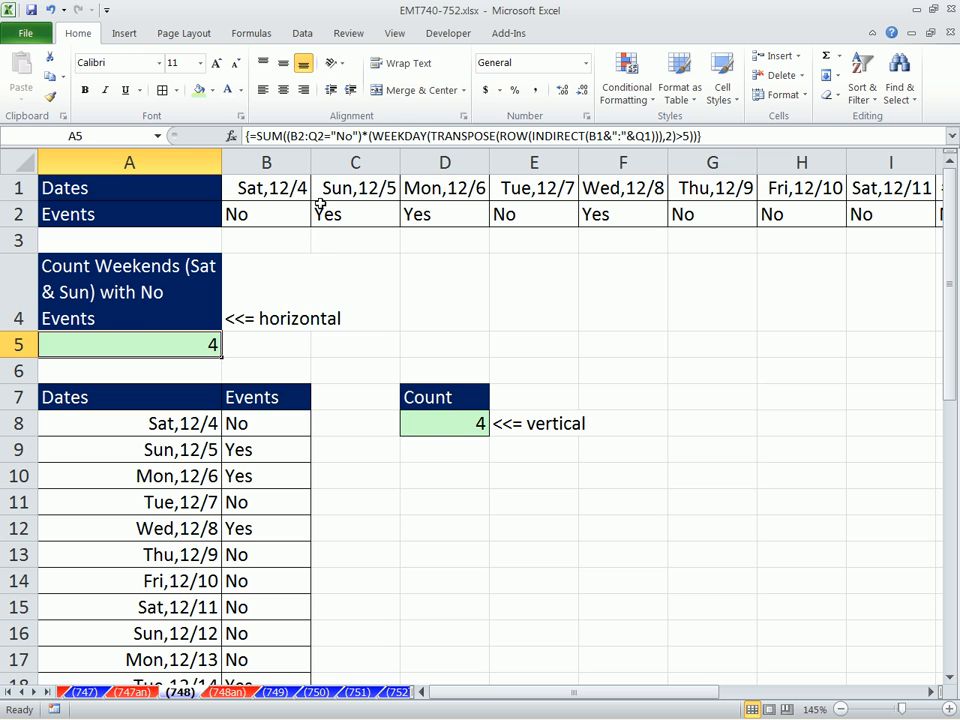
double_click(128, 344)
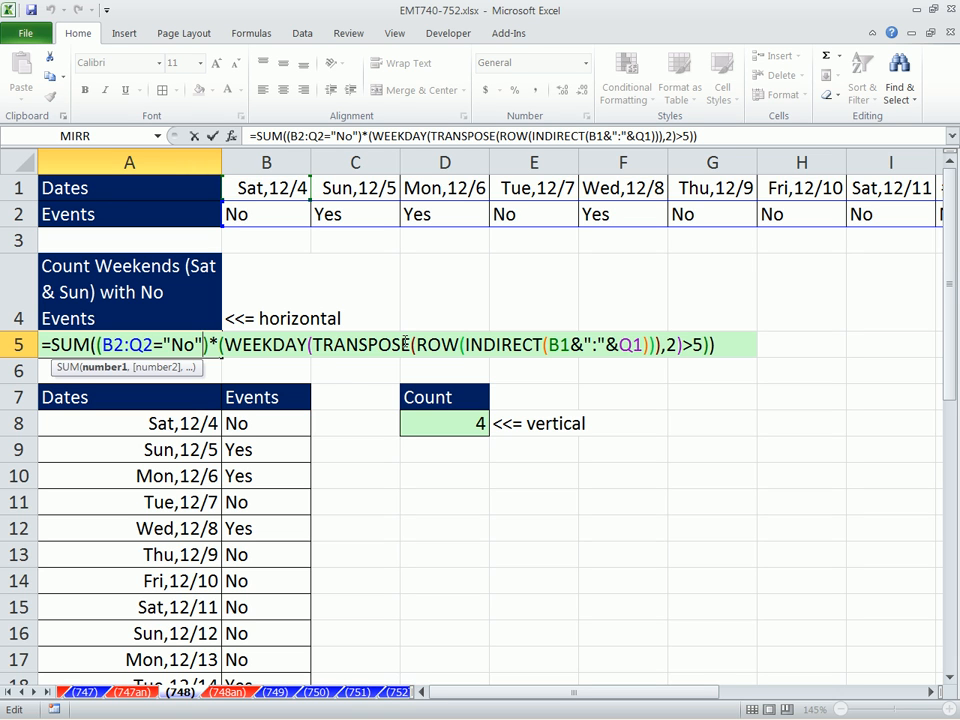
mouse_move(384, 500)
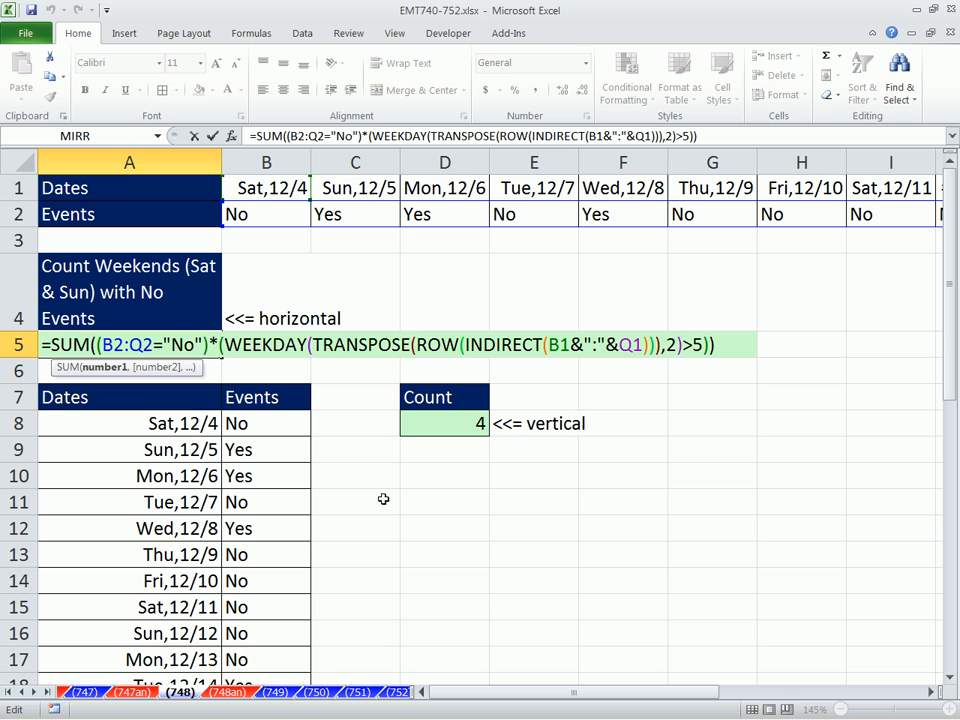